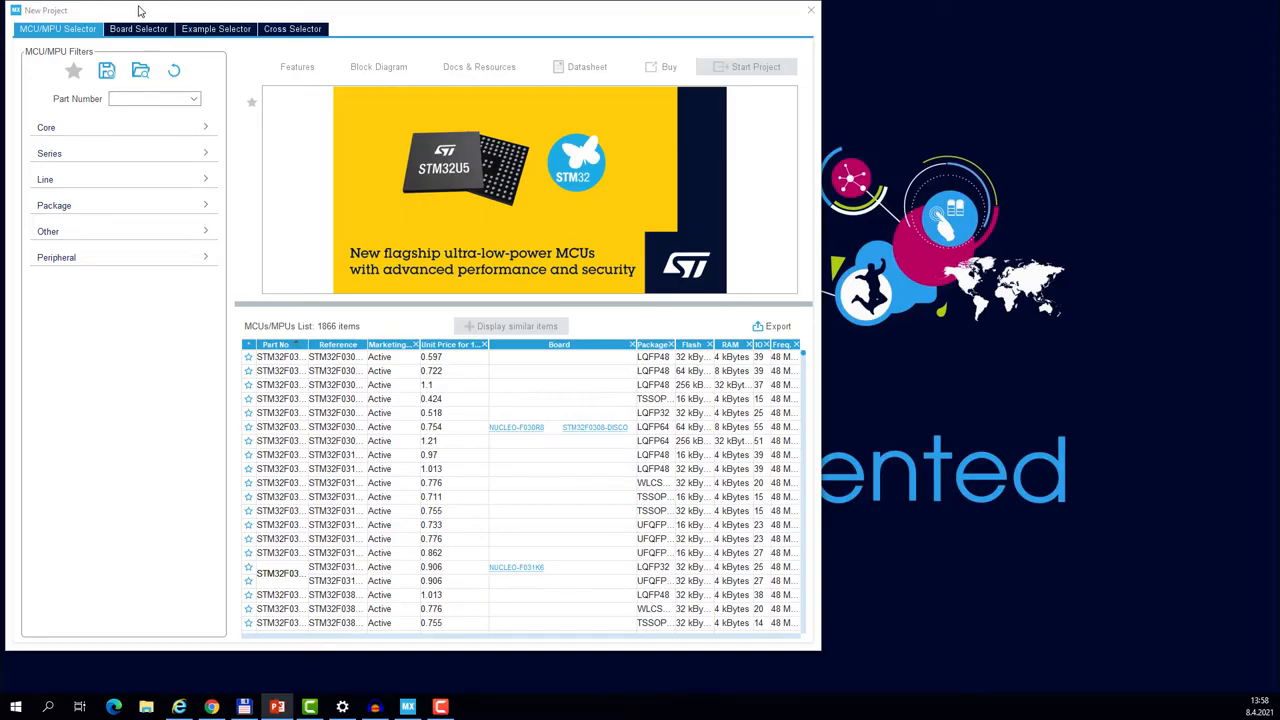
Create a NUCLEO-WB55RG board project with all peripherals in their default modes.
{"action": "left_click", "coordinate": [138, 28]}
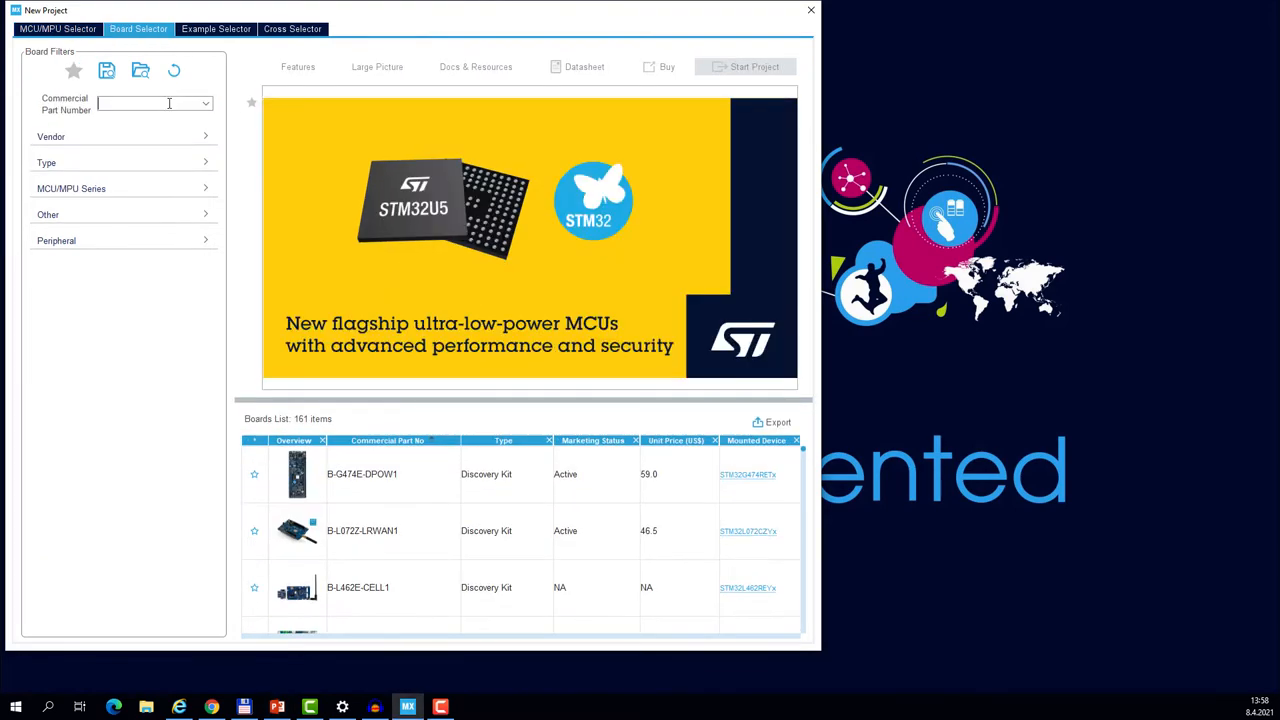
{"action": "type", "text": "wb55"}
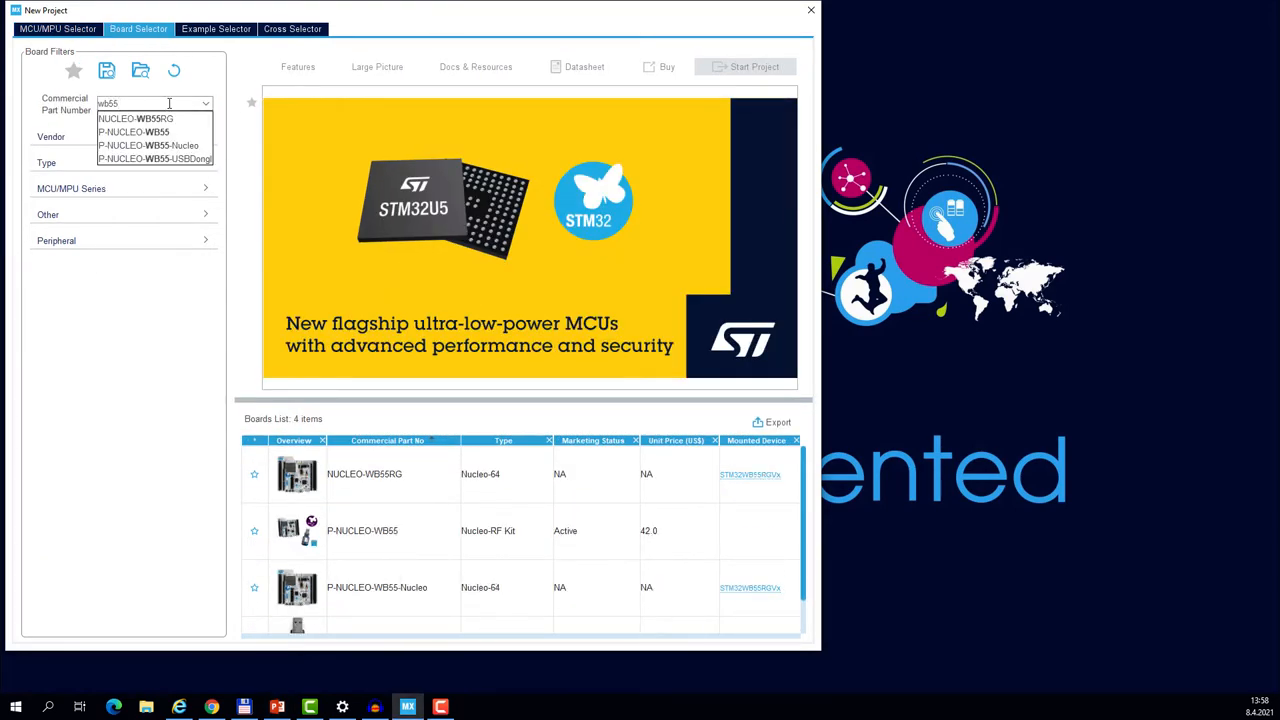
{"action": "left_click", "coordinate": [135, 118]}
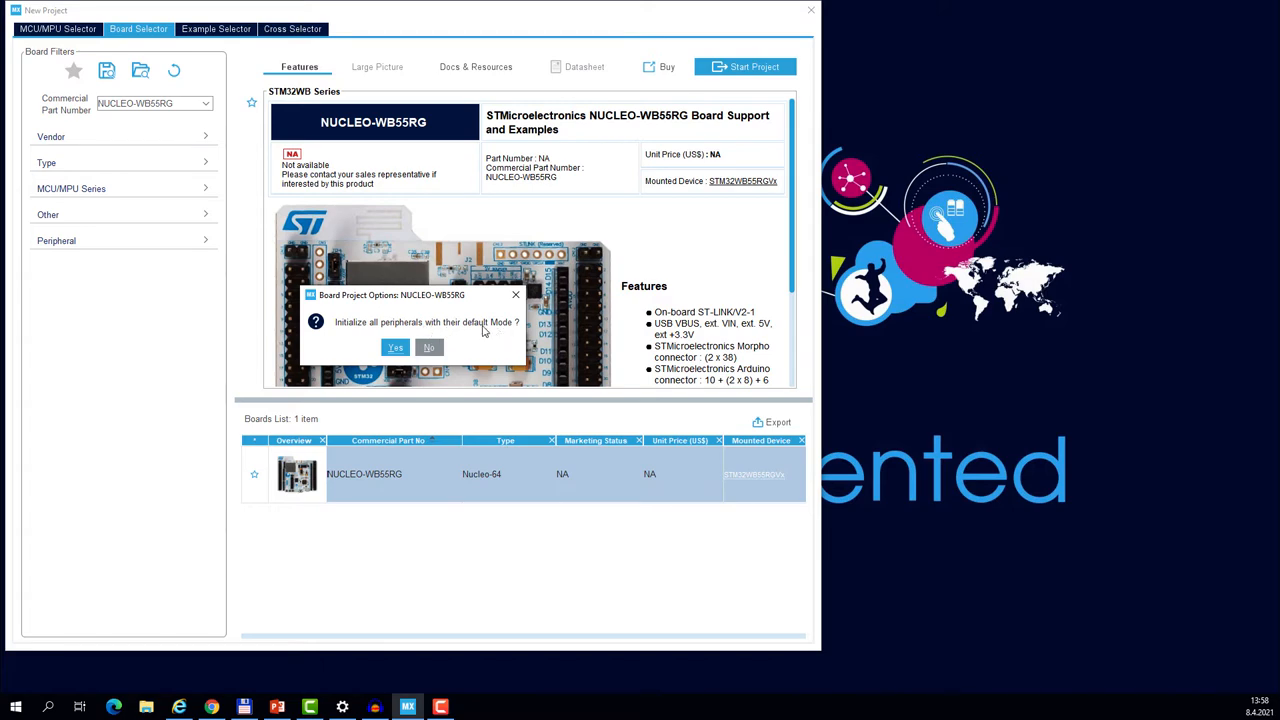
{"action": "left_click", "coordinate": [394, 347]}
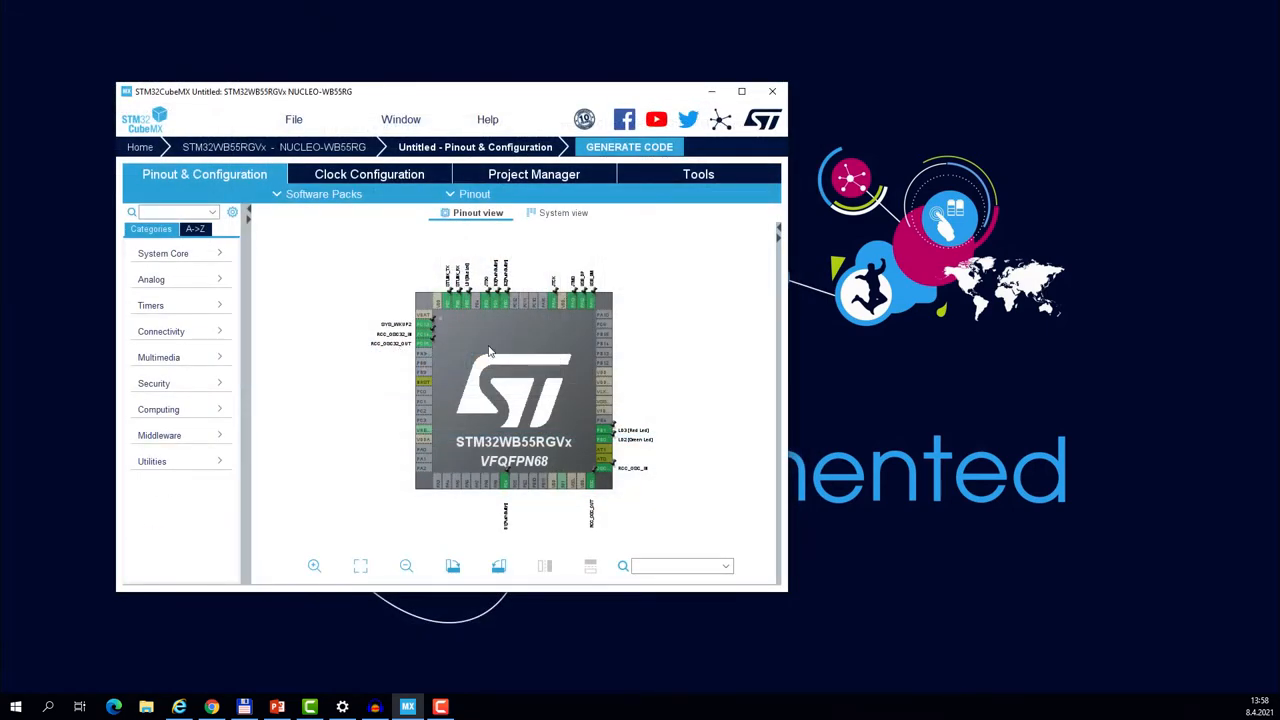
Maximize the CubeMX project window to full screen.
{"action": "left_click", "coordinate": [741, 91]}
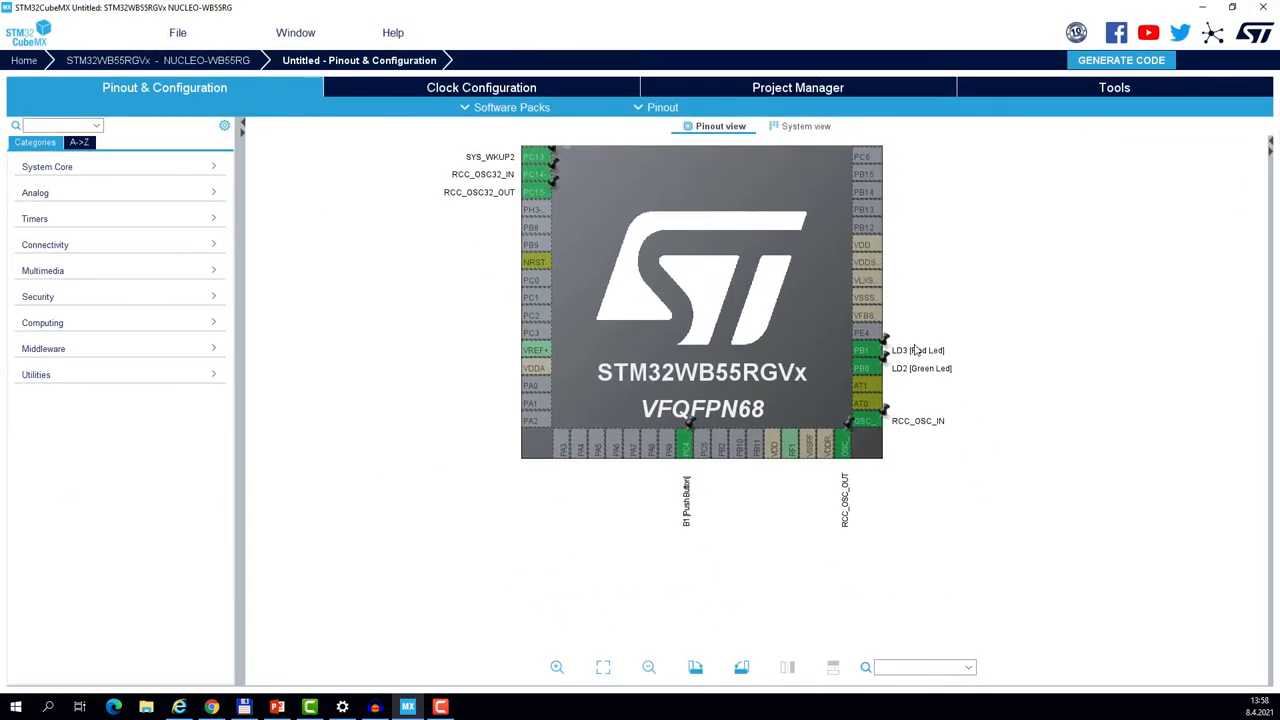
{"action": "mouse_move", "coordinate": [738, 305]}
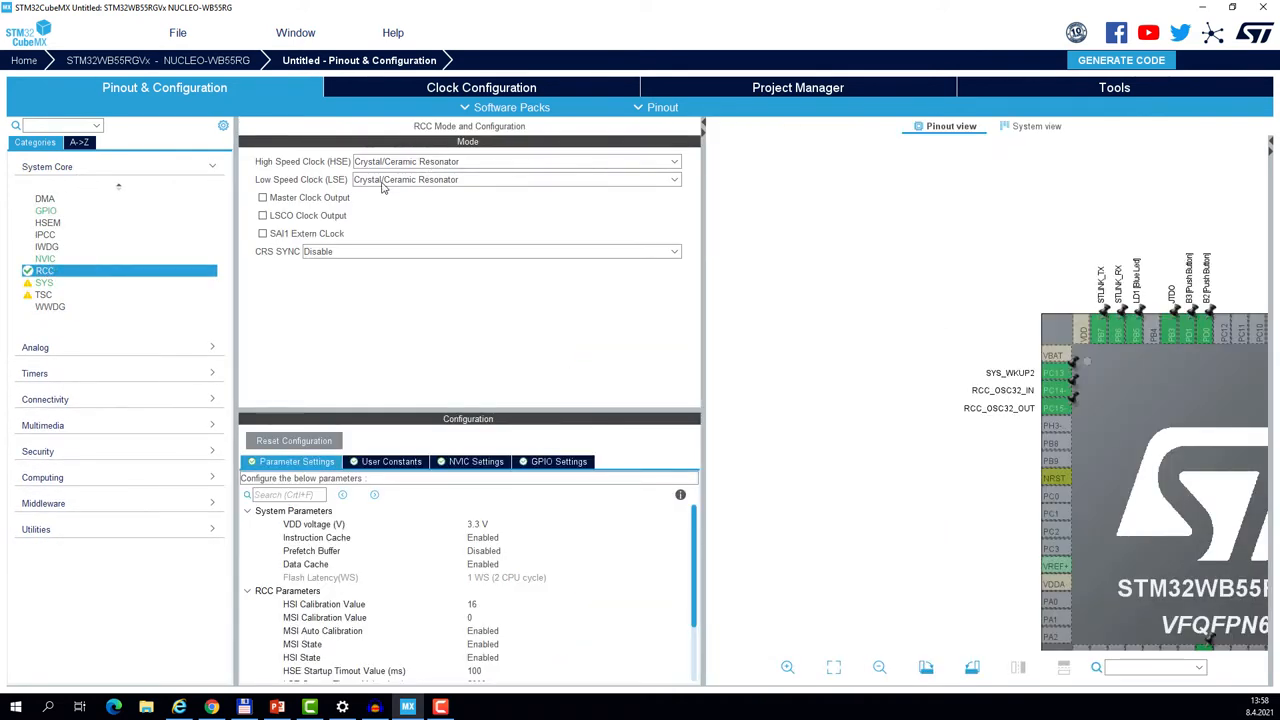
{"action": "mouse_move", "coordinate": [657, 347]}
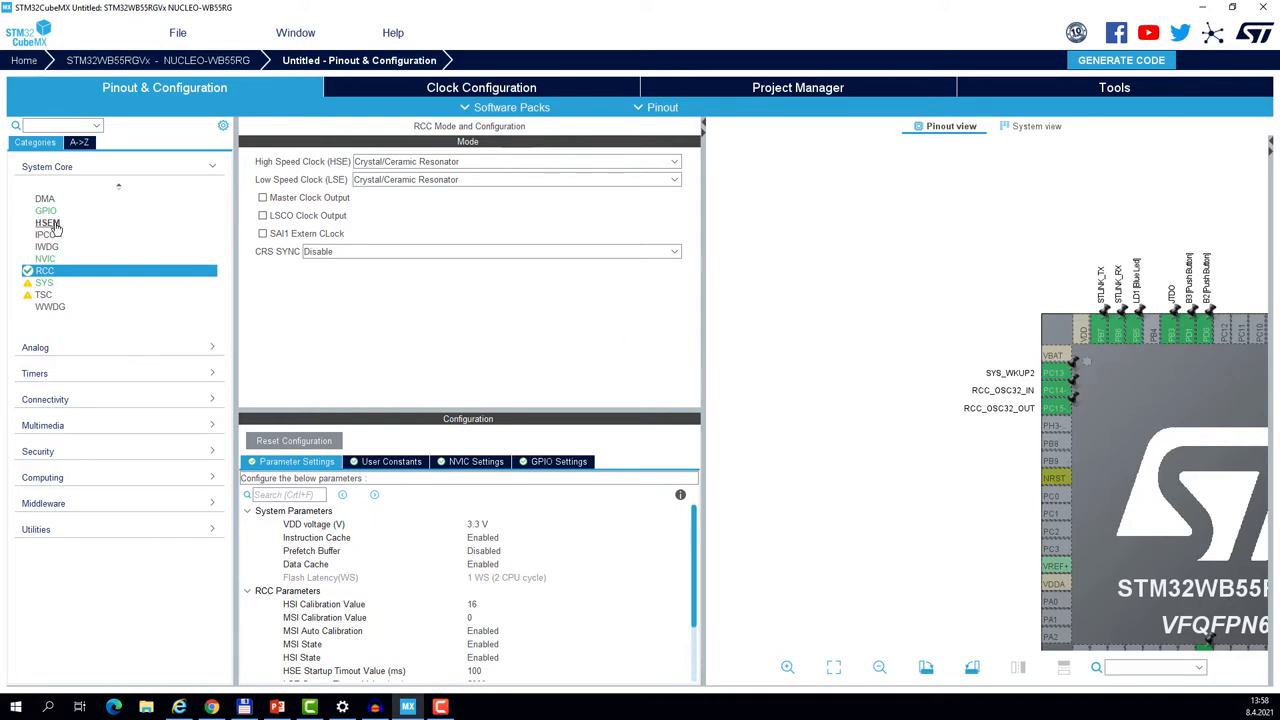
Activate System Core > HSEM and view its enabled global interrupt in NVIC Settings.
{"action": "left_click", "coordinate": [48, 222]}
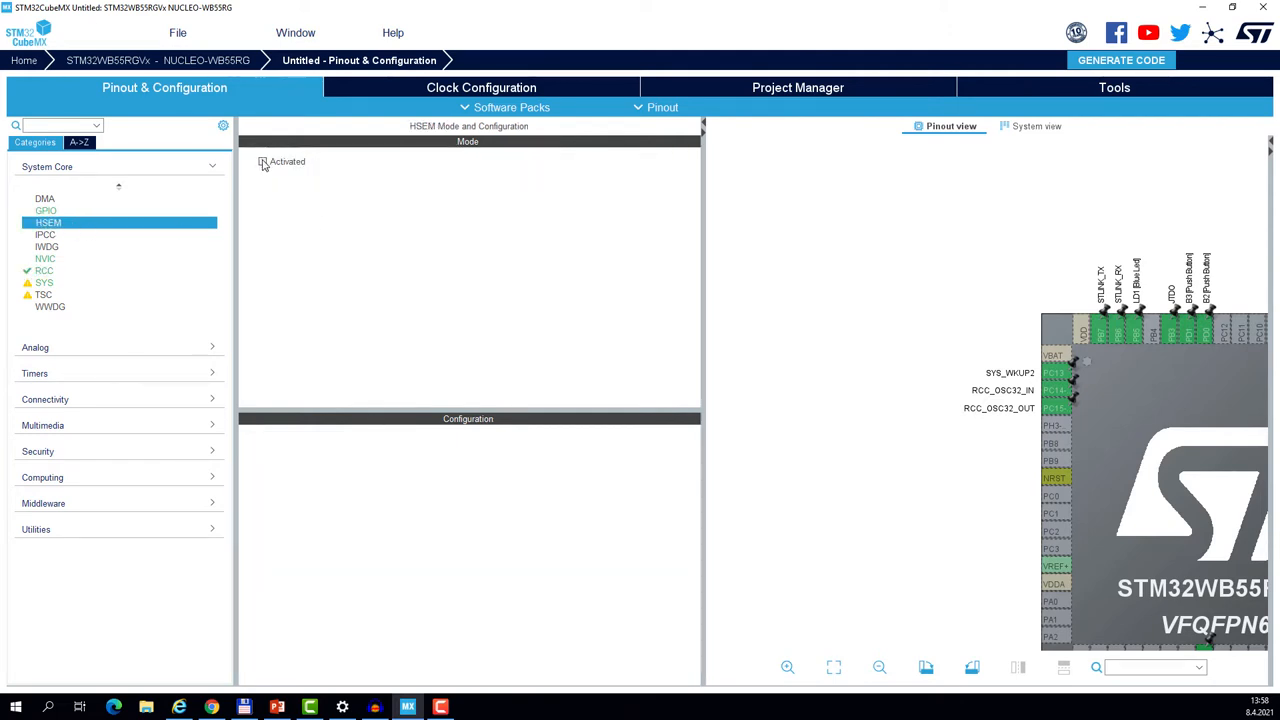
{"action": "left_click", "coordinate": [262, 161]}
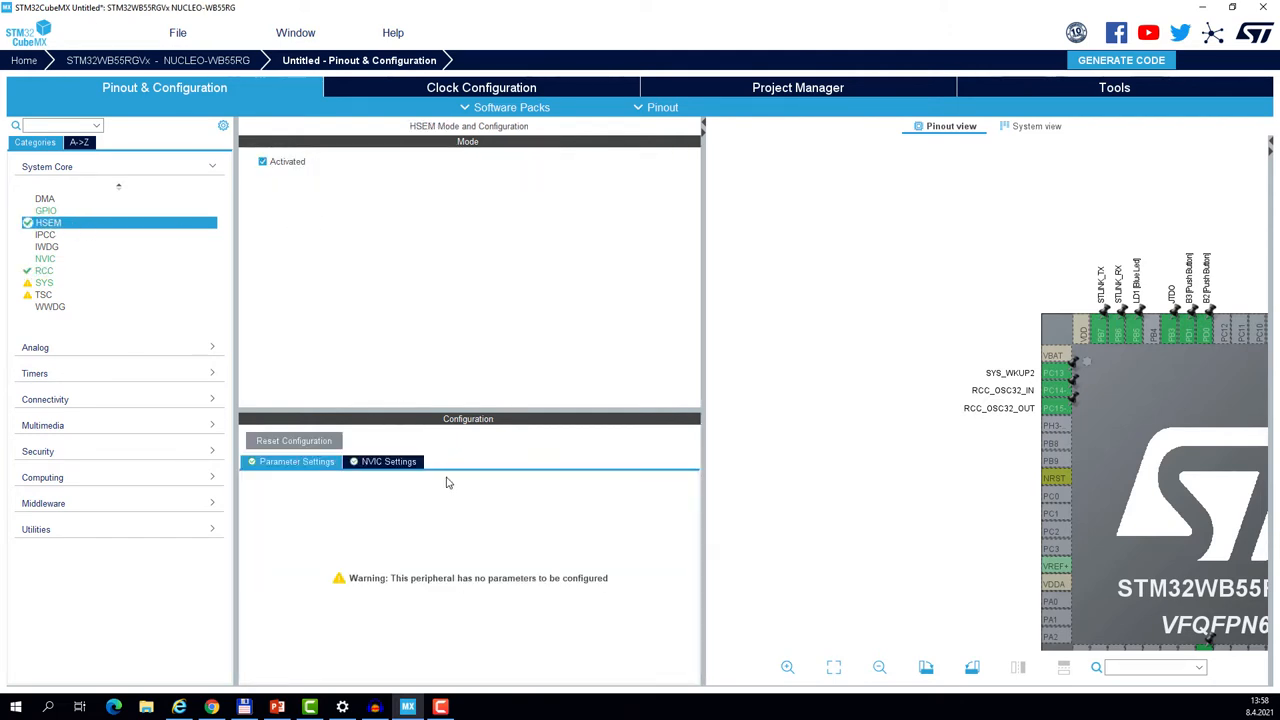
{"action": "left_click", "coordinate": [388, 461]}
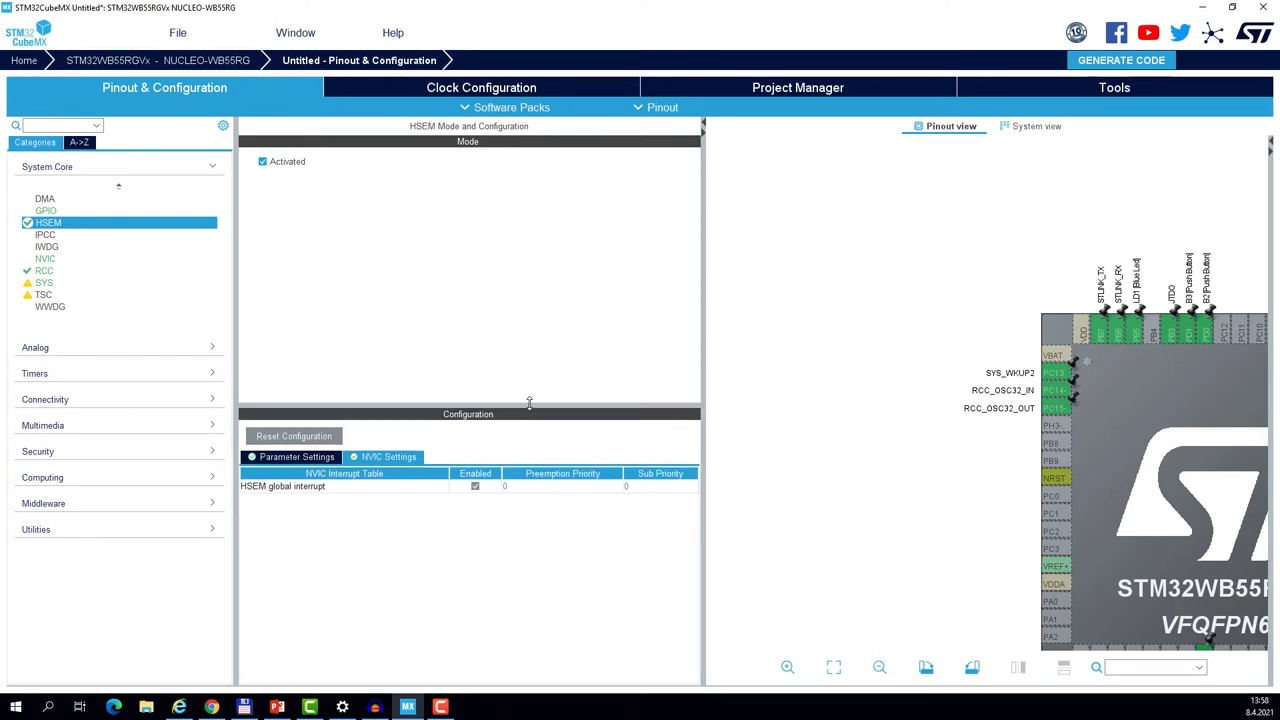
{"action": "left_click_drag", "start_coordinate": [529, 404], "coordinate": [529, 367]}
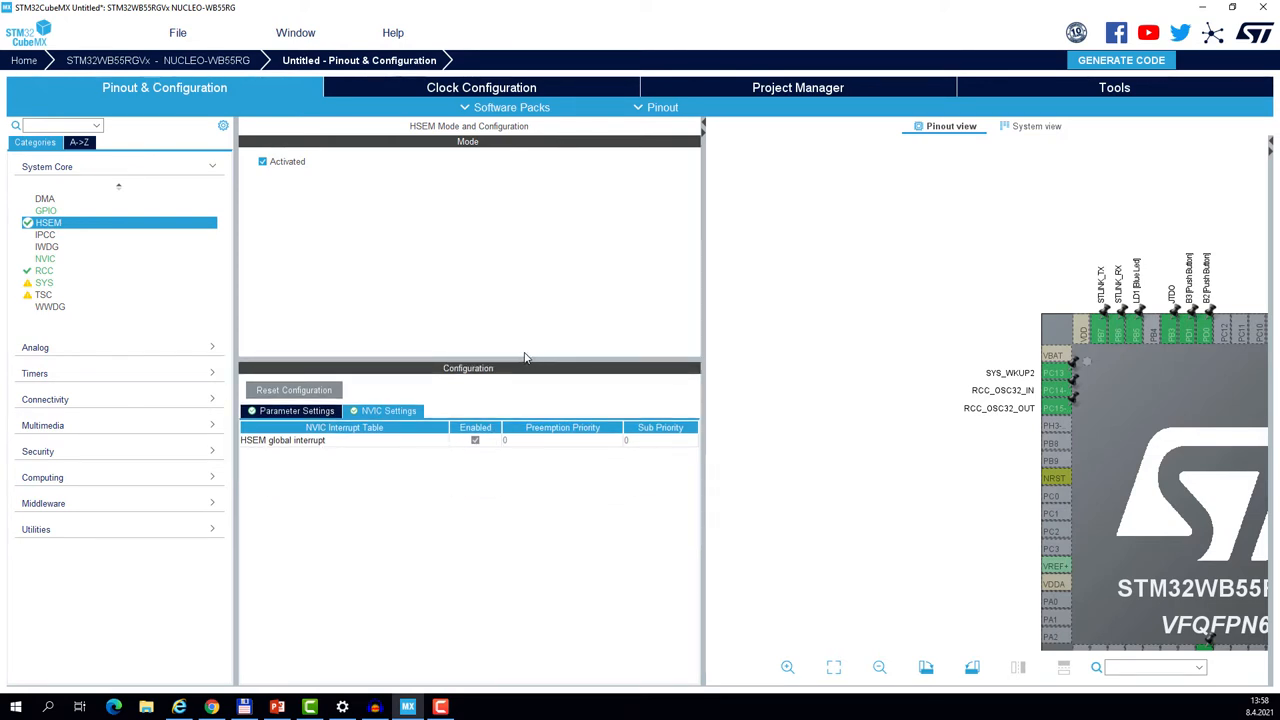
{"action": "mouse_move", "coordinate": [60, 292]}
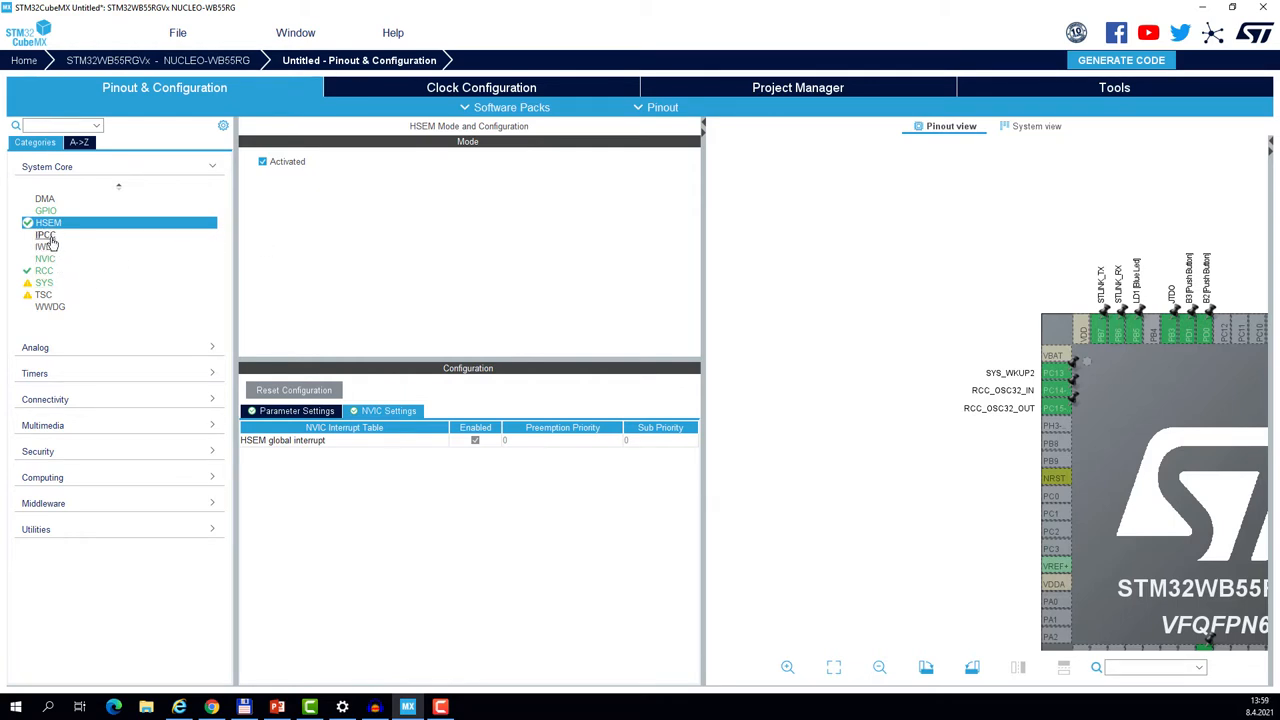
{"action": "mouse_move", "coordinate": [45, 237]}
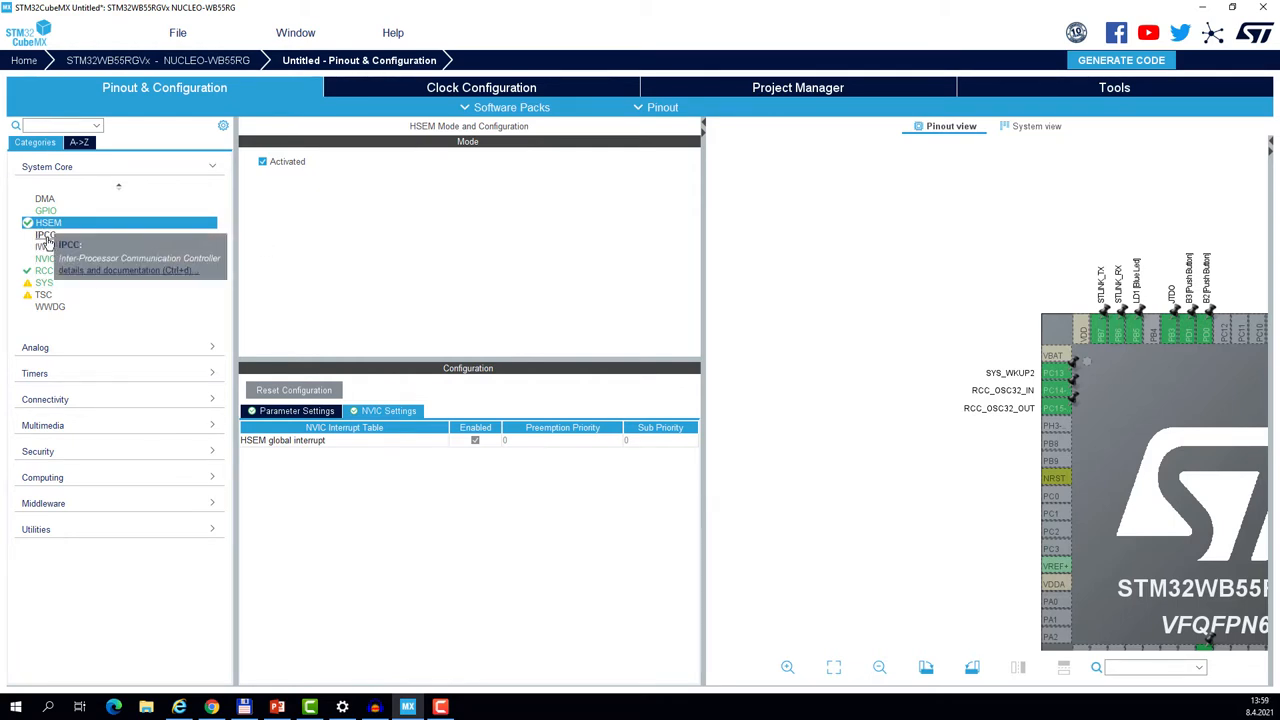
Activate System Core > IPCC and tick its RX occupied and TX free NVIC interrupts.
{"action": "left_click", "coordinate": [45, 234]}
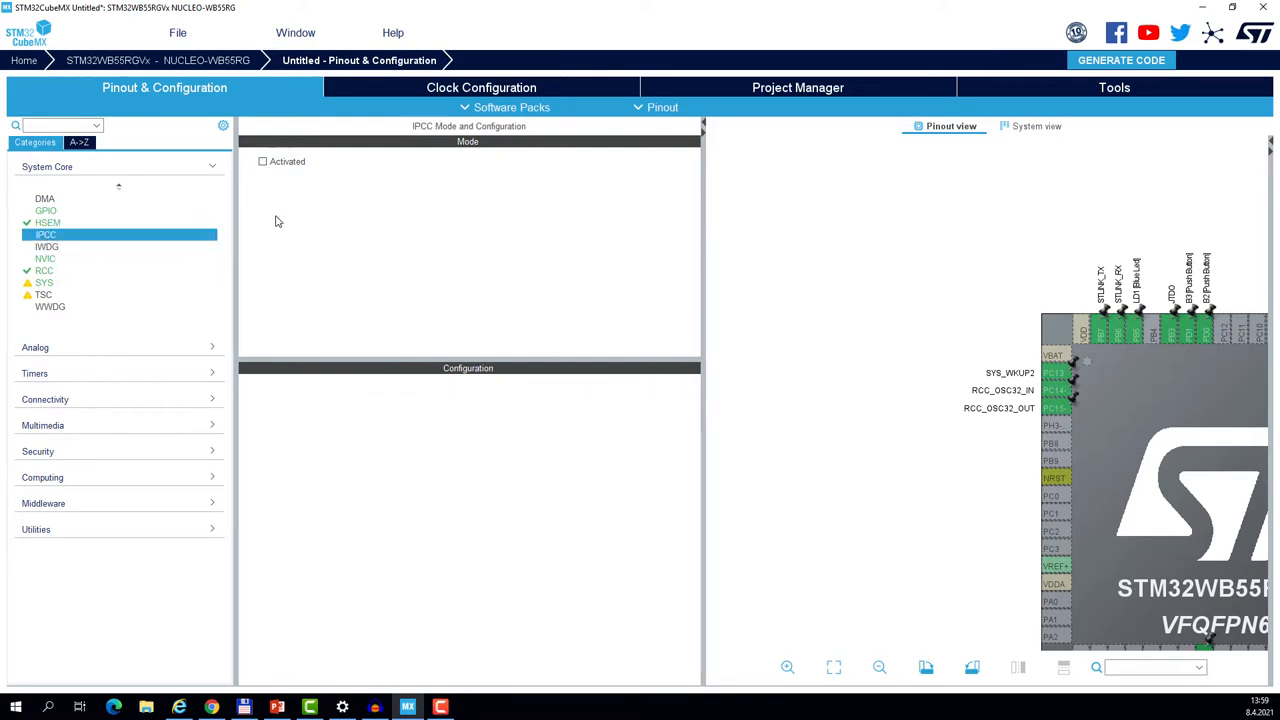
{"action": "left_click", "coordinate": [263, 161]}
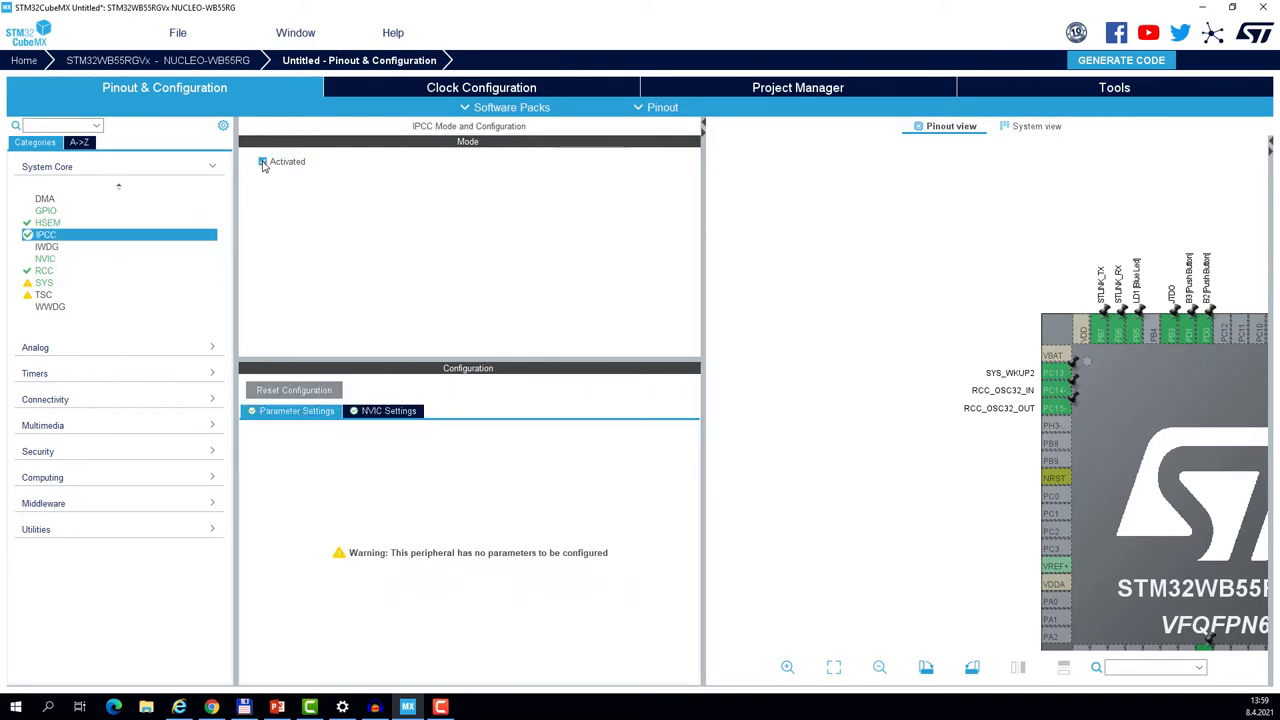
{"action": "left_click", "coordinate": [388, 411]}
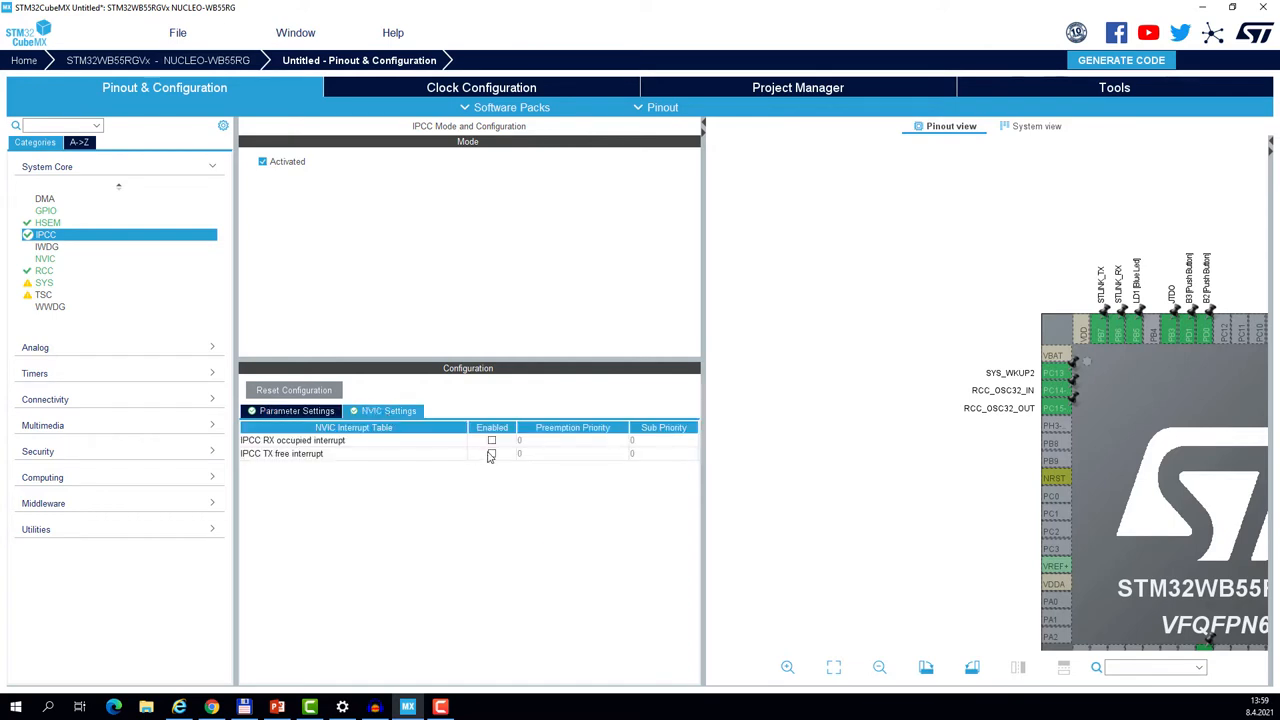
{"action": "left_click", "coordinate": [491, 440]}
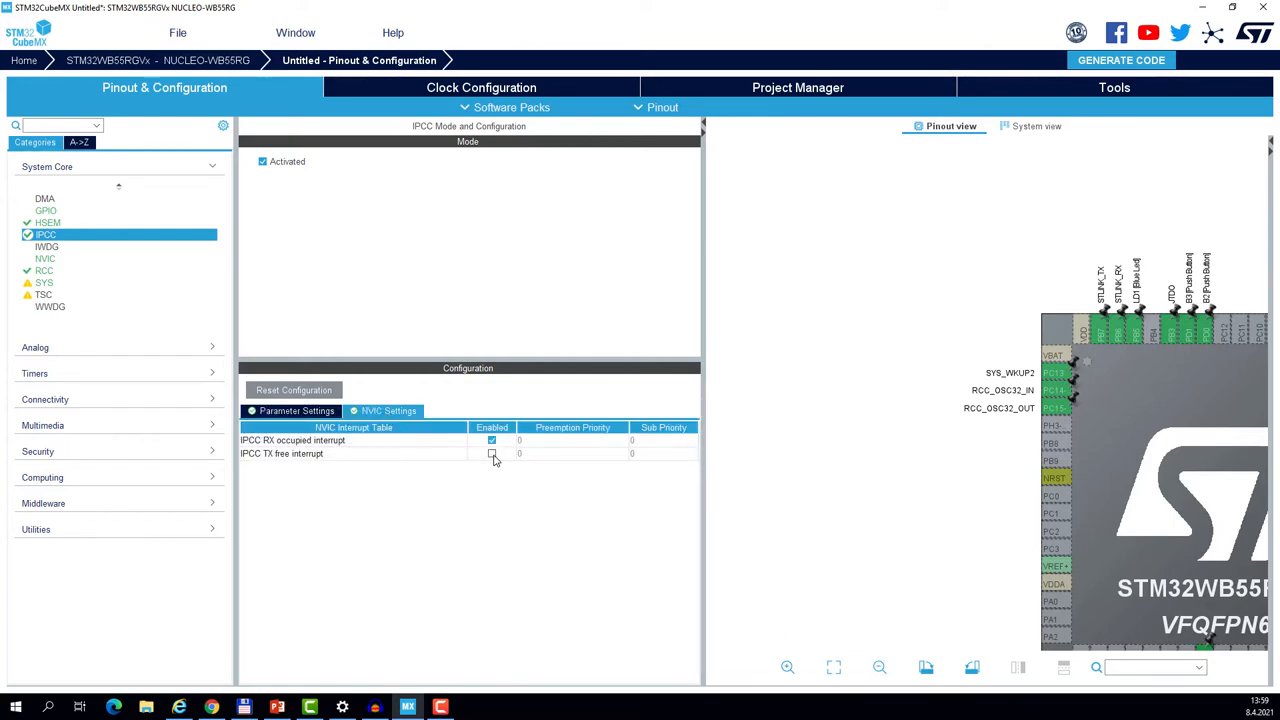
{"action": "left_click", "coordinate": [491, 453]}
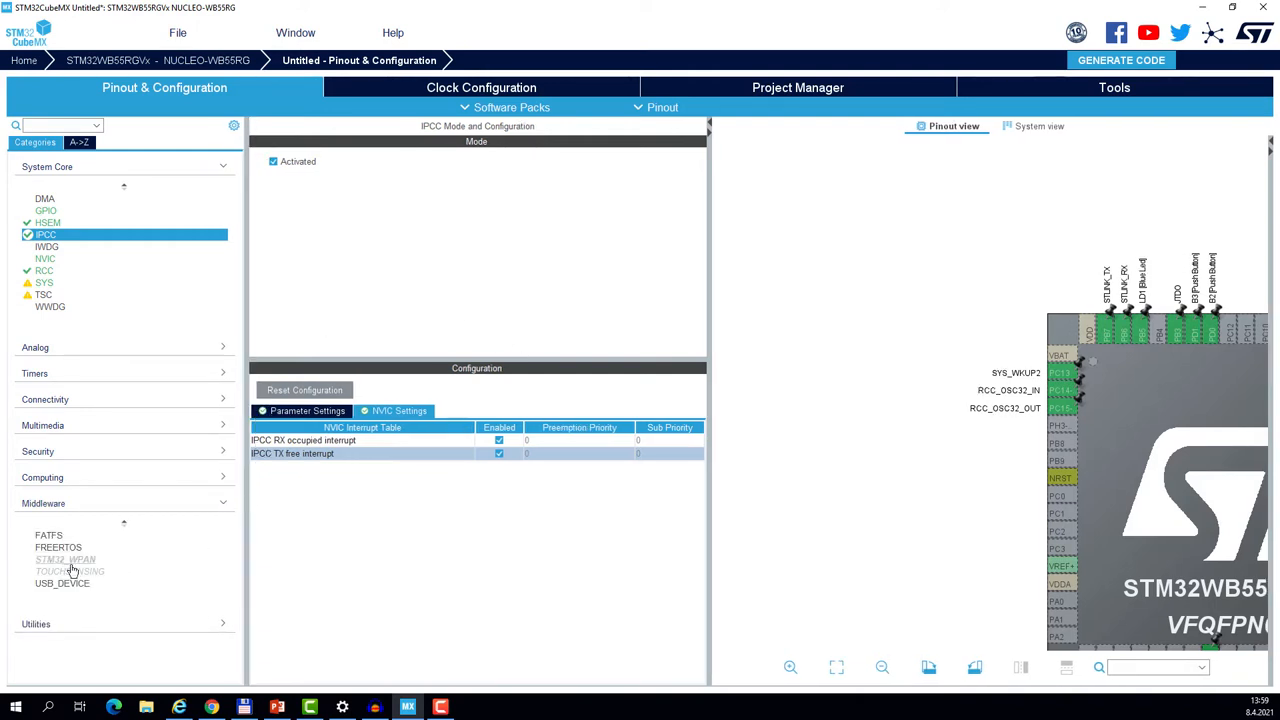
{"action": "mouse_move", "coordinate": [66, 560]}
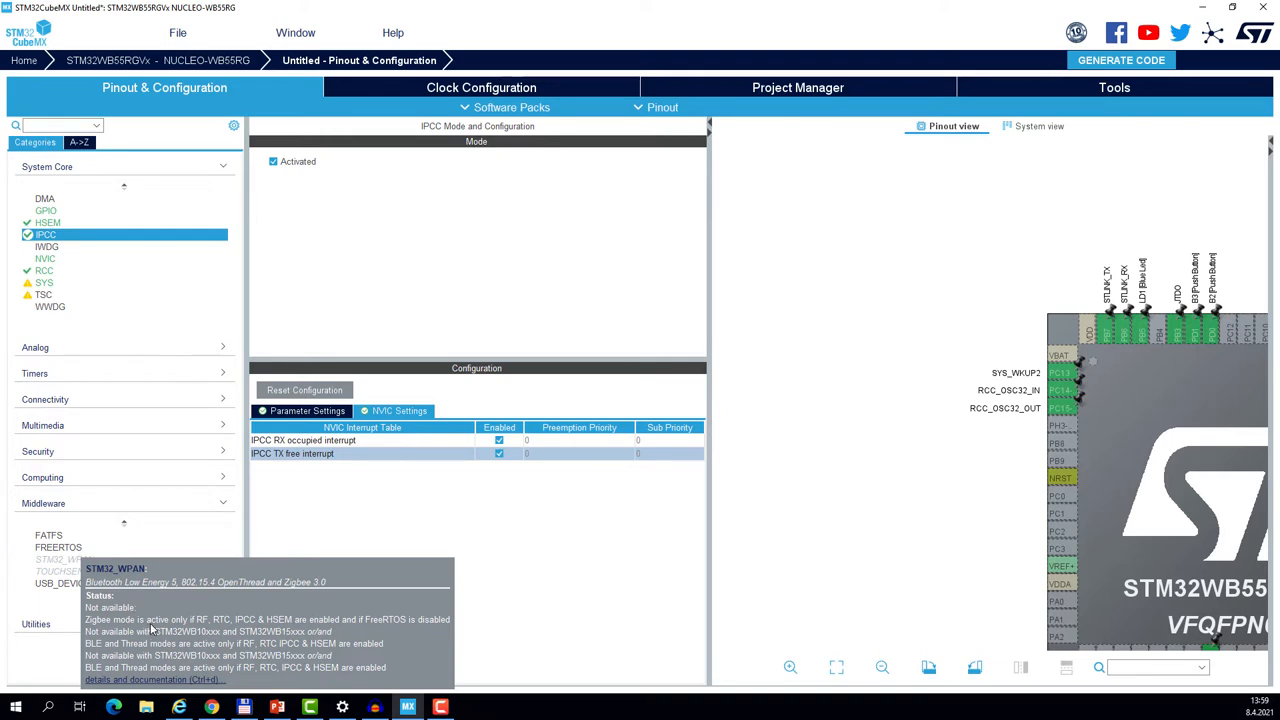
{"action": "mouse_move", "coordinate": [210, 632]}
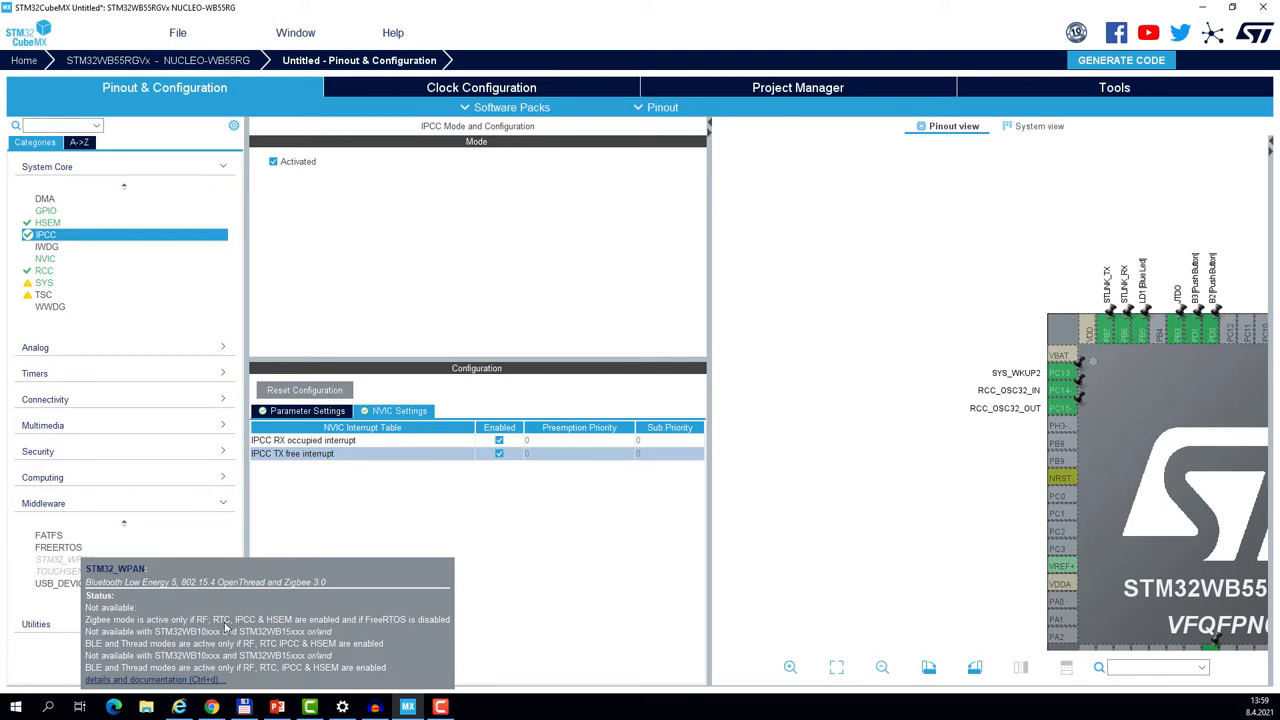
{"action": "mouse_move", "coordinate": [282, 626]}
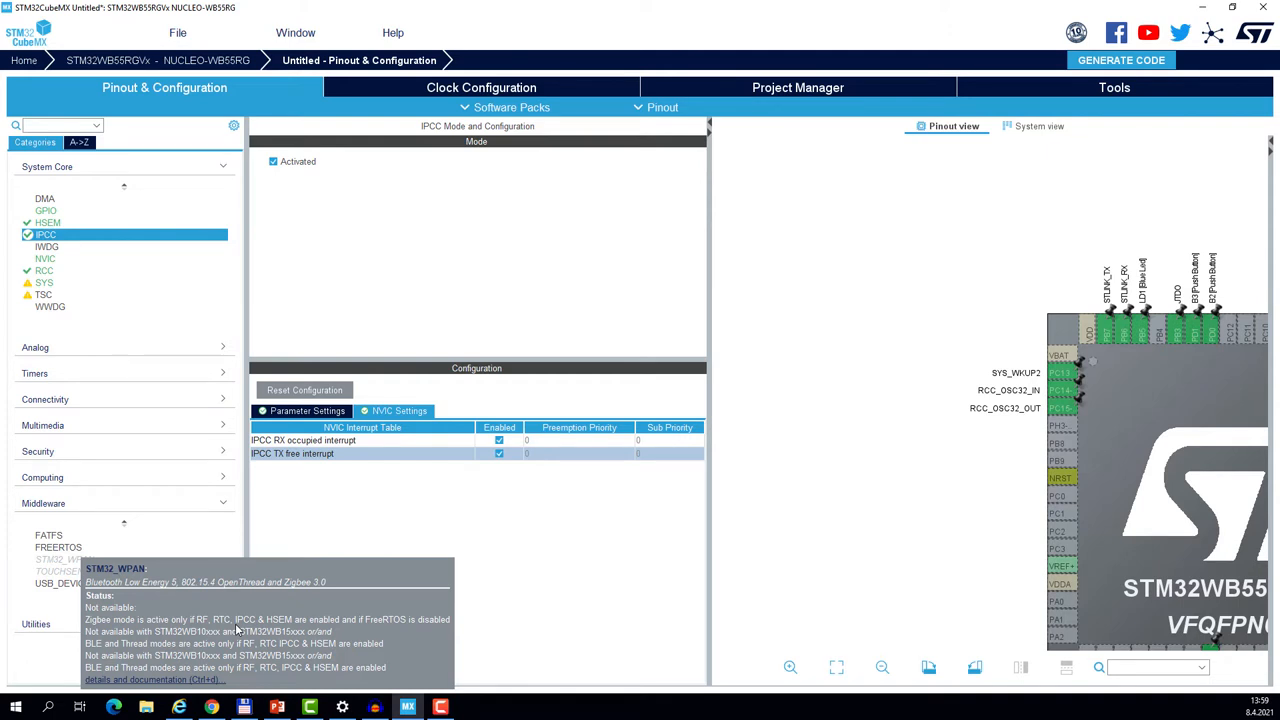
{"action": "mouse_move", "coordinate": [70, 388]}
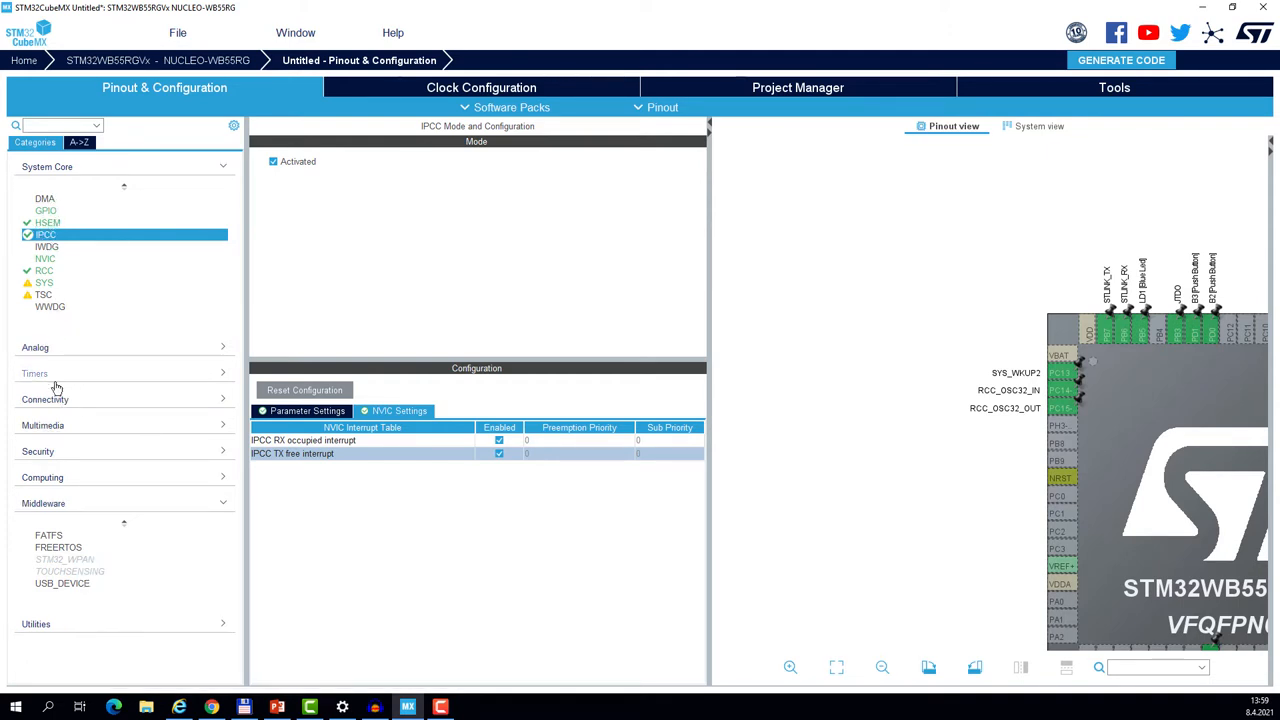
Activate the RTC with Internal WakeUp and enable its EXTI line 19 wake-up interrupt.
{"action": "left_click", "coordinate": [34, 373]}
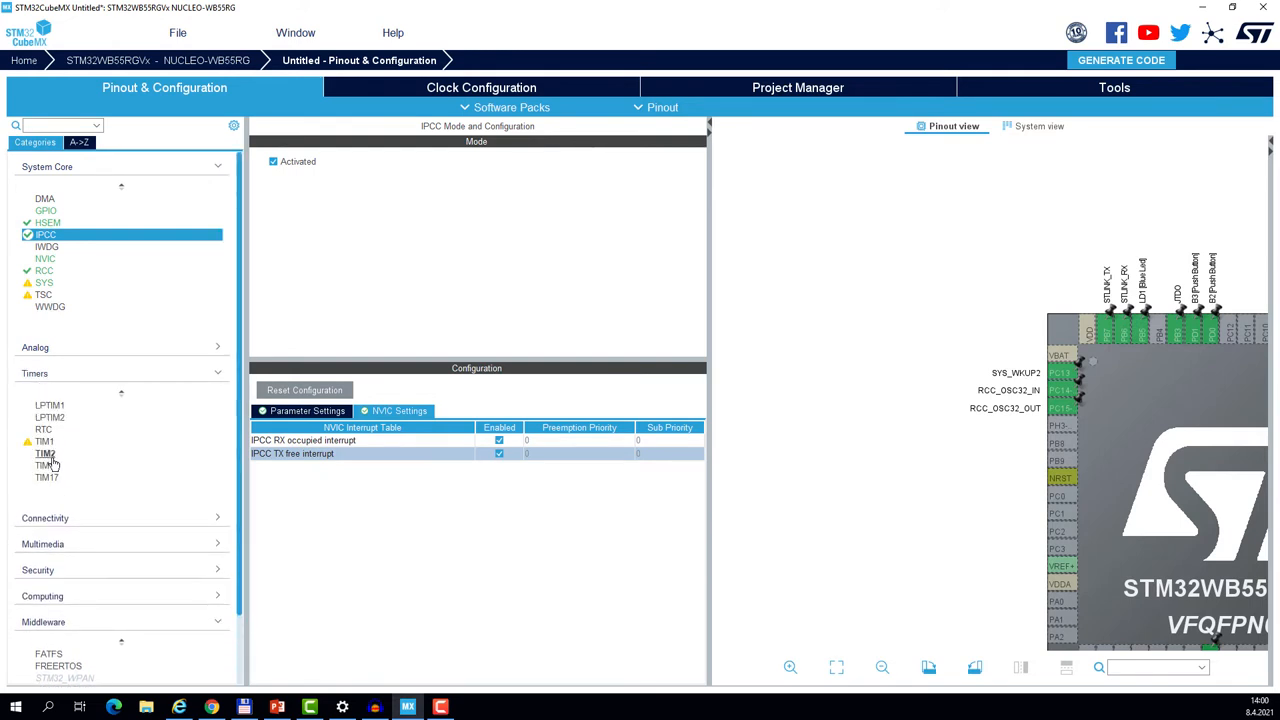
{"action": "left_click", "coordinate": [44, 429]}
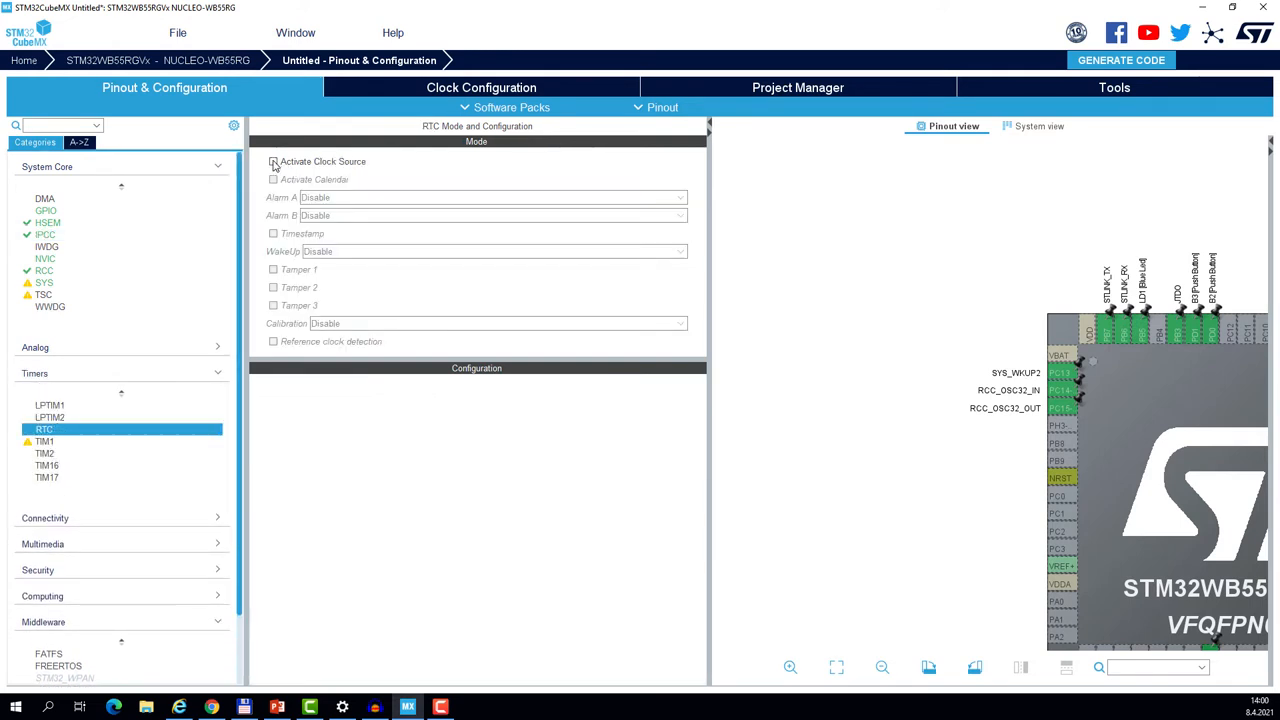
{"action": "left_click", "coordinate": [273, 161]}
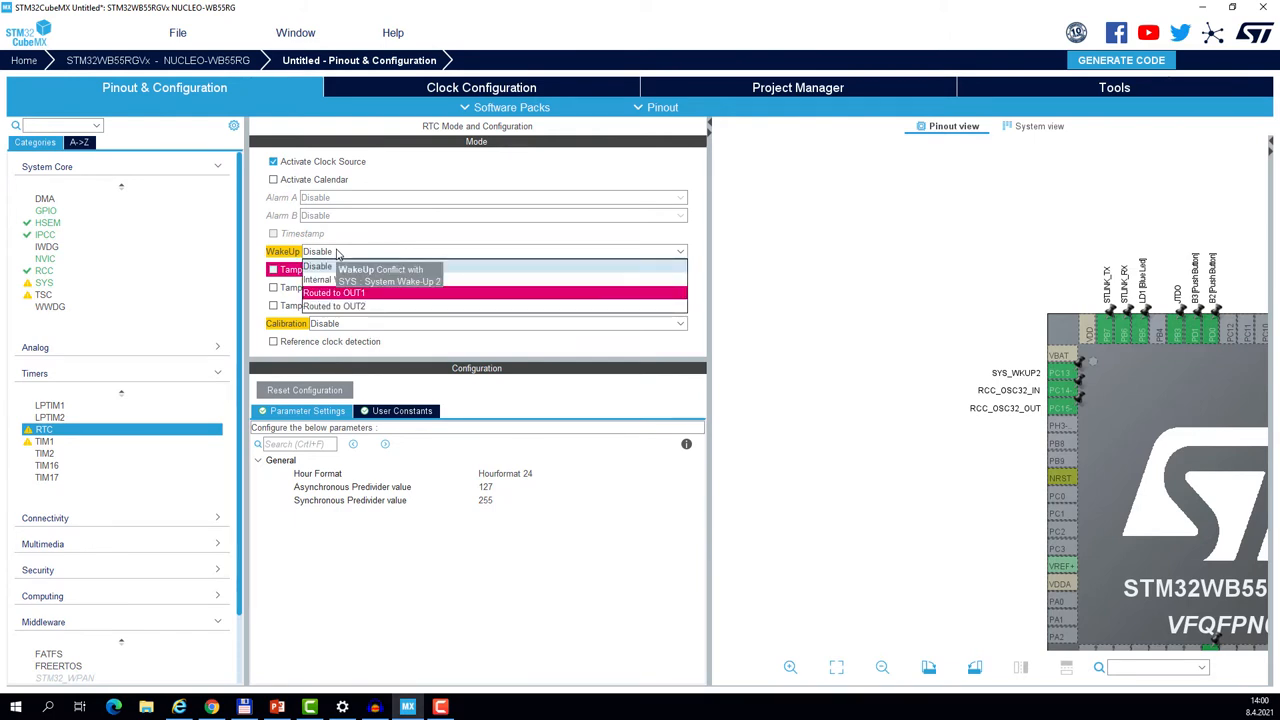
{"action": "mouse_move", "coordinate": [390, 287]}
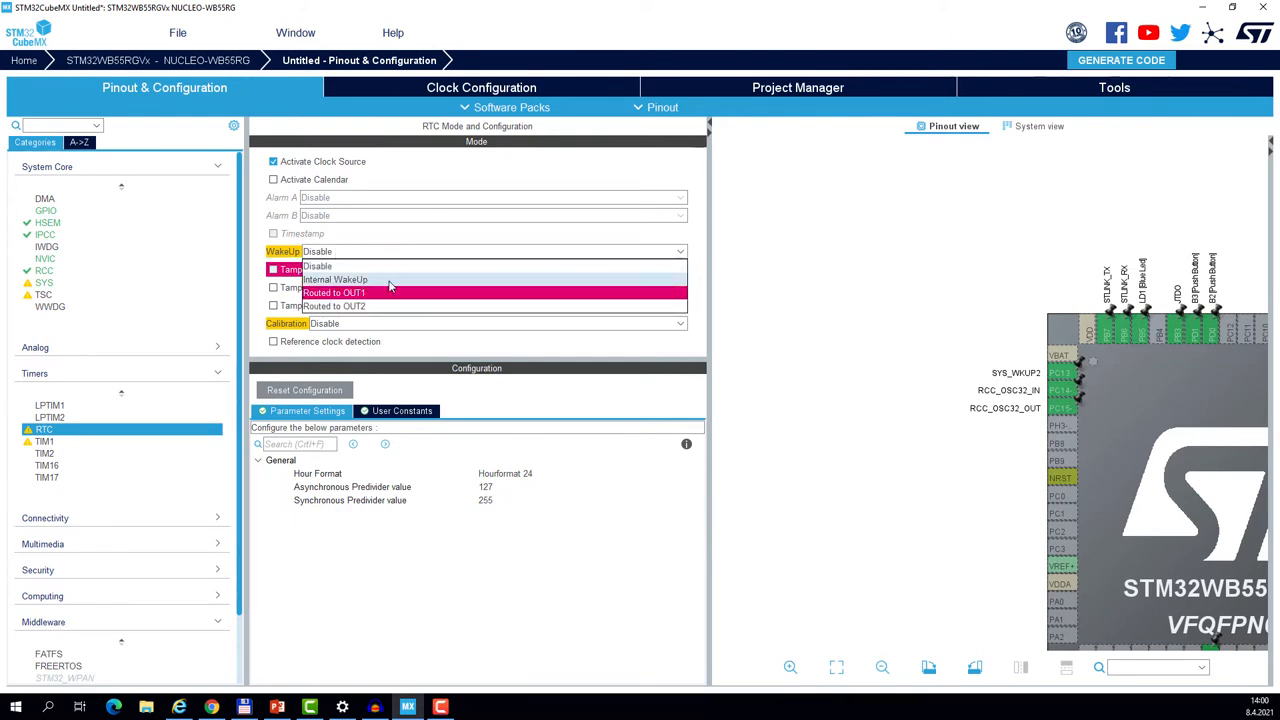
{"action": "left_click", "coordinate": [335, 279]}
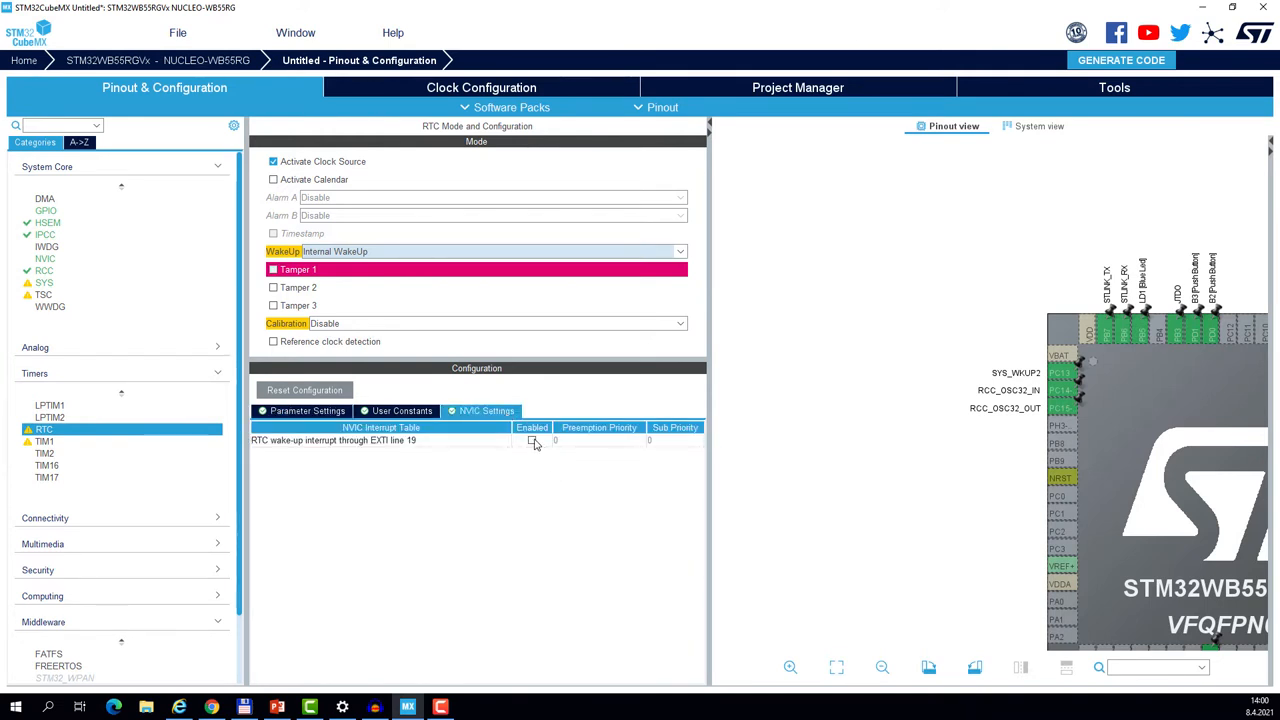
{"action": "left_click", "coordinate": [532, 441]}
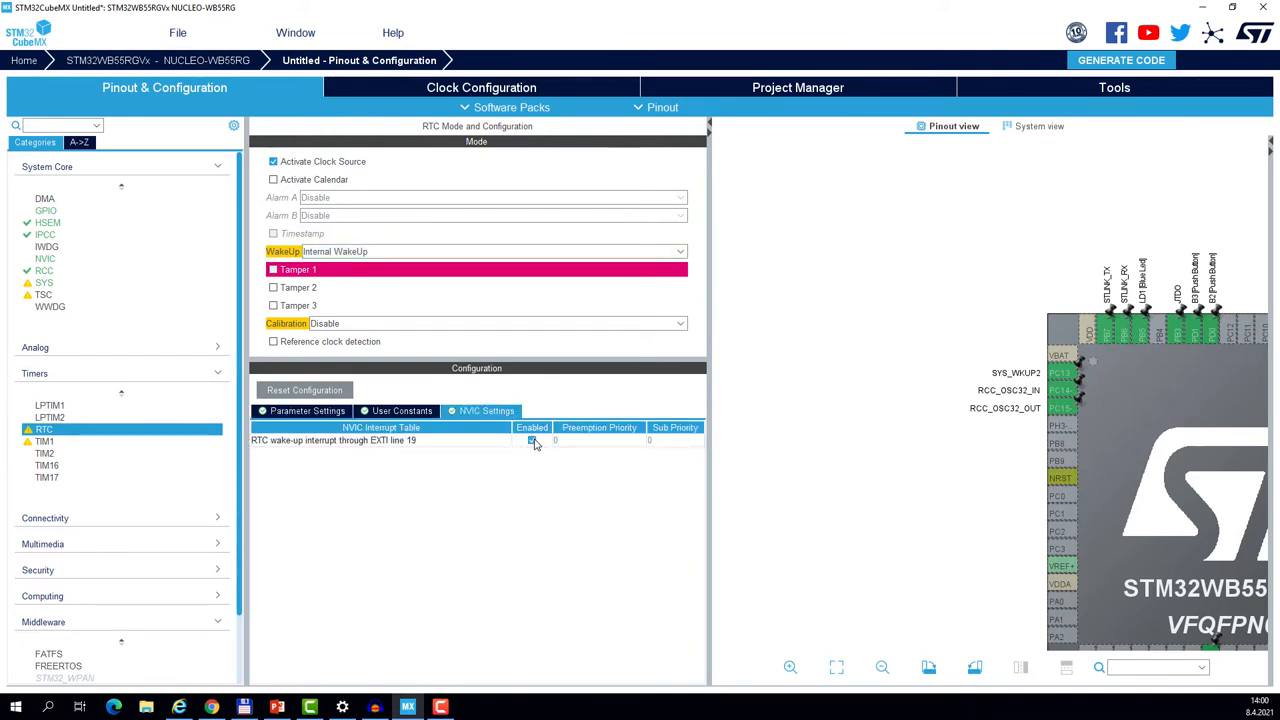
{"action": "left_click", "coordinate": [532, 440]}
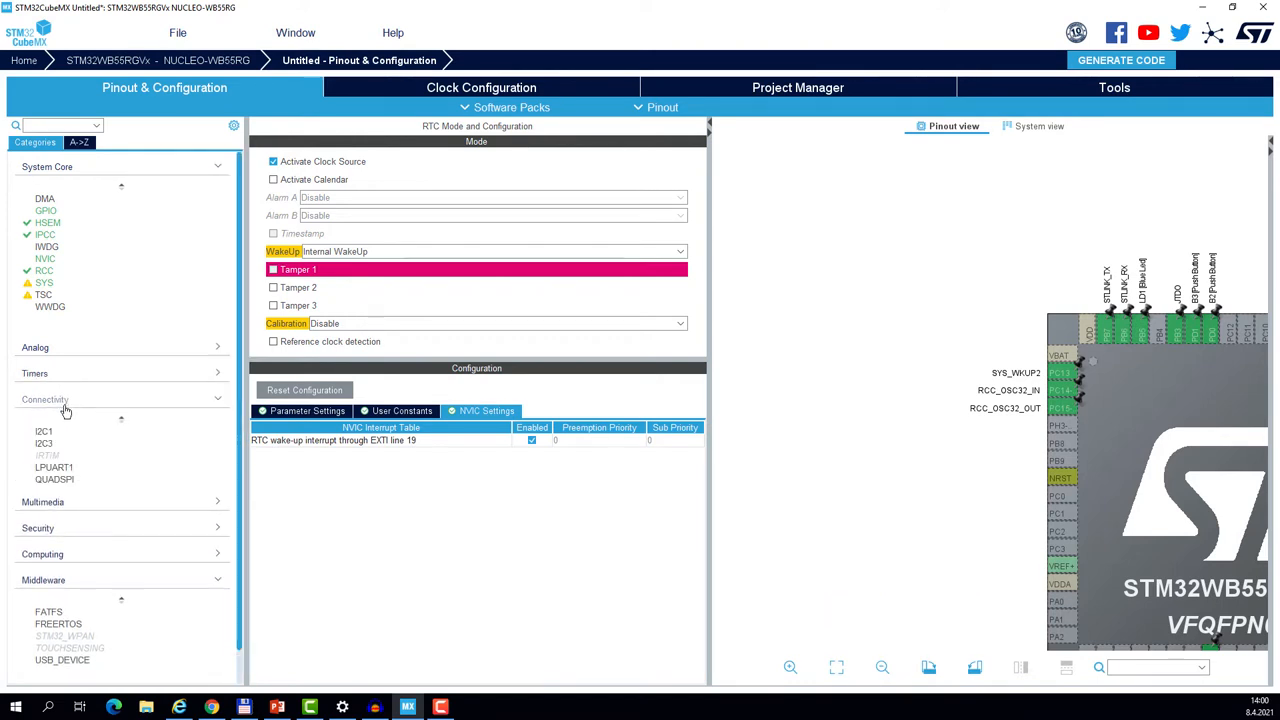
Select Connectivity > RF and tick Activate RF1.
{"action": "left_click", "coordinate": [41, 491]}
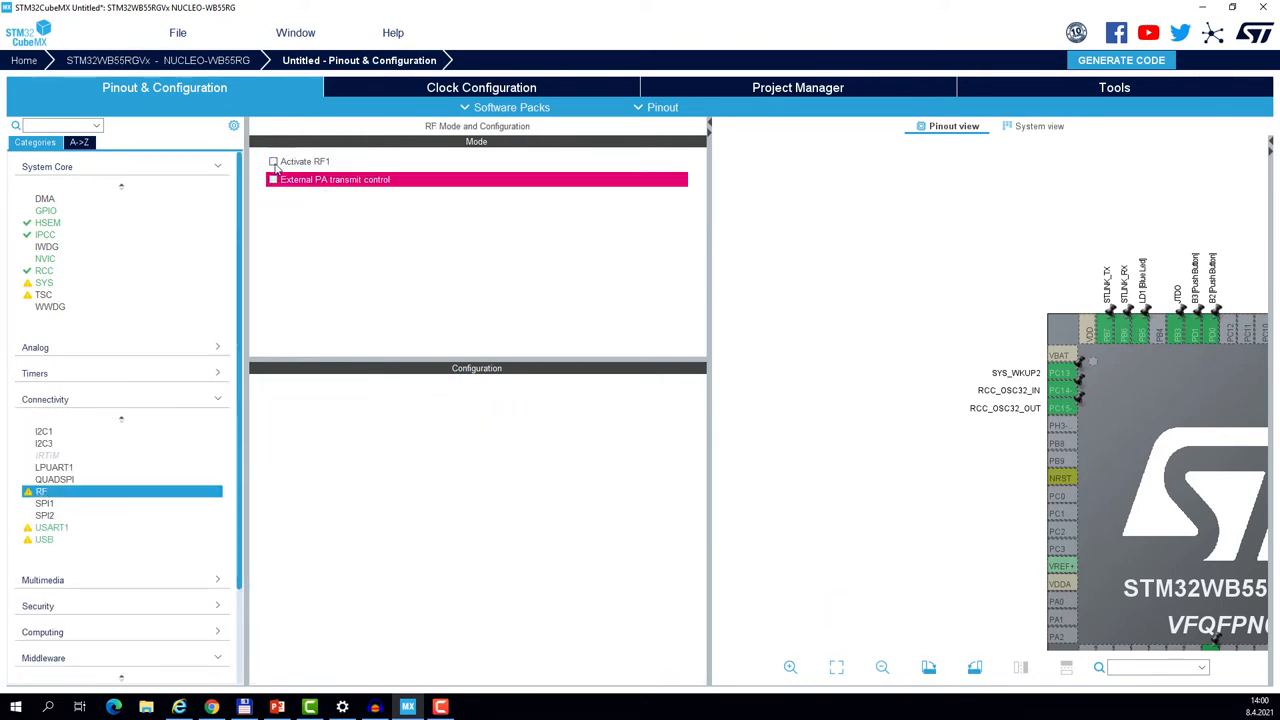
{"action": "left_click", "coordinate": [273, 161]}
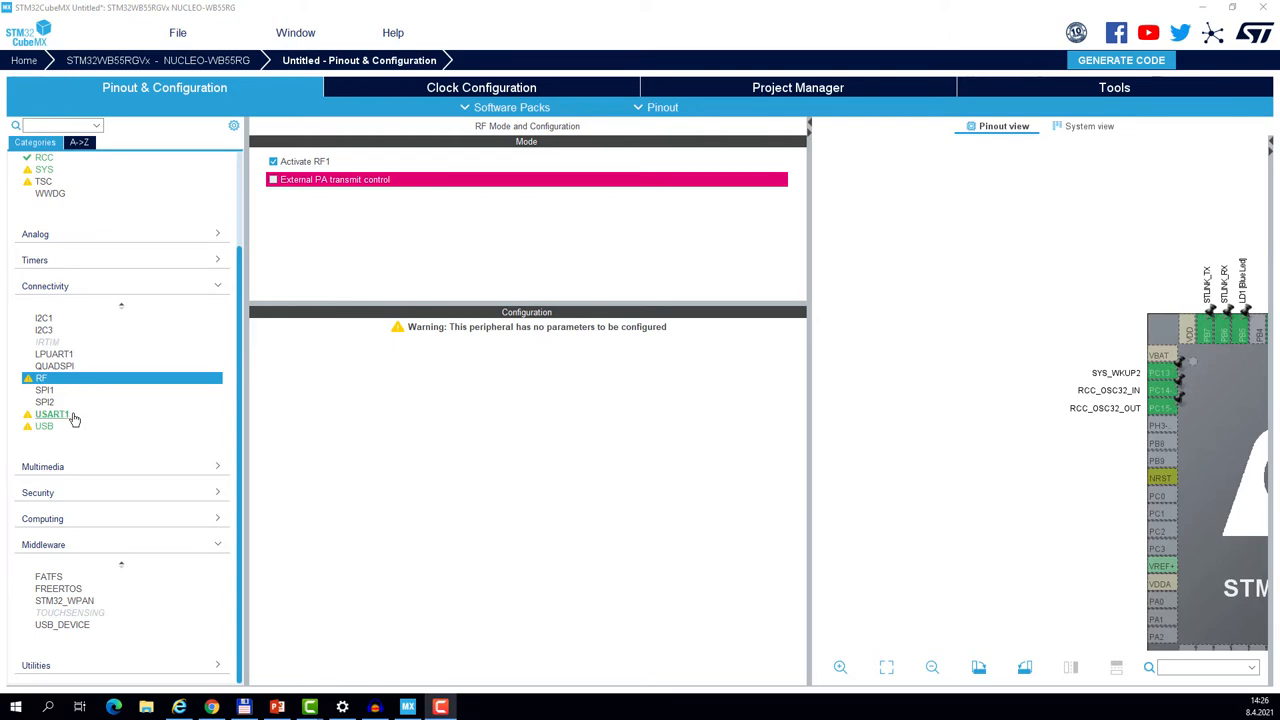
Change USART1 Word Length from 7 to 8 bits, keeping 115200 baud.
{"action": "left_click", "coordinate": [52, 414]}
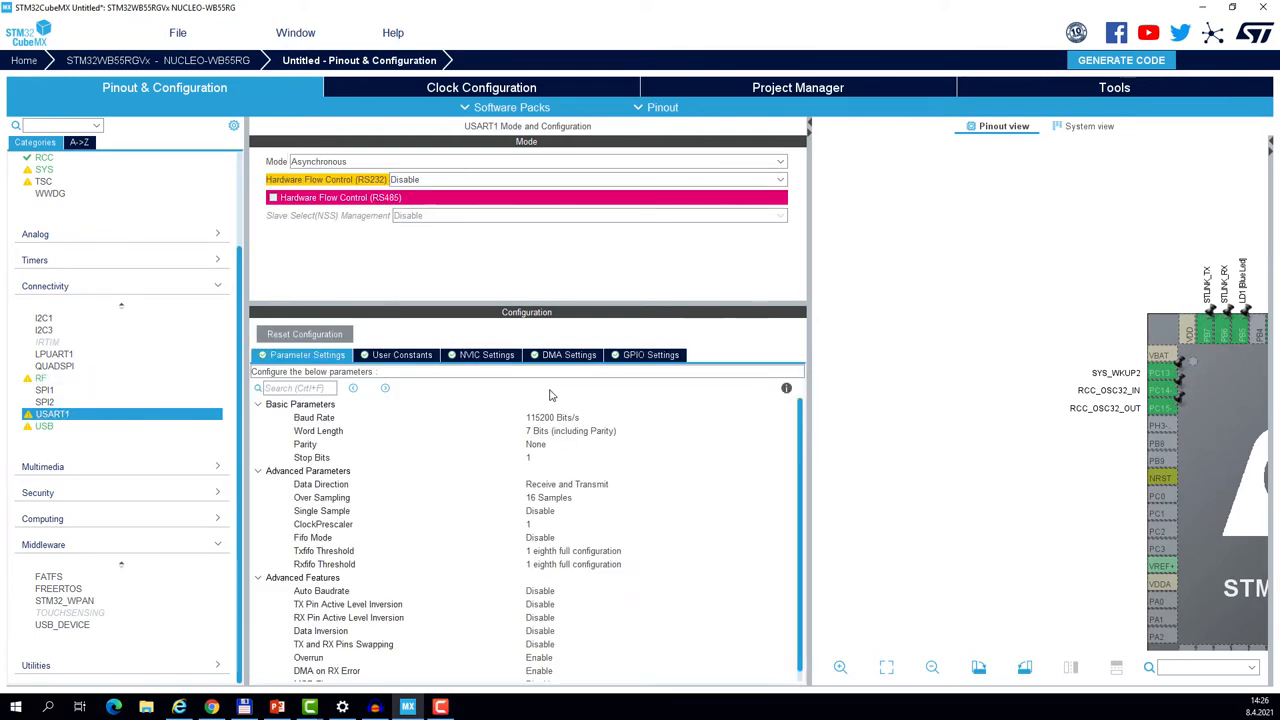
{"action": "left_click", "coordinate": [552, 417]}
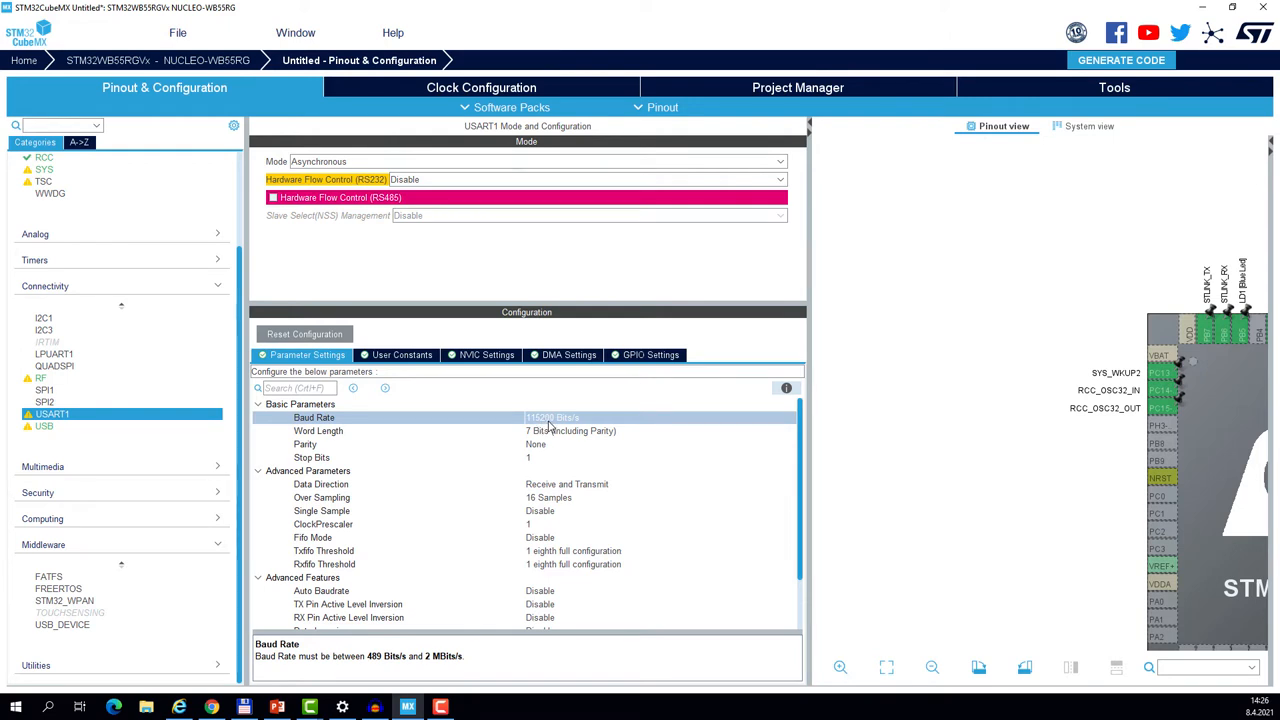
{"action": "left_click", "coordinate": [318, 430]}
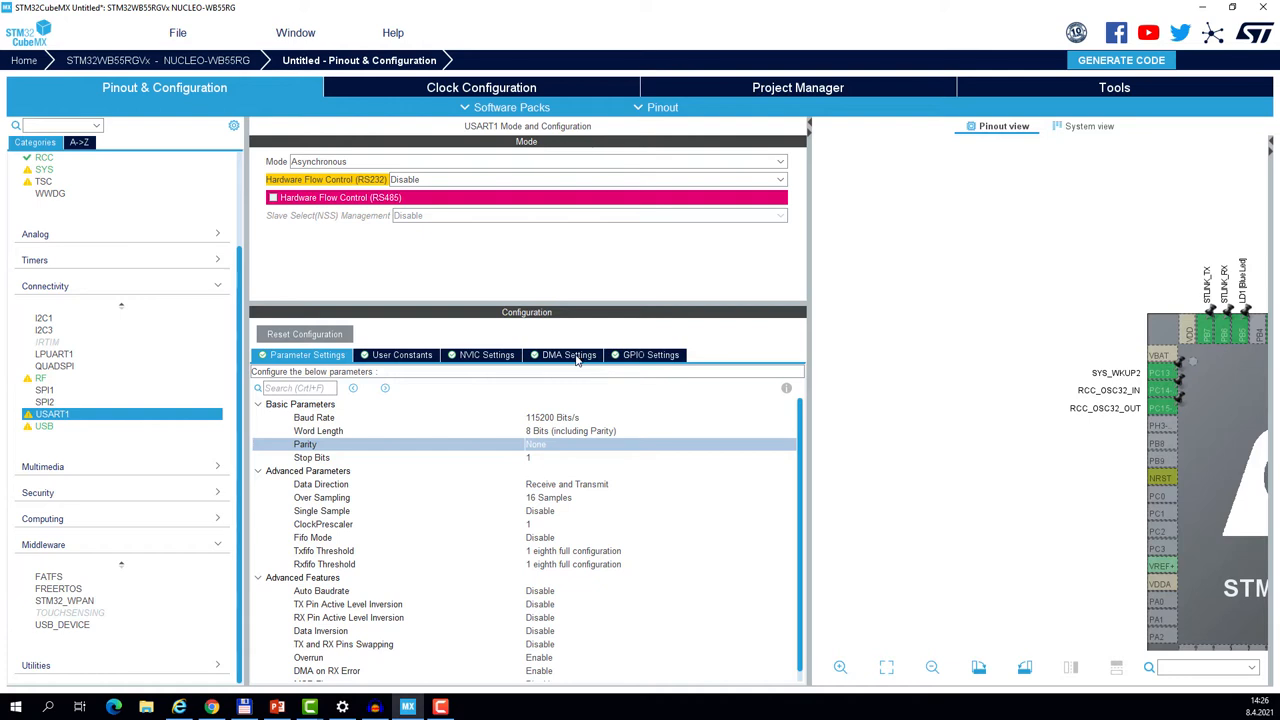
Add USART1_RX and USART1_TX DMA requests and enable the USART1 global interrupt.
{"action": "left_click", "coordinate": [568, 355]}
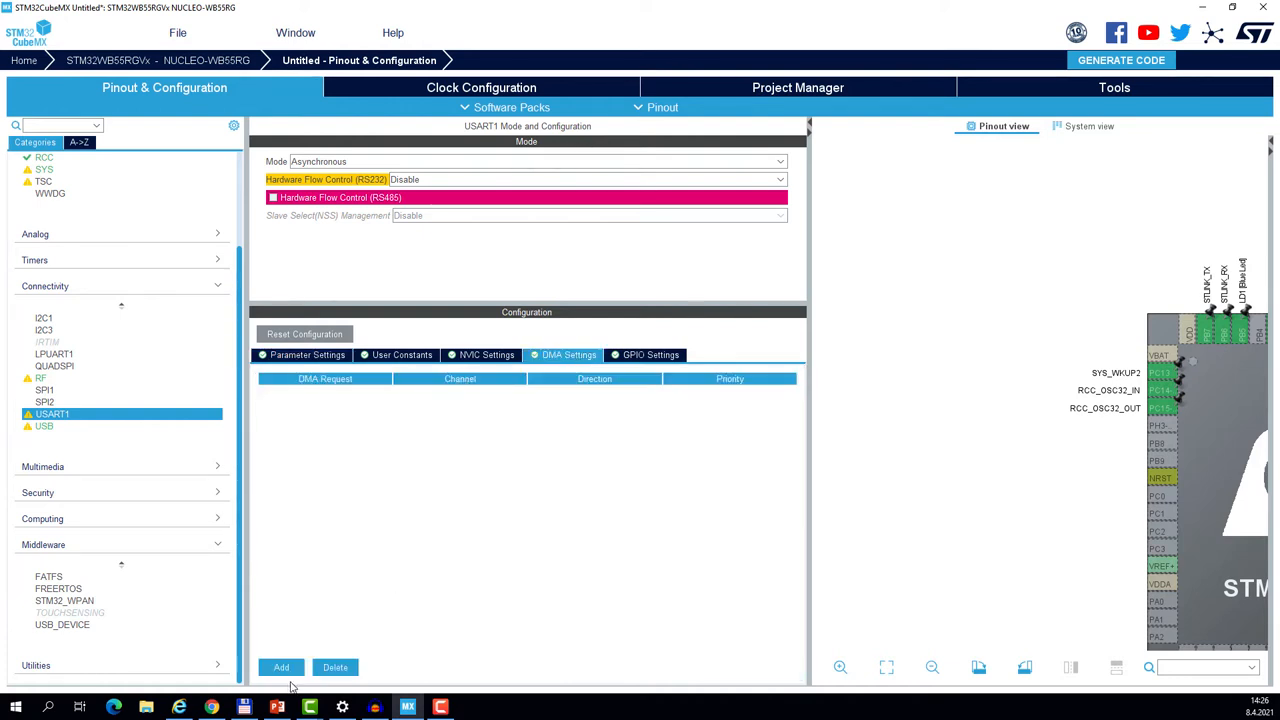
{"action": "left_click", "coordinate": [281, 667]}
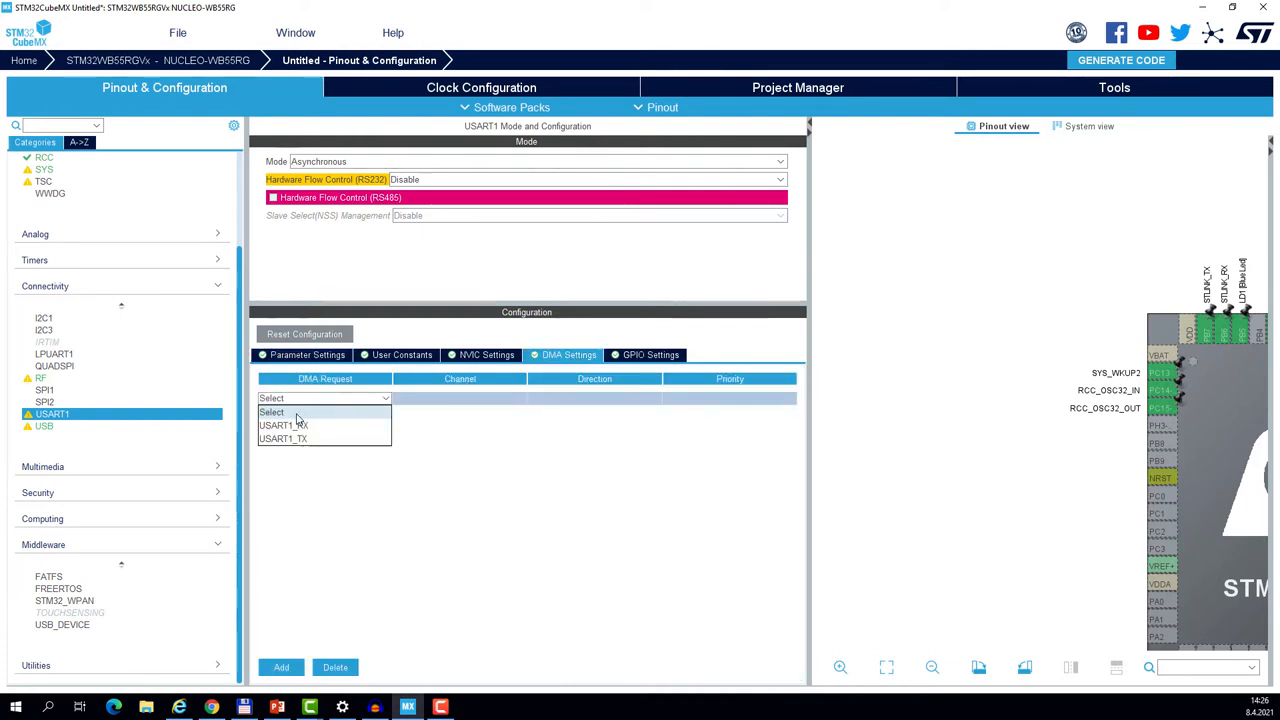
{"action": "left_click", "coordinate": [283, 425]}
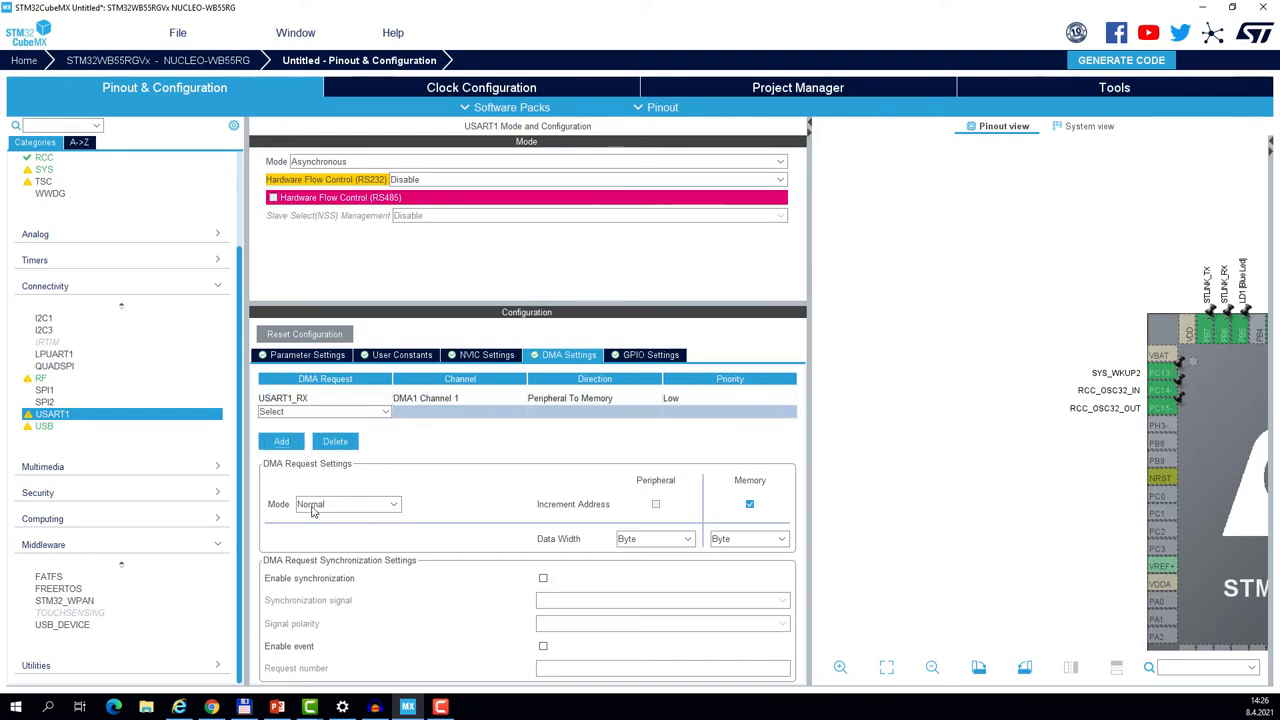
{"action": "left_click", "coordinate": [323, 411]}
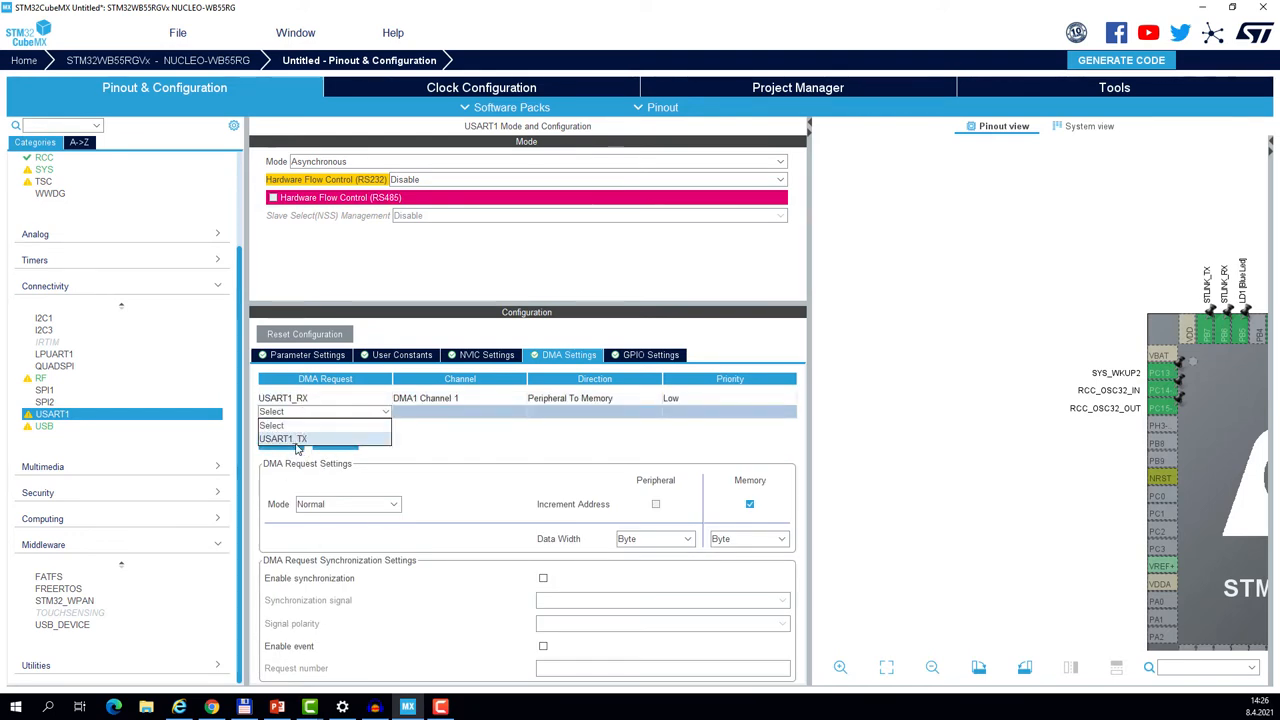
{"action": "left_click", "coordinate": [283, 438]}
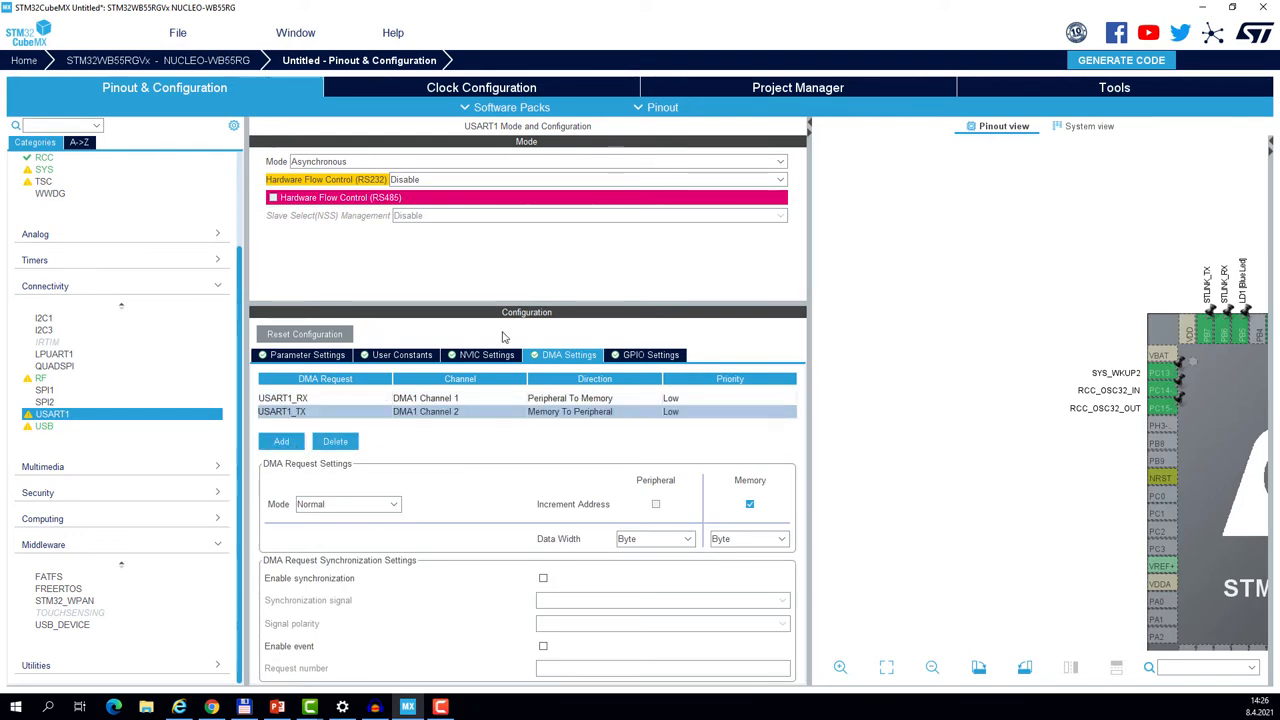
{"action": "left_click", "coordinate": [486, 355]}
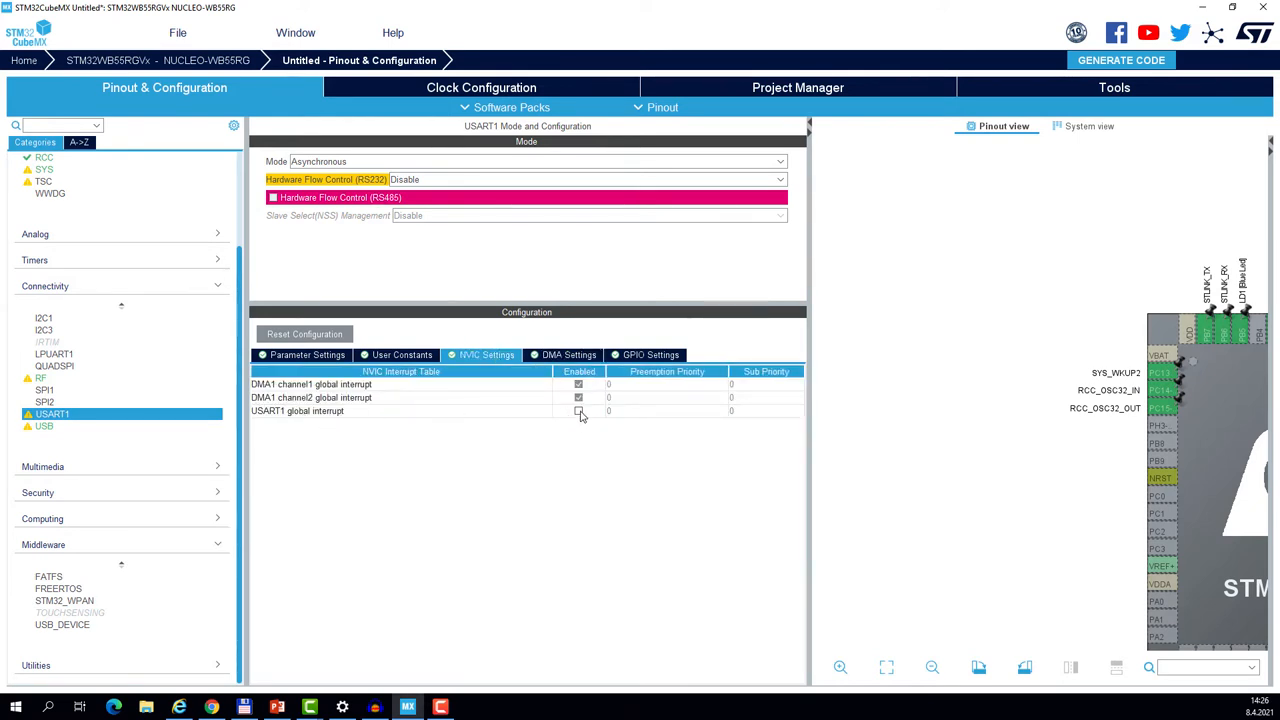
{"action": "left_click", "coordinate": [578, 411]}
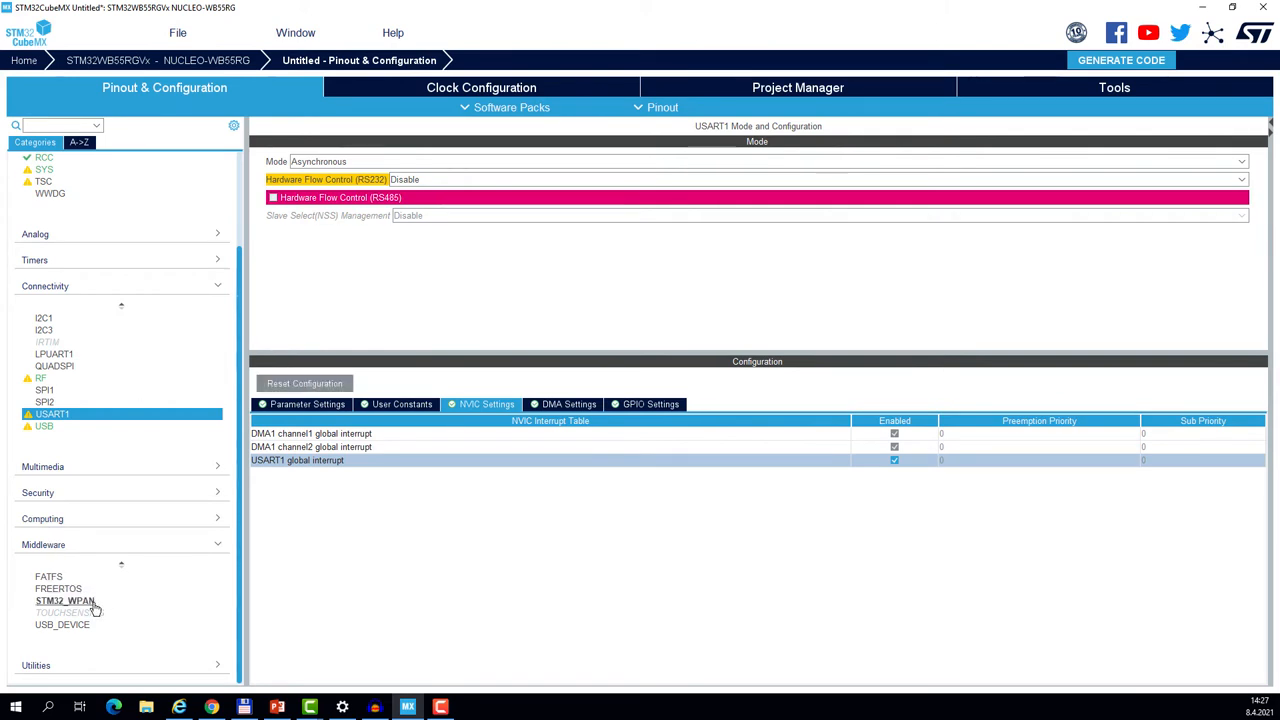
Enable BLE in STM32_WPAN, disable Custom P2P Server and enable Custom Template.
{"action": "left_click", "coordinate": [66, 600]}
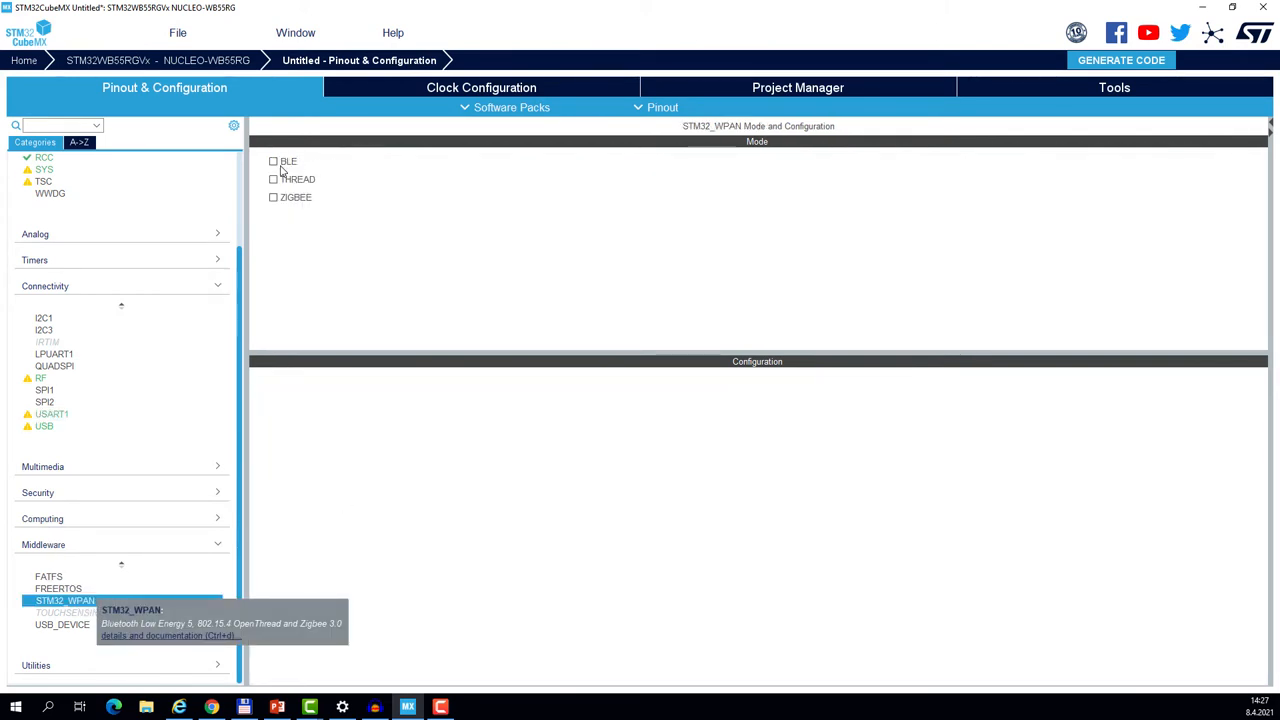
{"action": "left_click", "coordinate": [273, 161]}
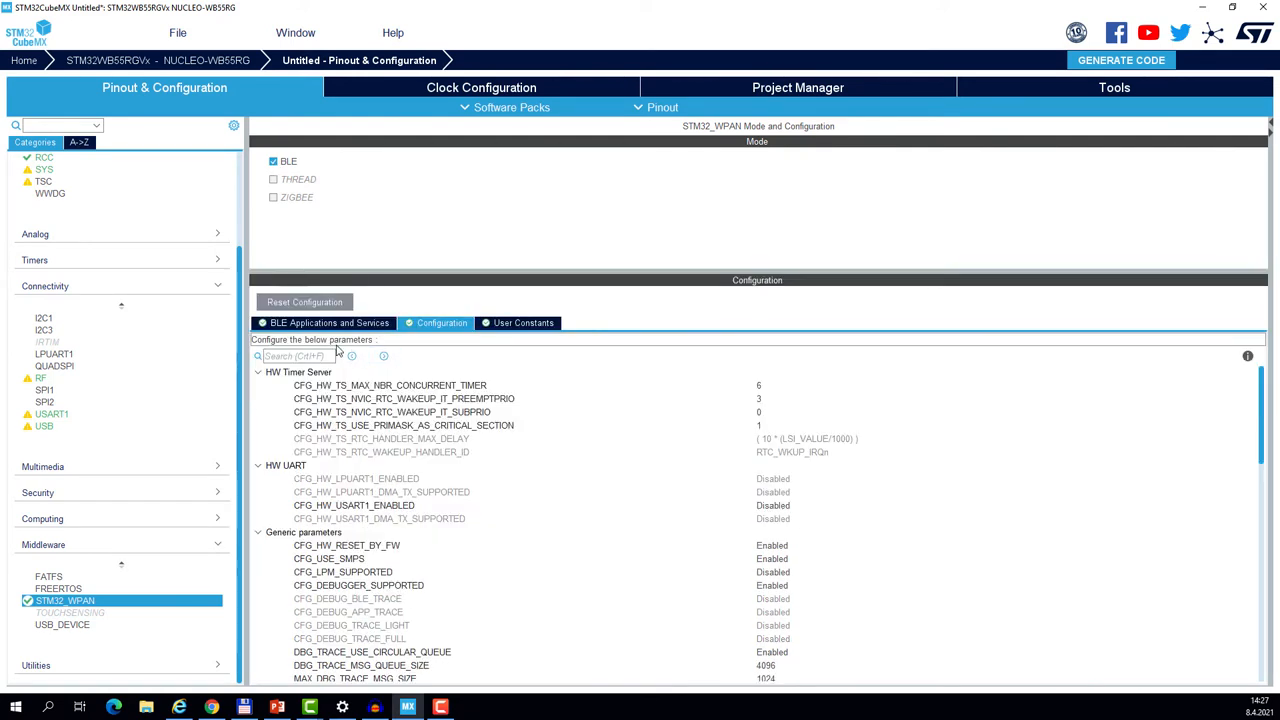
{"action": "left_click", "coordinate": [329, 322]}
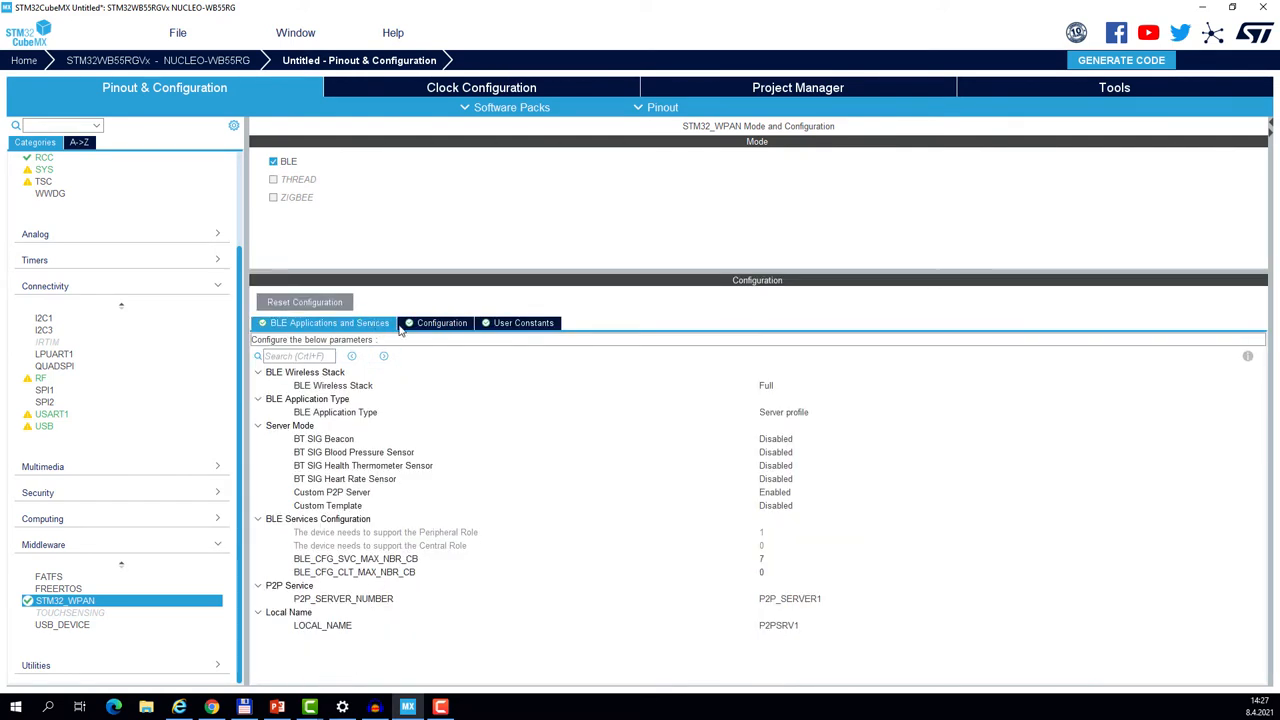
{"action": "mouse_move", "coordinate": [432, 475]}
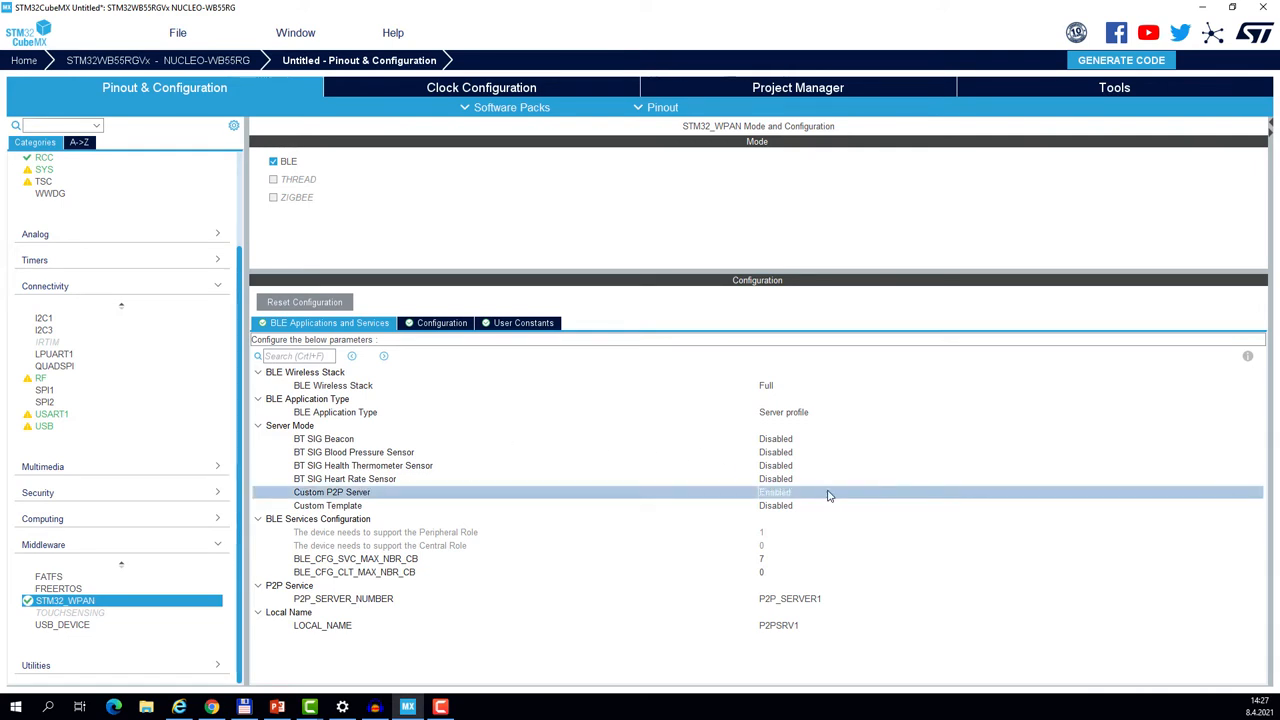
{"action": "mouse_move", "coordinate": [808, 497]}
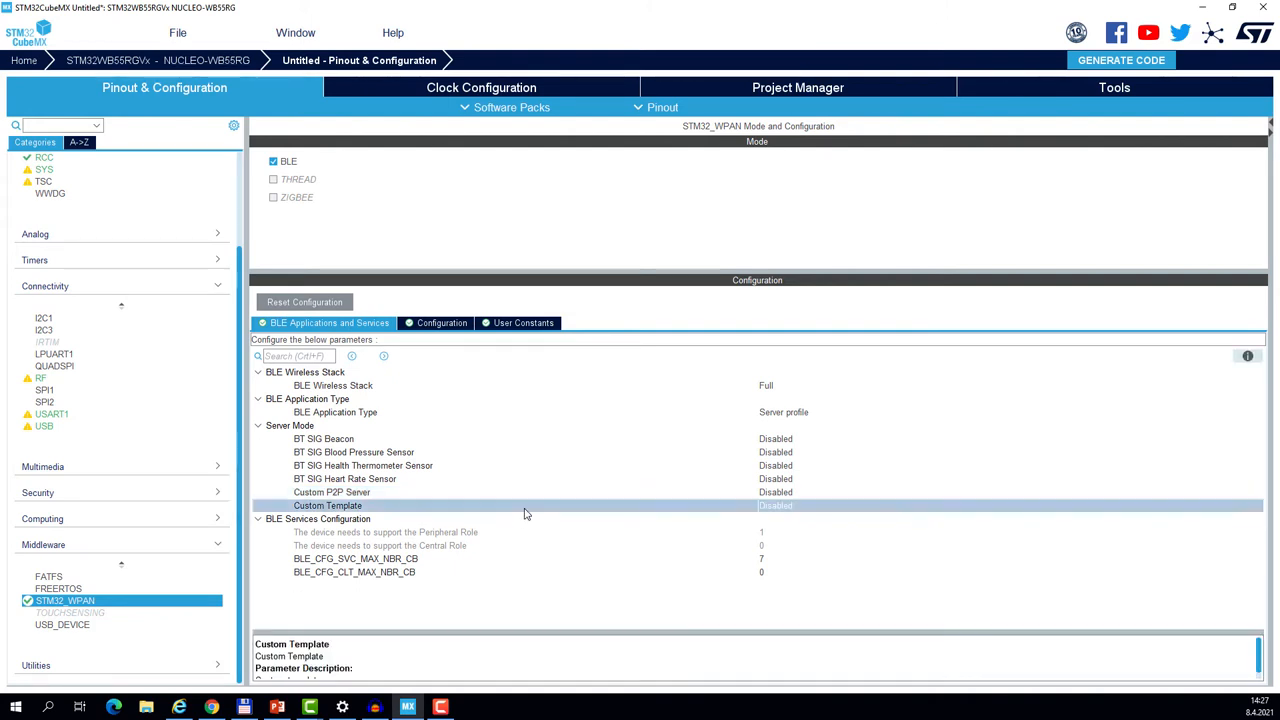
{"action": "left_click", "coordinate": [1010, 505]}
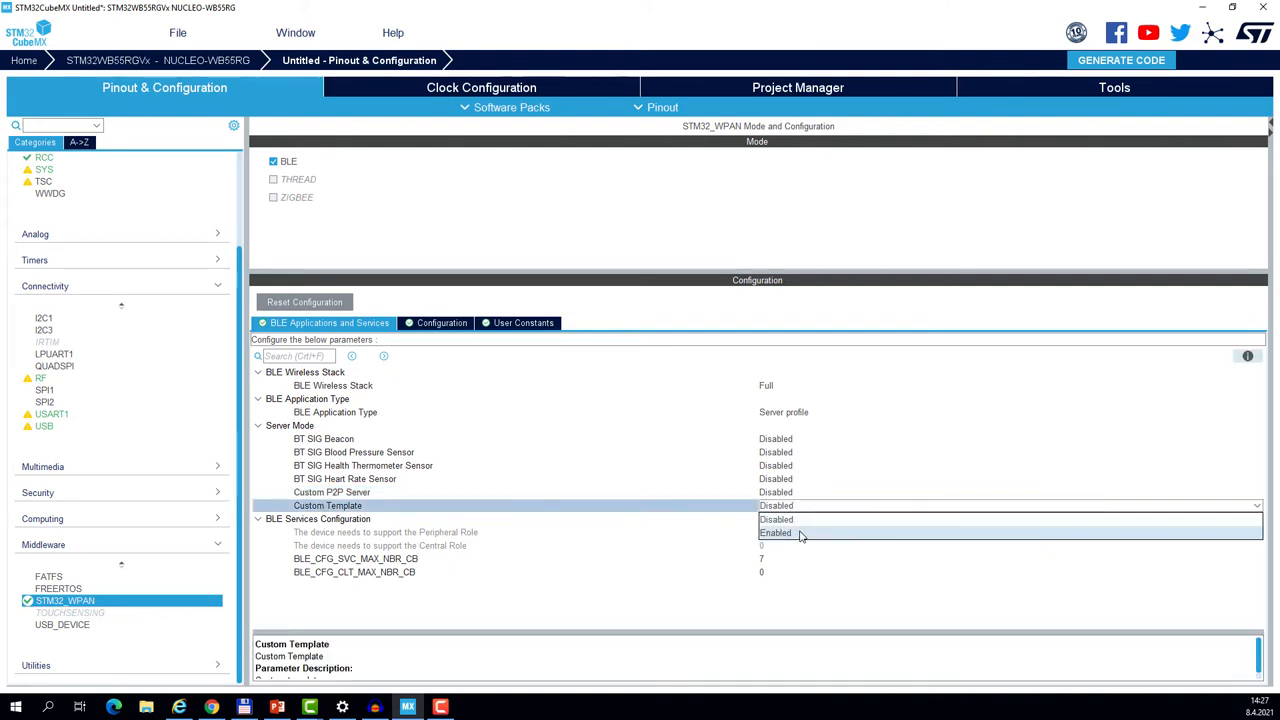
{"action": "left_click", "coordinate": [777, 532]}
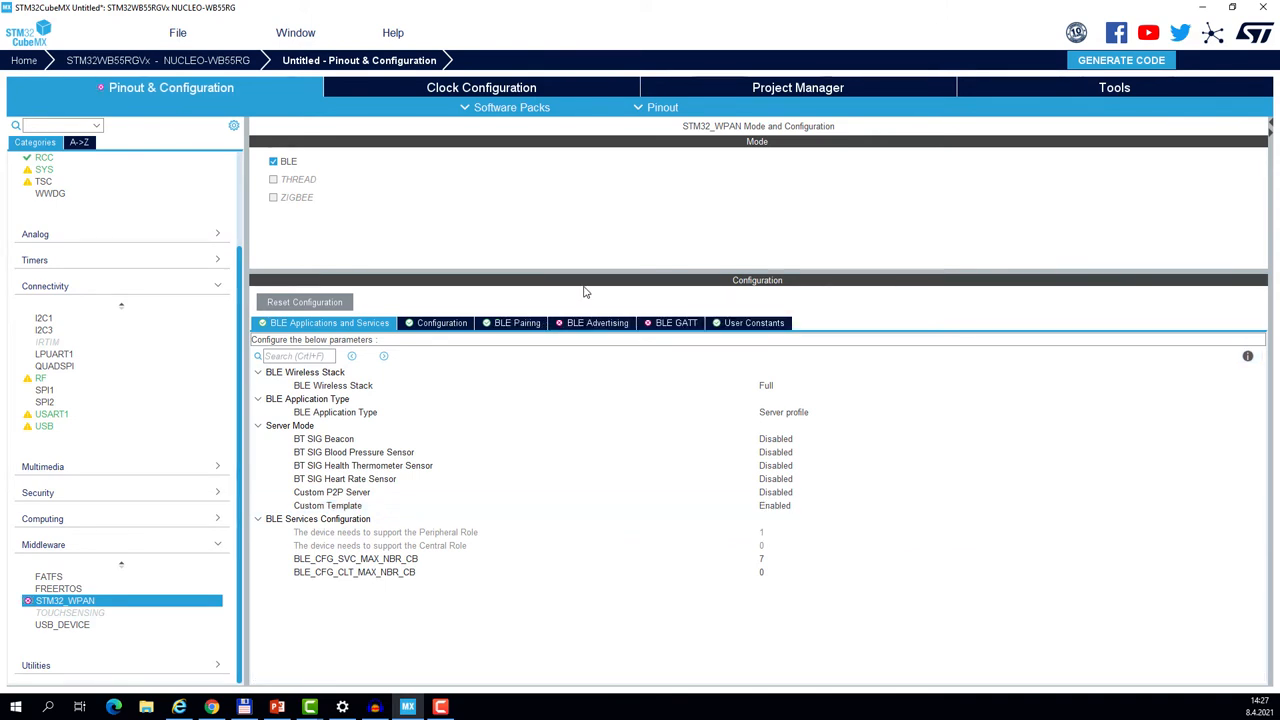
{"action": "mouse_move", "coordinate": [613, 338]}
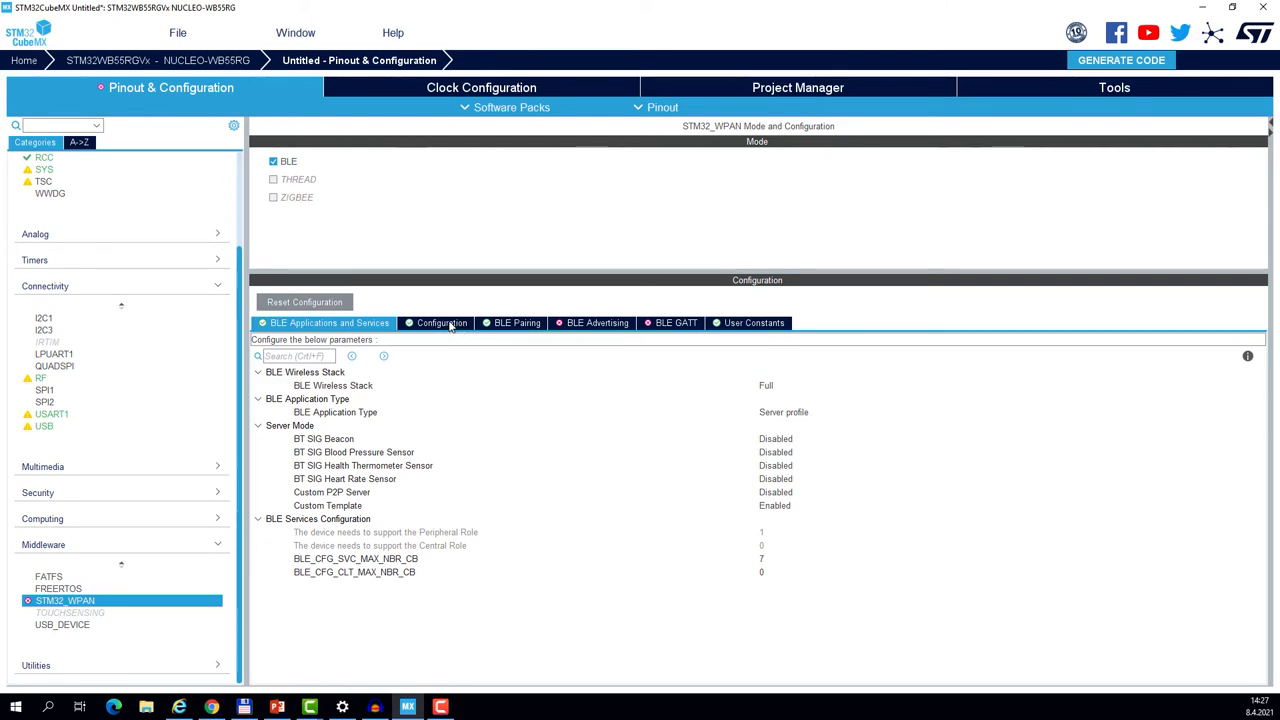
Set CFG_HW_USART1_ENABLED to Enabled in the STM32_WPAN HW UART configuration.
{"action": "left_click", "coordinate": [441, 322]}
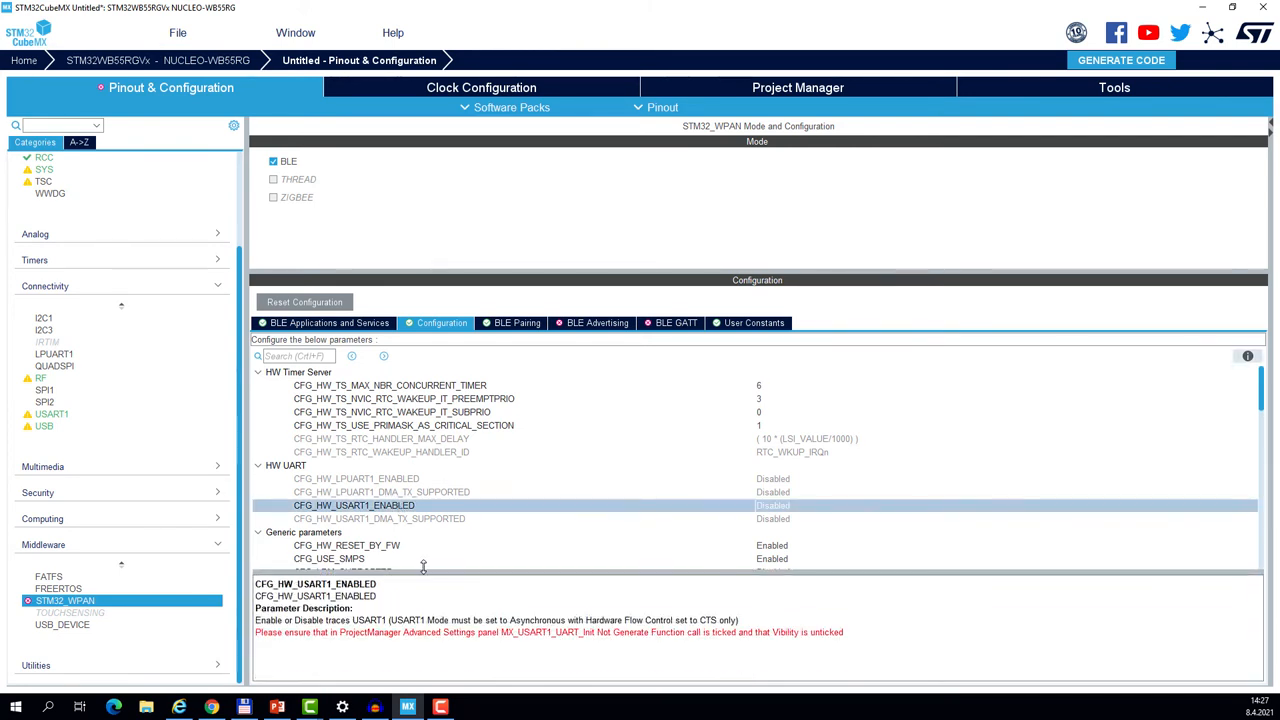
{"action": "left_click", "coordinate": [1000, 505]}
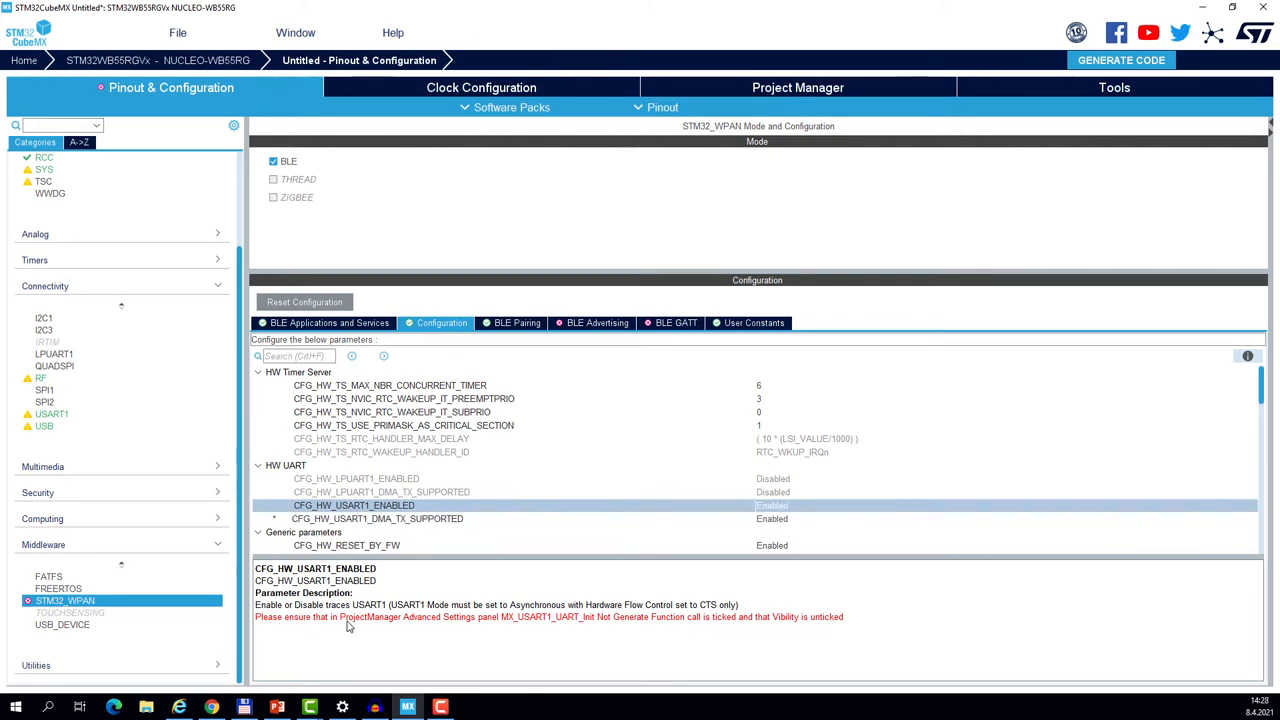
{"action": "mouse_move", "coordinate": [490, 627]}
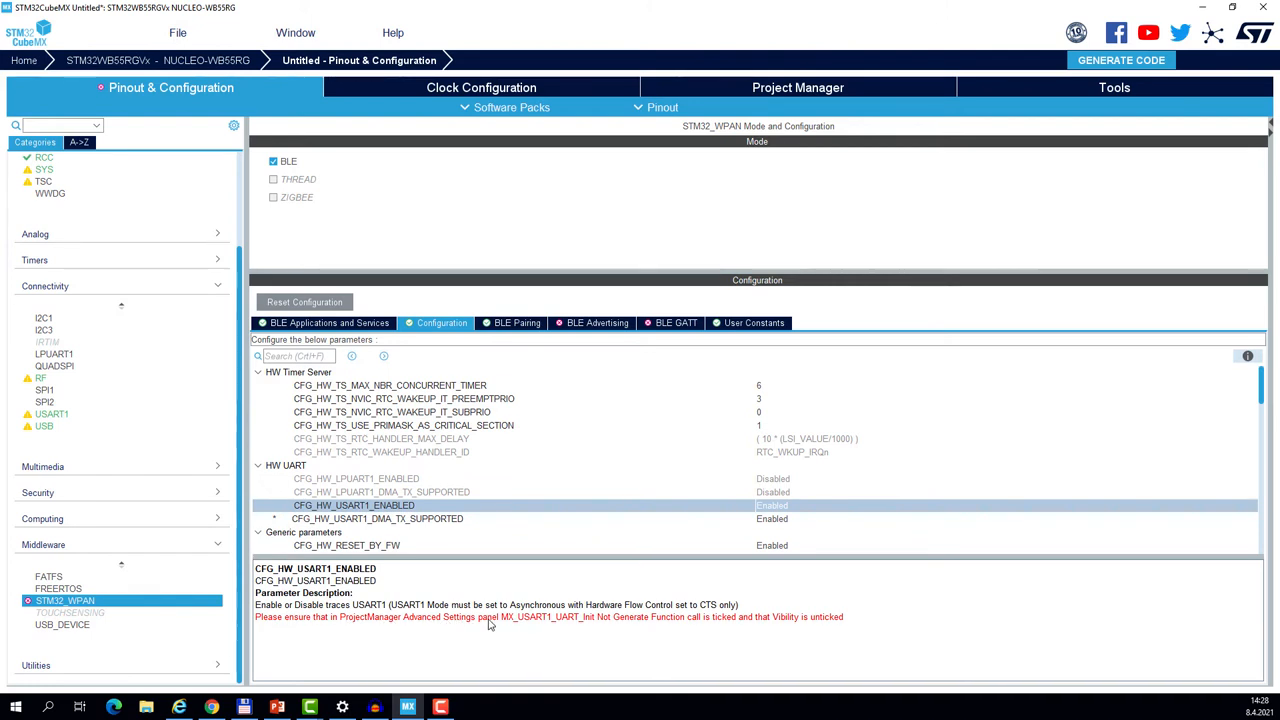
{"action": "mouse_move", "coordinate": [623, 630]}
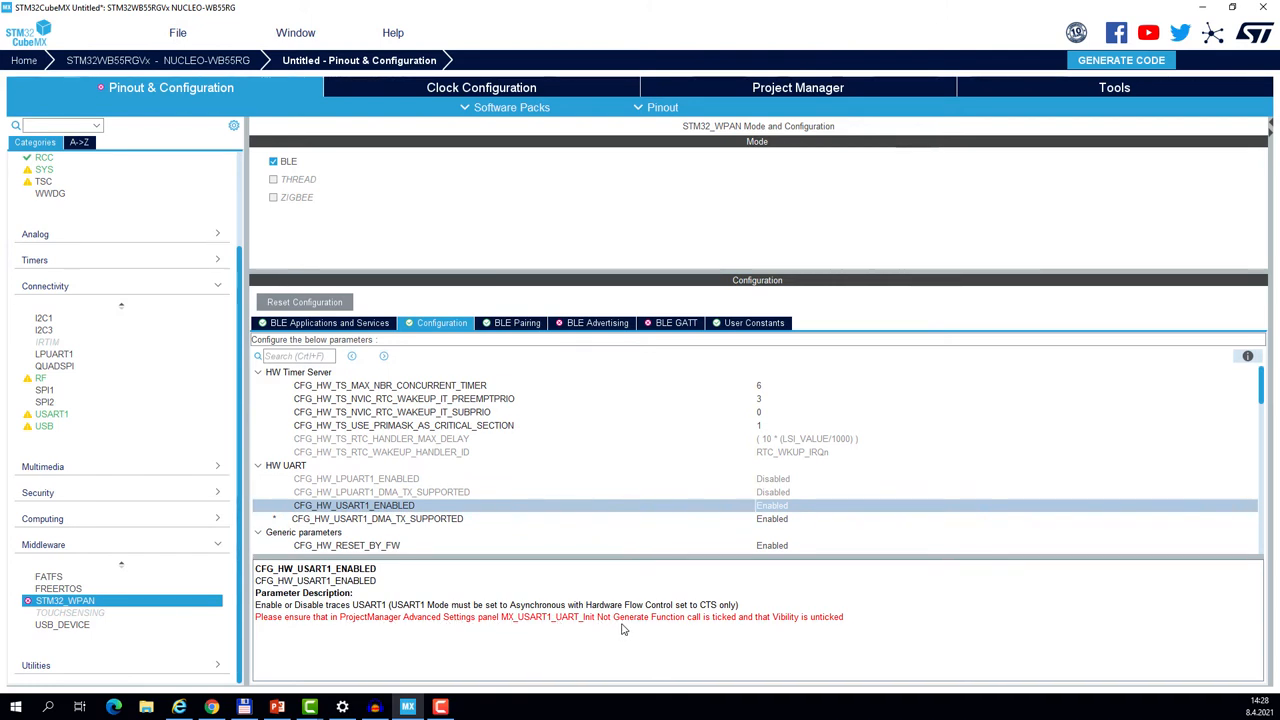
{"action": "mouse_move", "coordinate": [715, 628]}
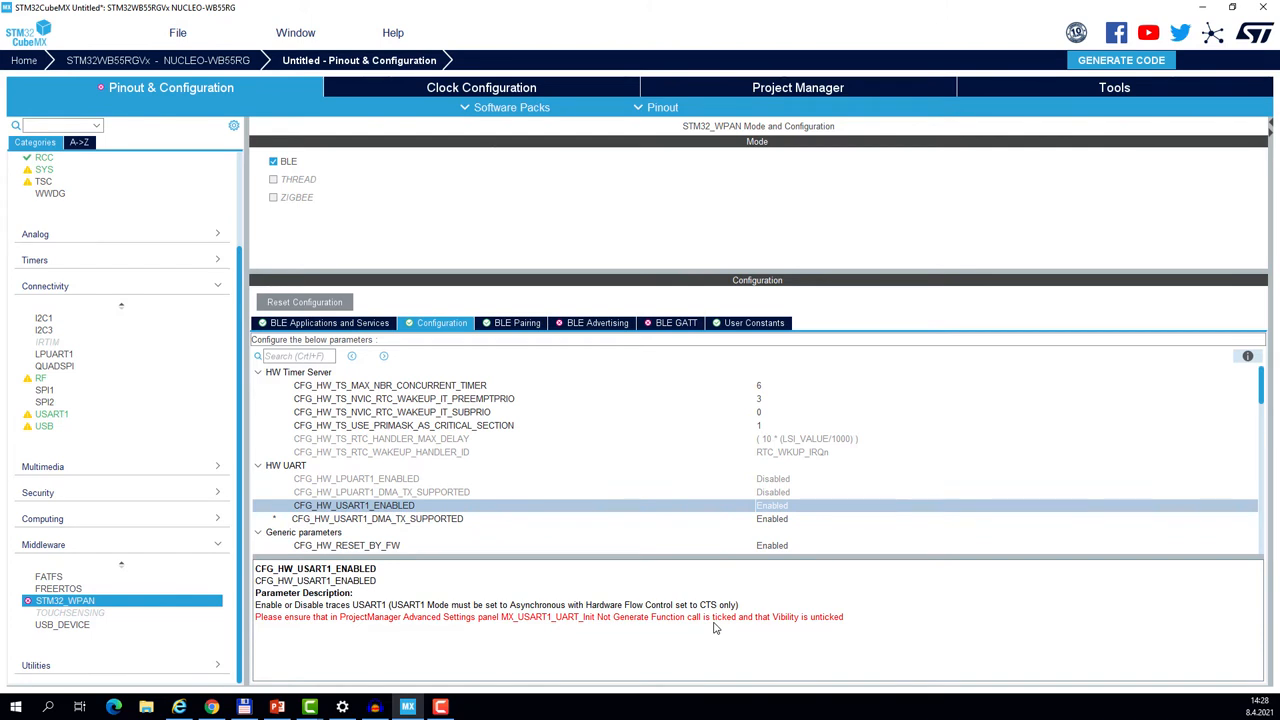
{"action": "mouse_move", "coordinate": [778, 628]}
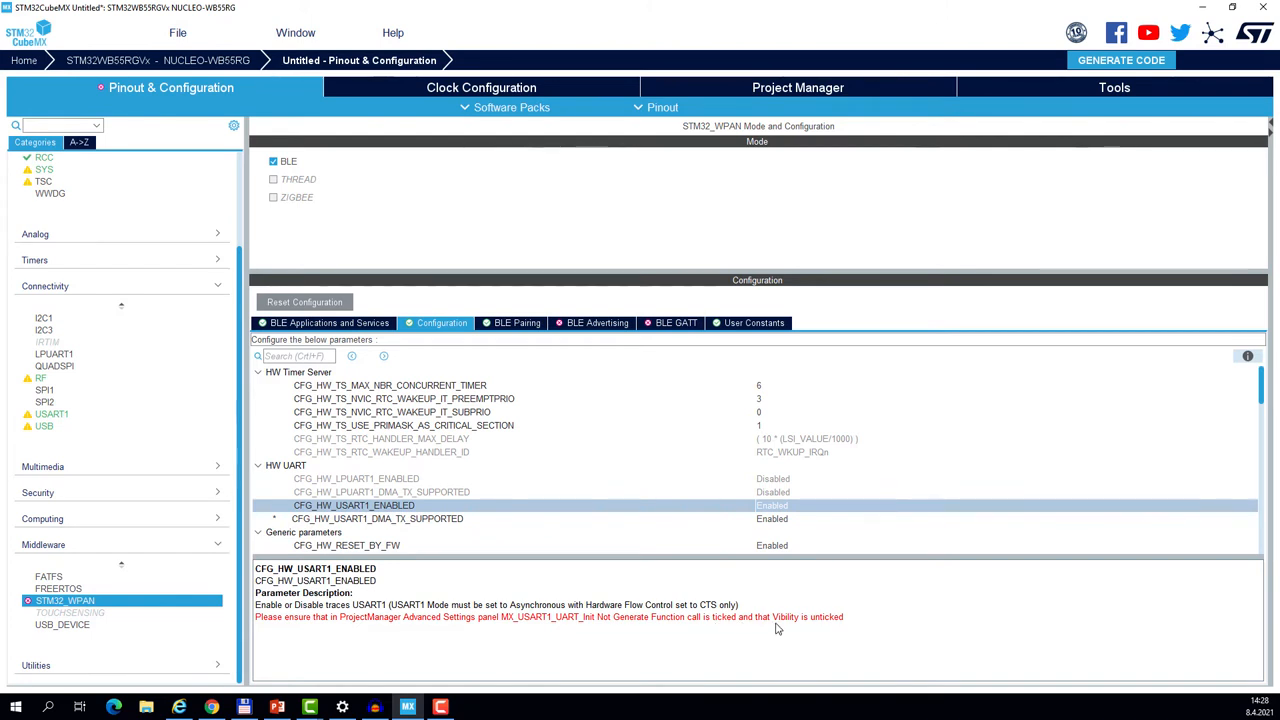
{"action": "mouse_move", "coordinate": [842, 626]}
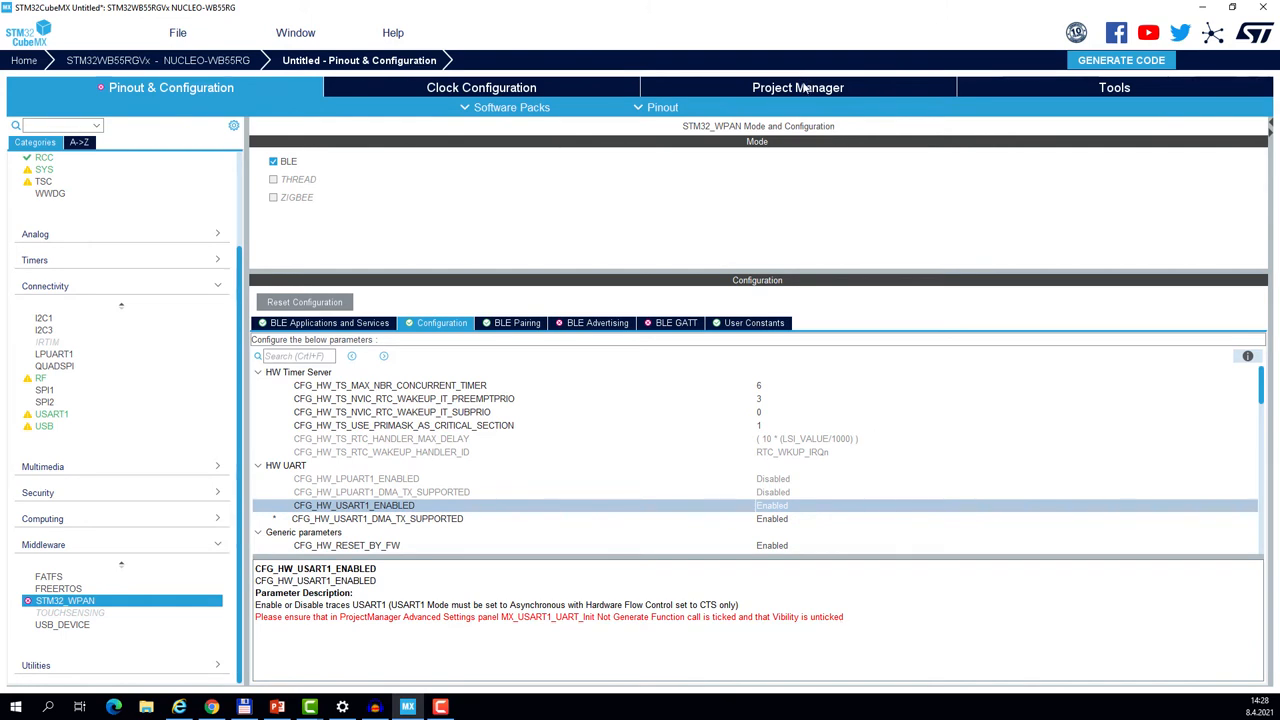
In Advanced Settings, set MX_USART1_UART_Init to Do Not Generate Function Call and non-static.
{"action": "left_click", "coordinate": [797, 87]}
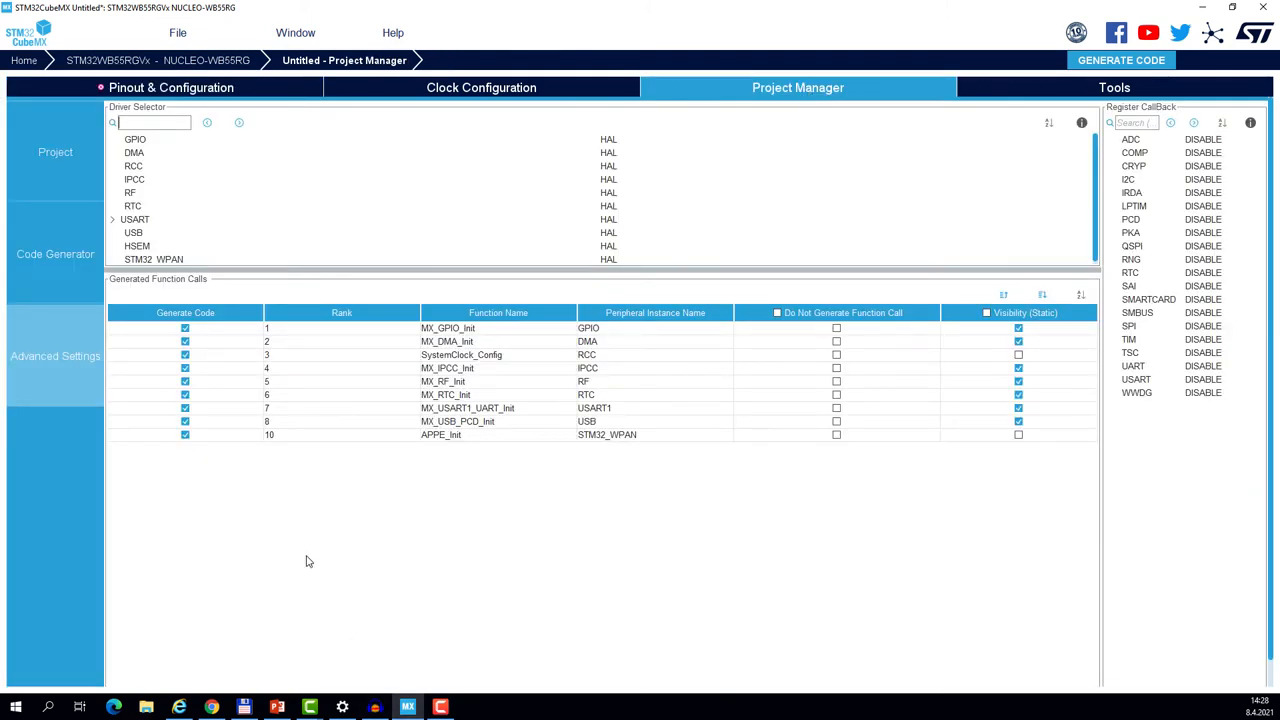
{"action": "left_click", "coordinate": [467, 408]}
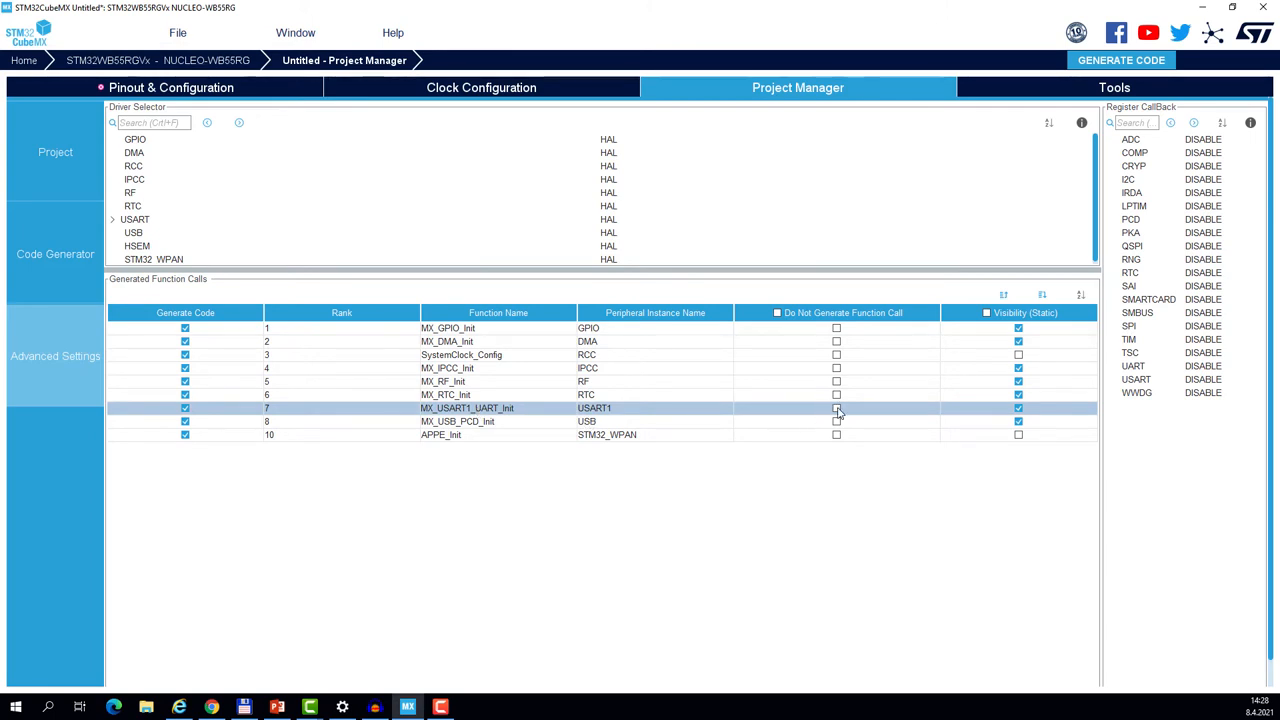
{"action": "left_click", "coordinate": [836, 408]}
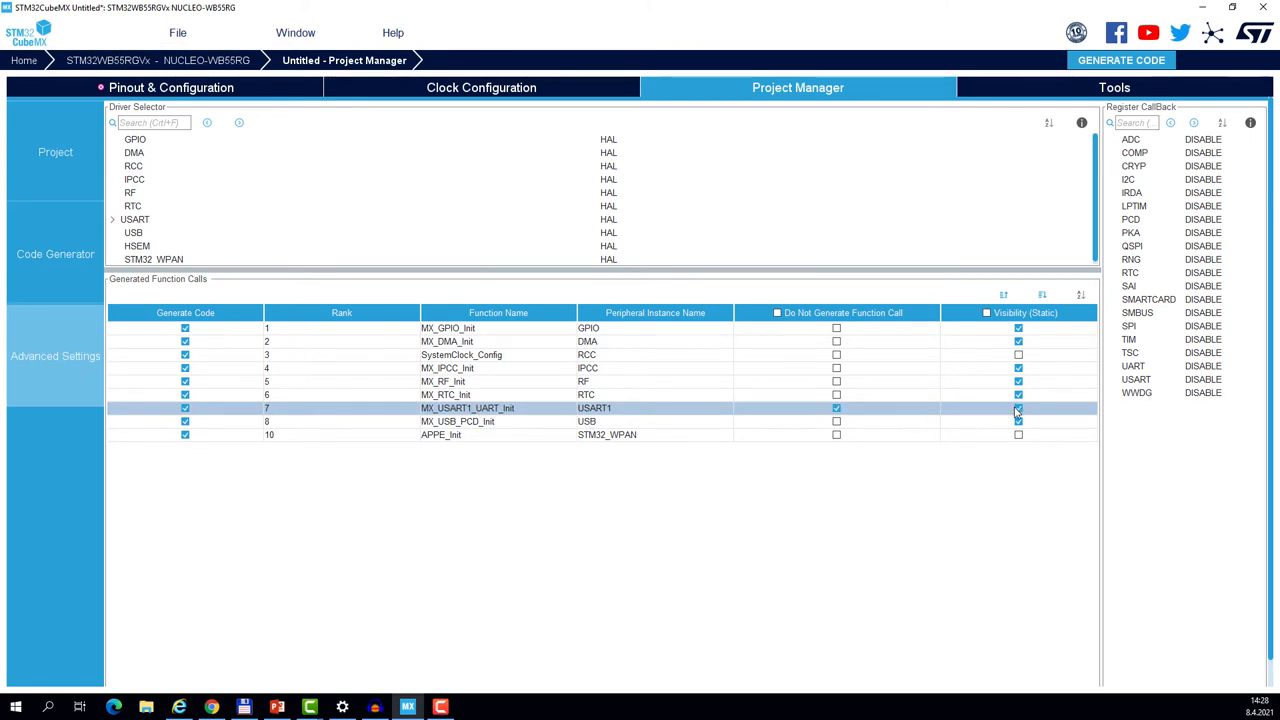
{"action": "left_click", "coordinate": [1018, 408]}
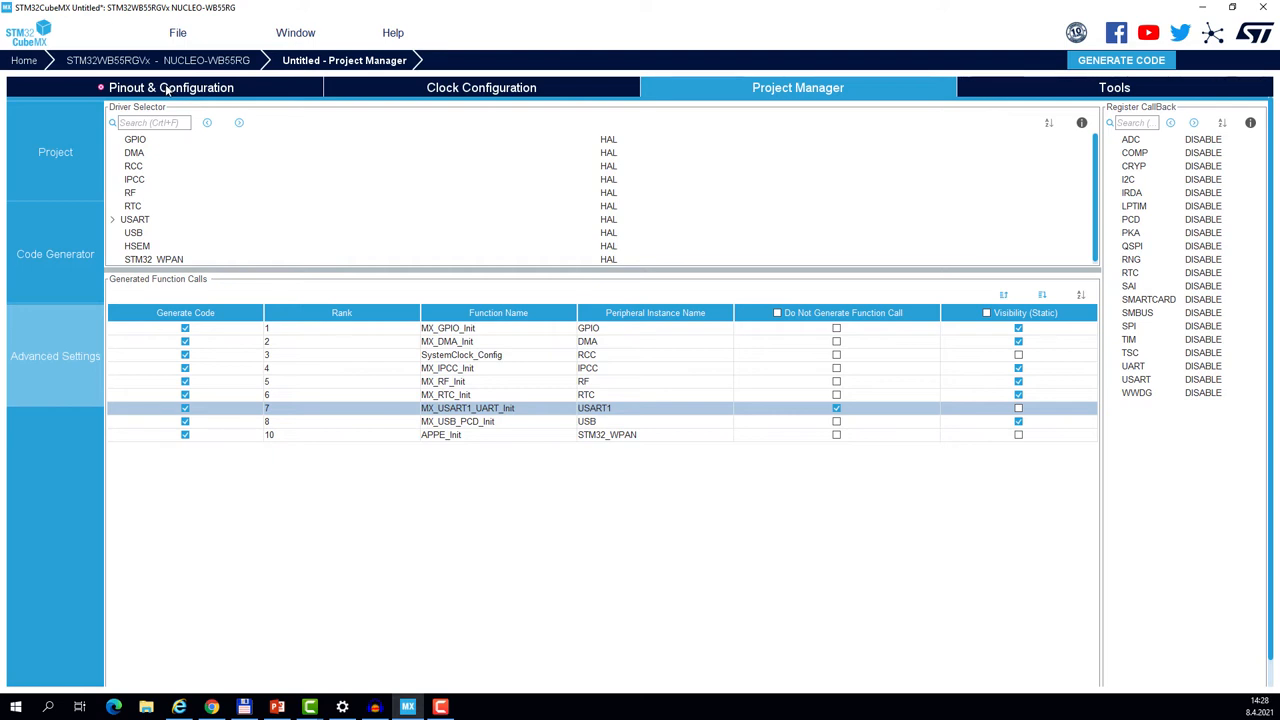
Set CFG_DEBUG_TRACE_UART to hw_uart1 and CFG_DEBUG_APP_TRACE to Enabled in STM32_WPAN.
{"action": "left_click", "coordinate": [171, 87]}
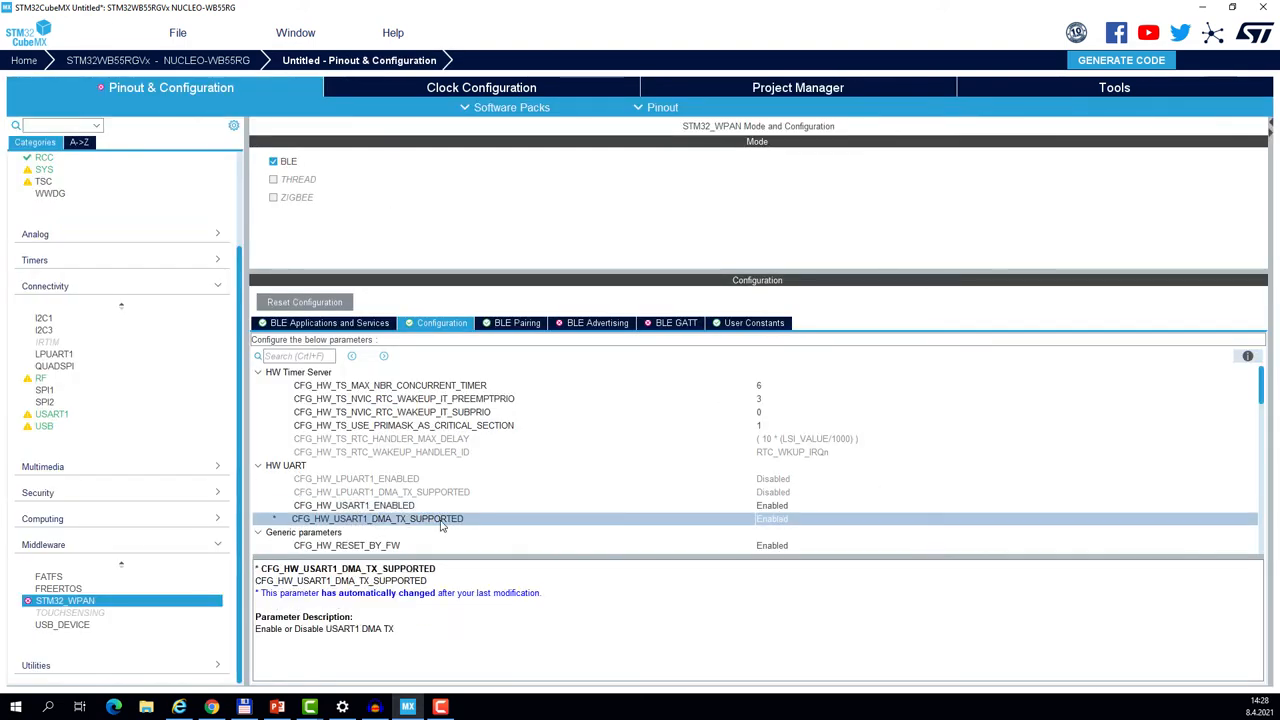
{"action": "mouse_move", "coordinate": [819, 523]}
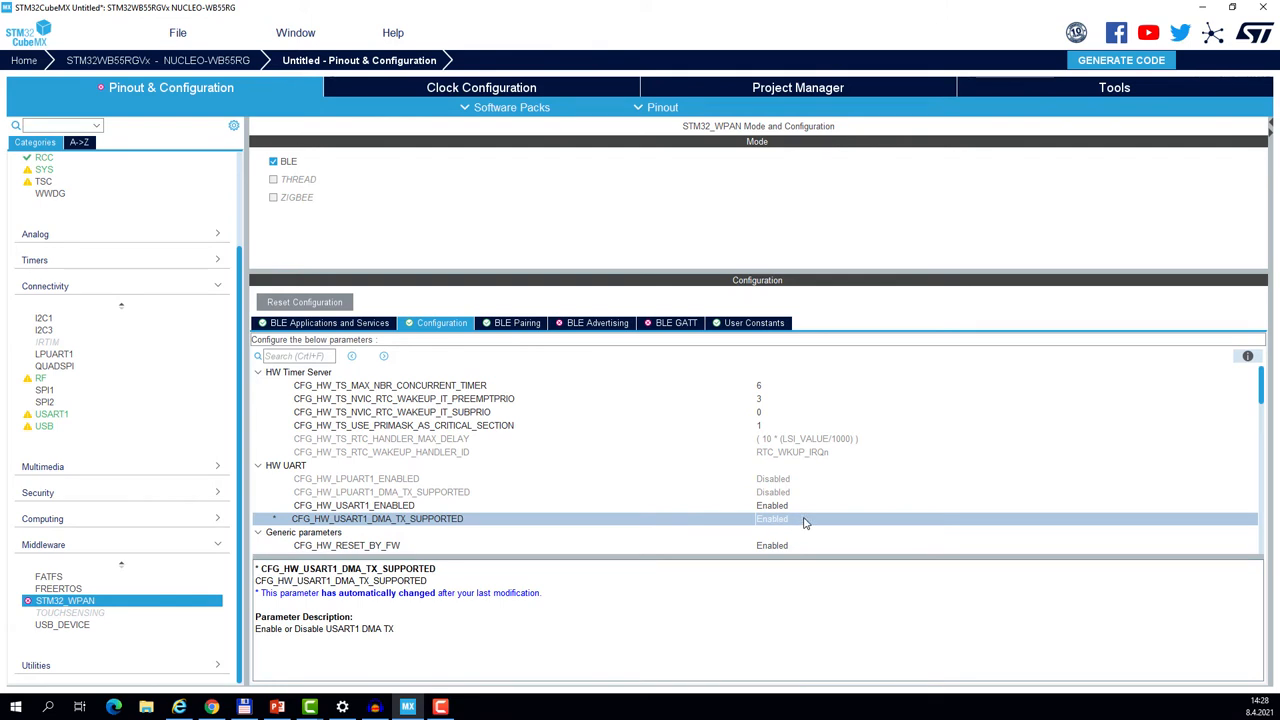
{"action": "mouse_move", "coordinate": [452, 596]}
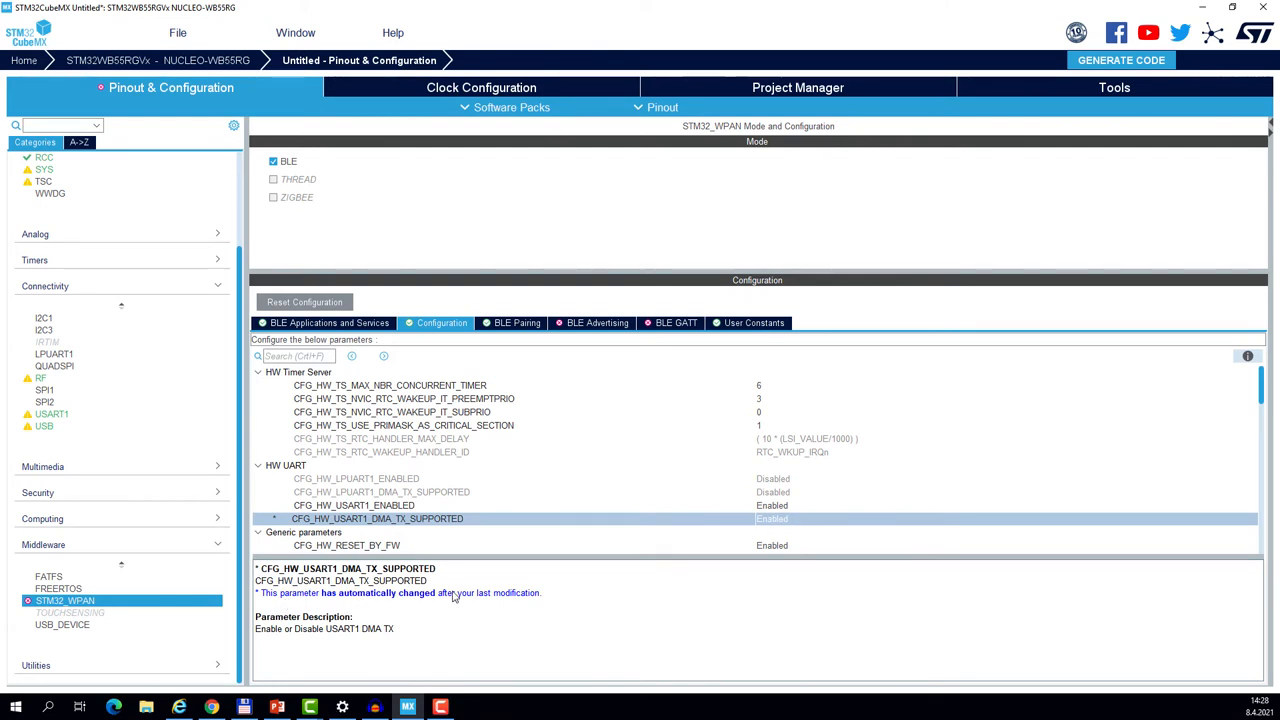
{"action": "mouse_move", "coordinate": [518, 319]}
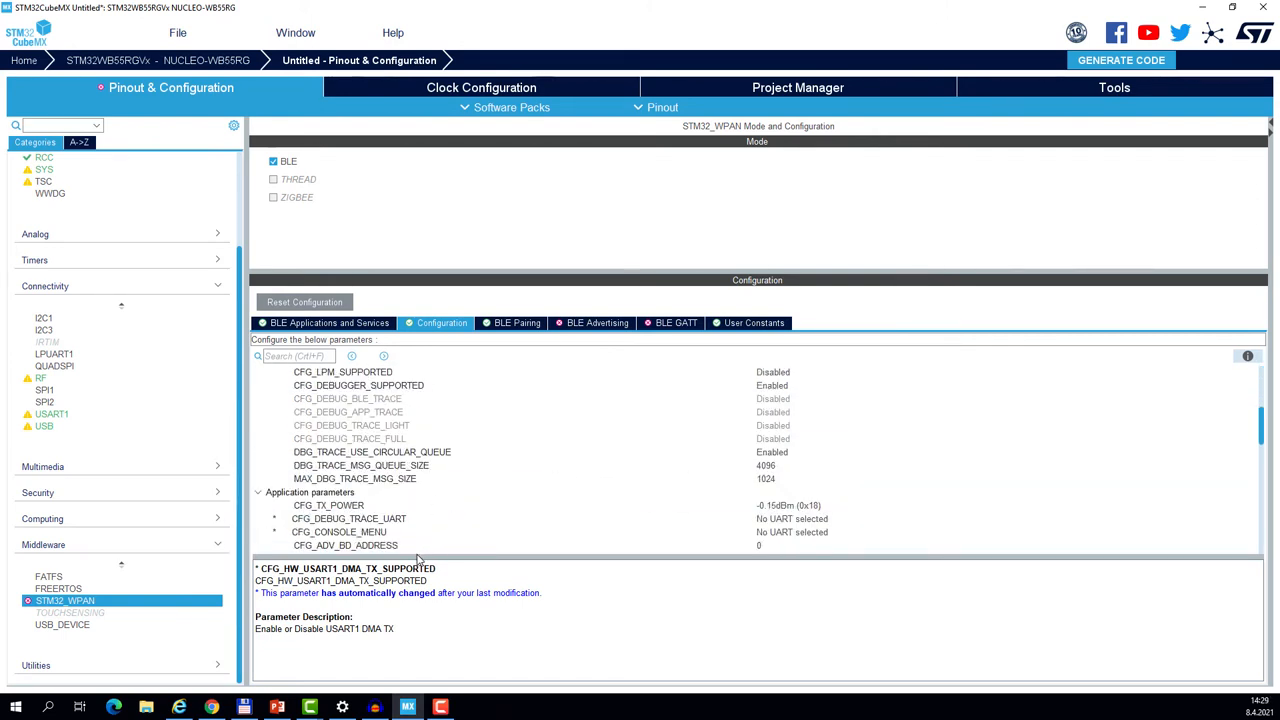
{"action": "left_click", "coordinate": [348, 518]}
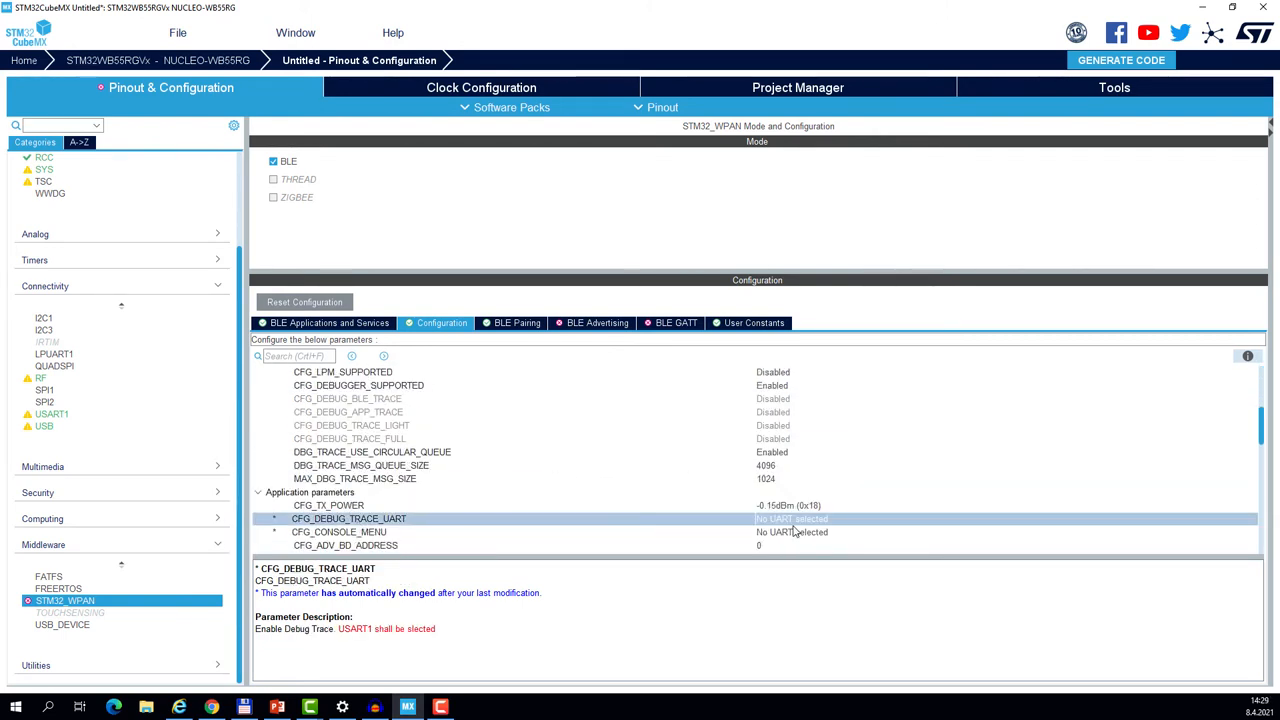
{"action": "left_click", "coordinate": [1000, 518]}
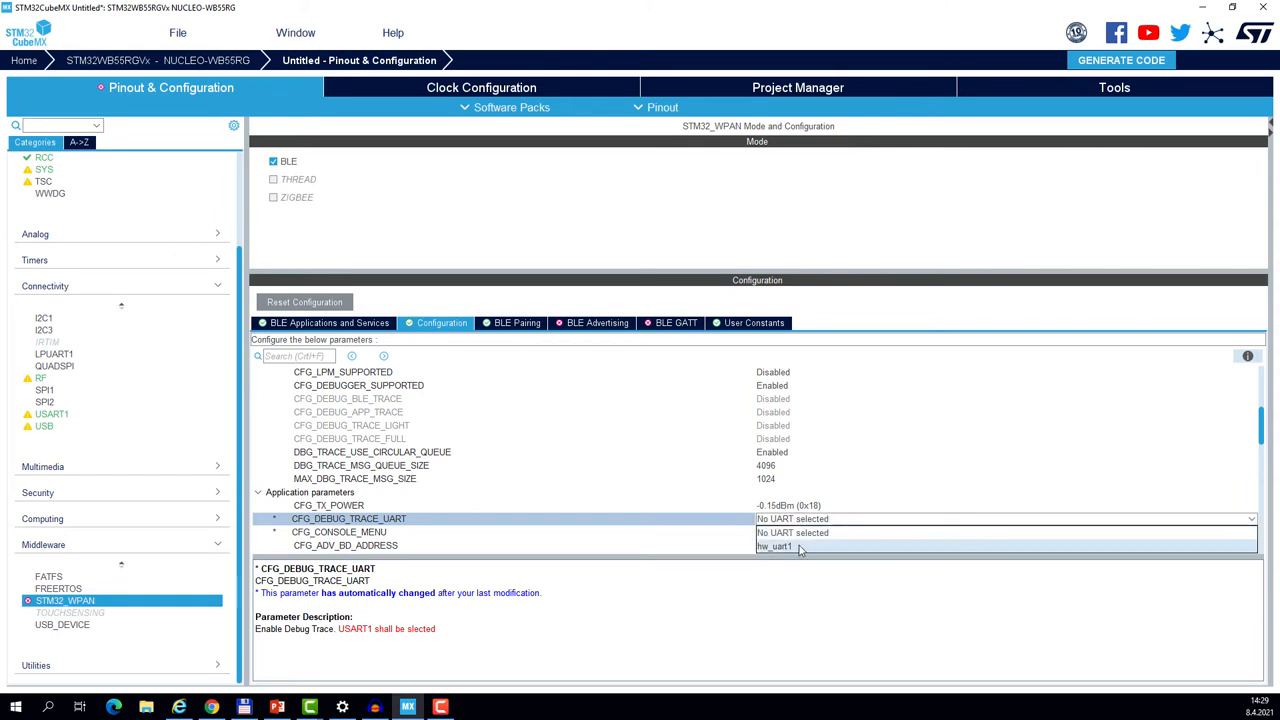
{"action": "mouse_move", "coordinate": [813, 547]}
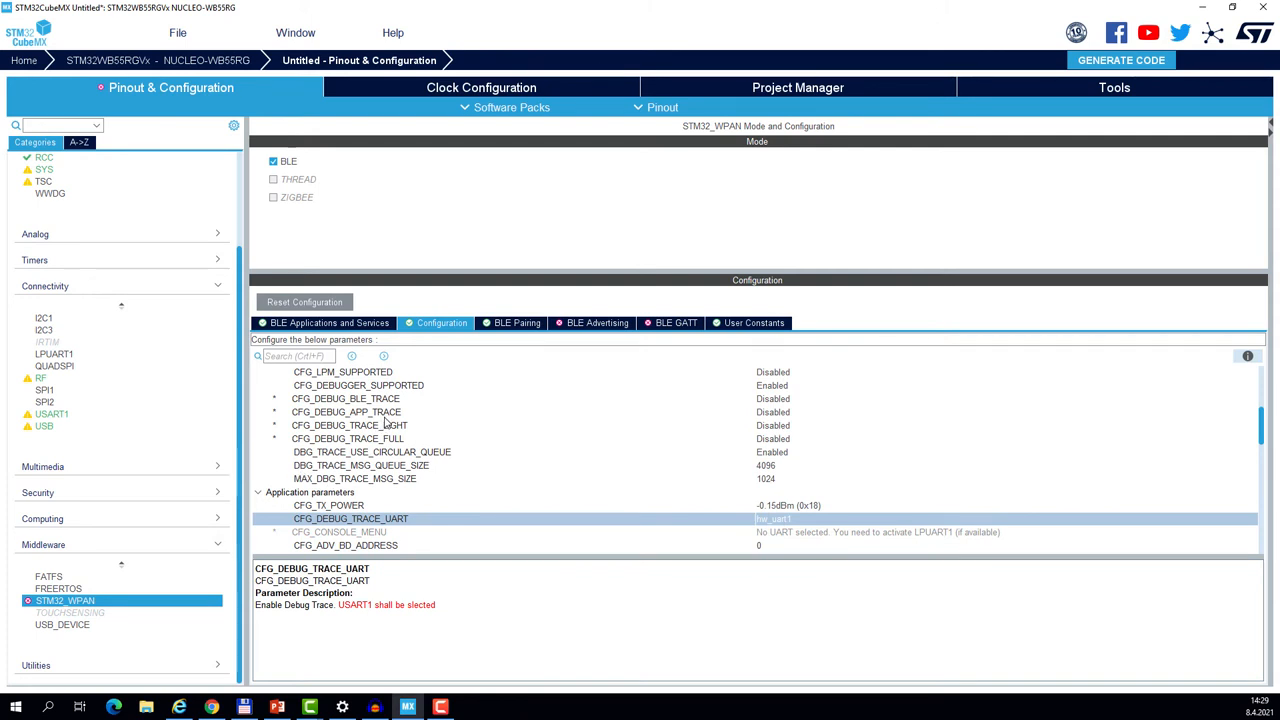
{"action": "left_click", "coordinate": [346, 412]}
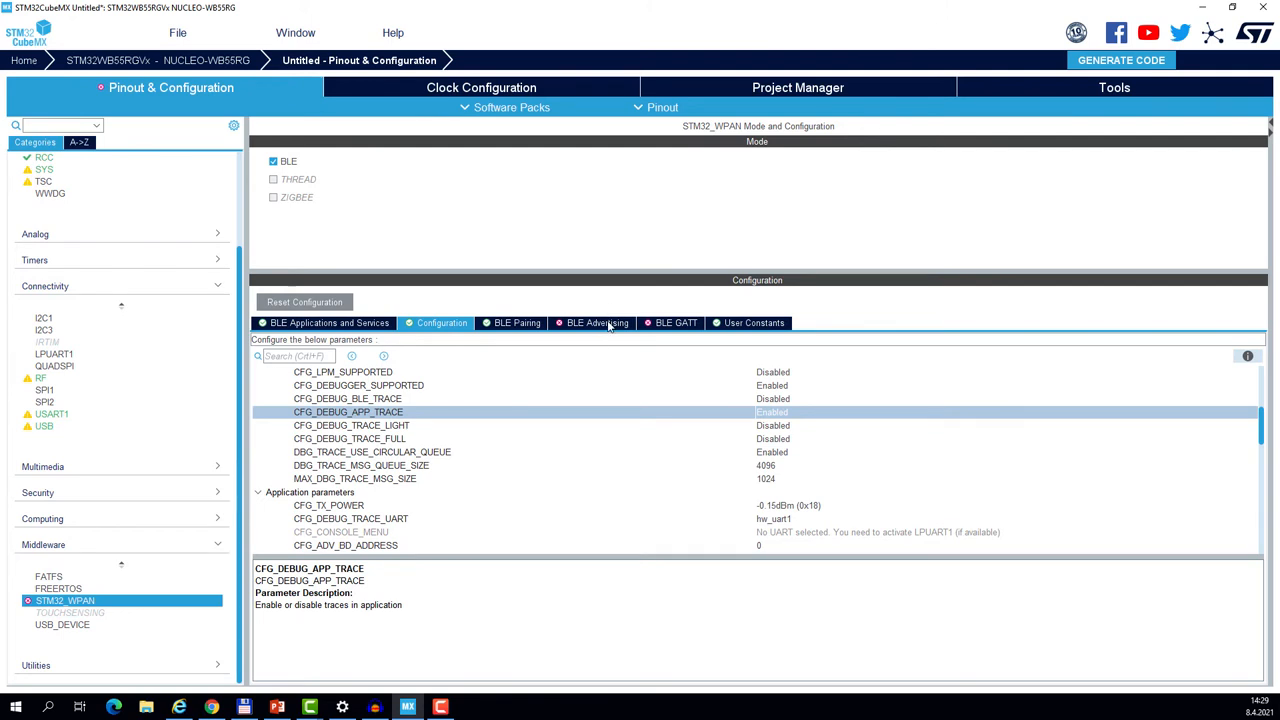
Include AD_TYPE_COMPLETE_LOCAL_NAME in BLE advertising and name the device MY_BLE_DEV.
{"action": "left_click", "coordinate": [597, 322]}
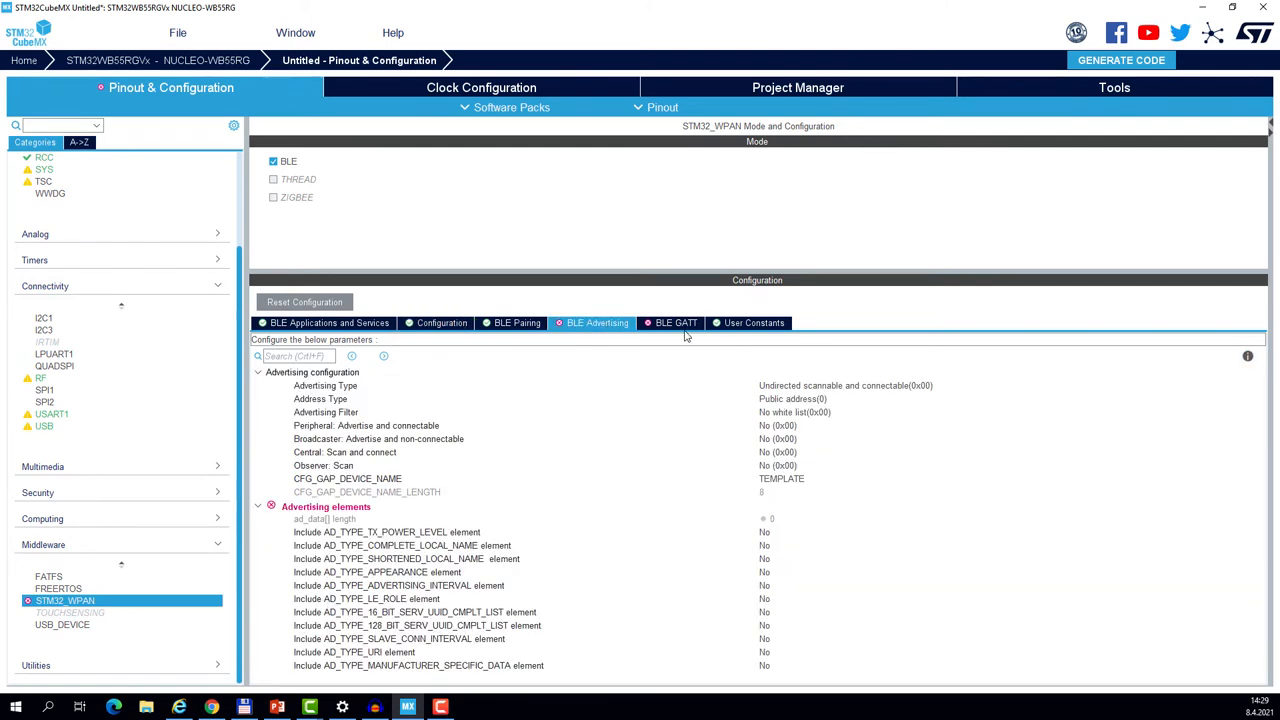
{"action": "mouse_move", "coordinate": [417, 508]}
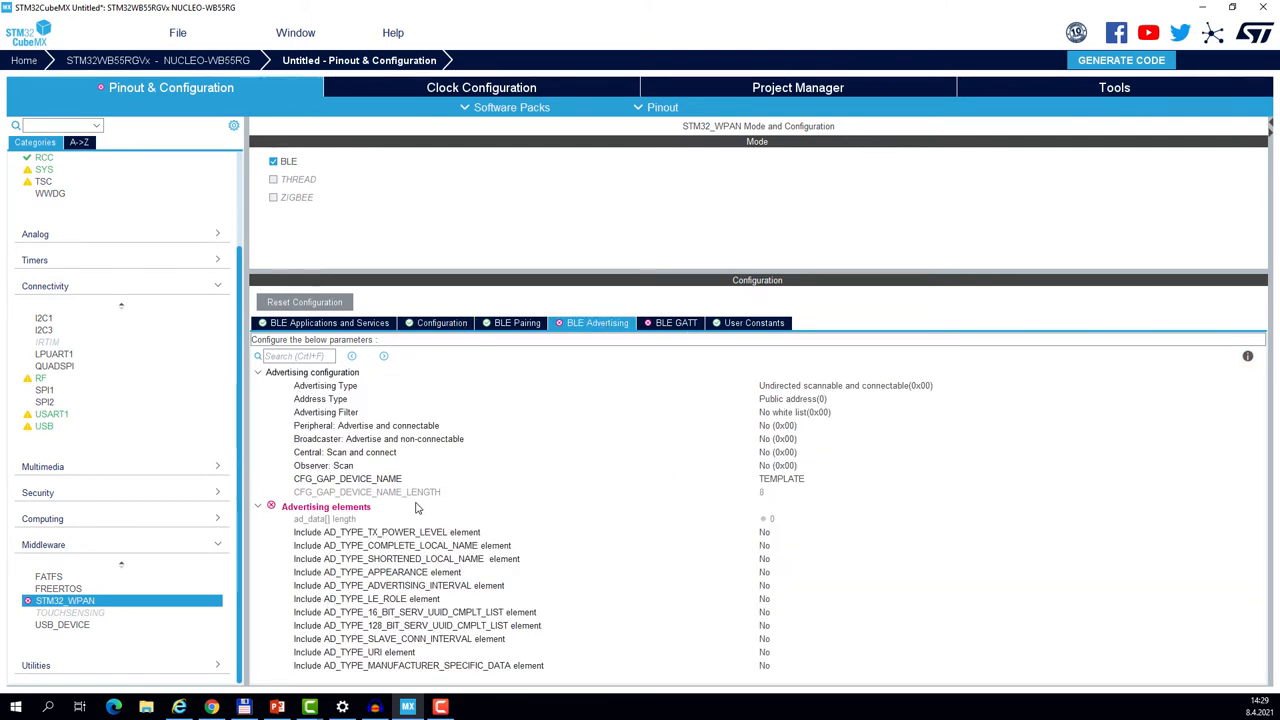
{"action": "mouse_move", "coordinate": [378, 550]}
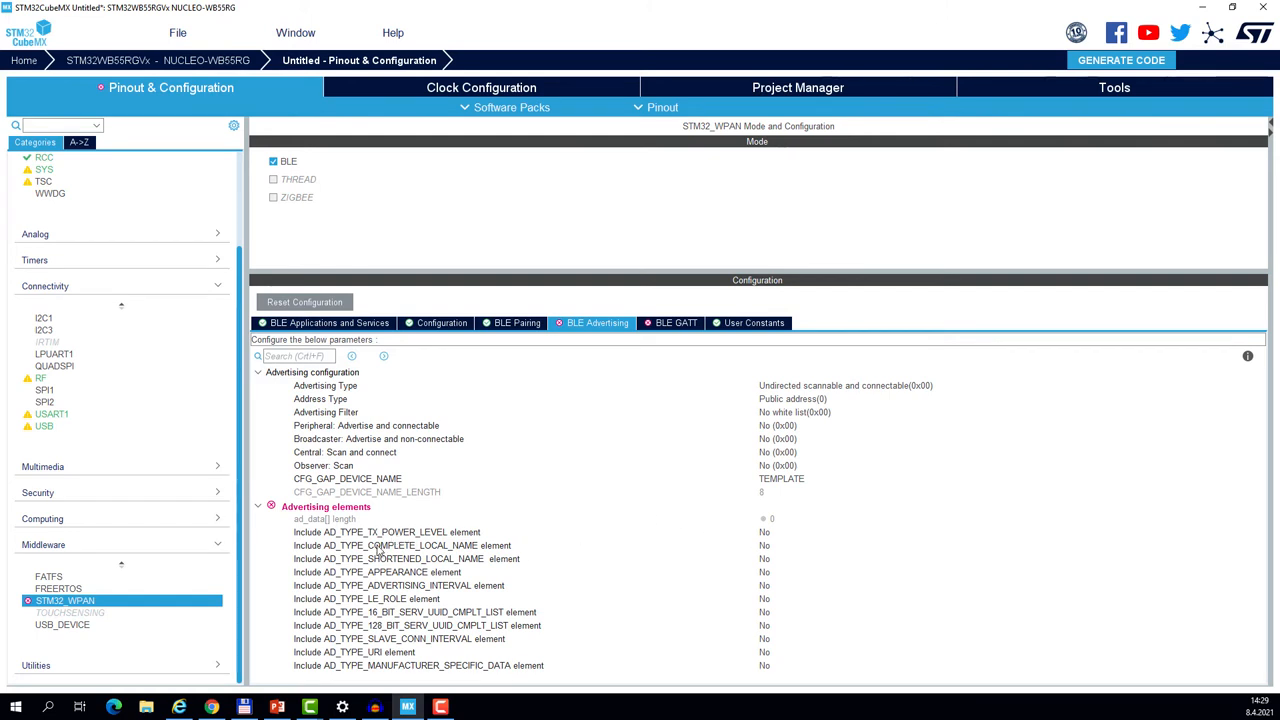
{"action": "mouse_move", "coordinate": [427, 533]}
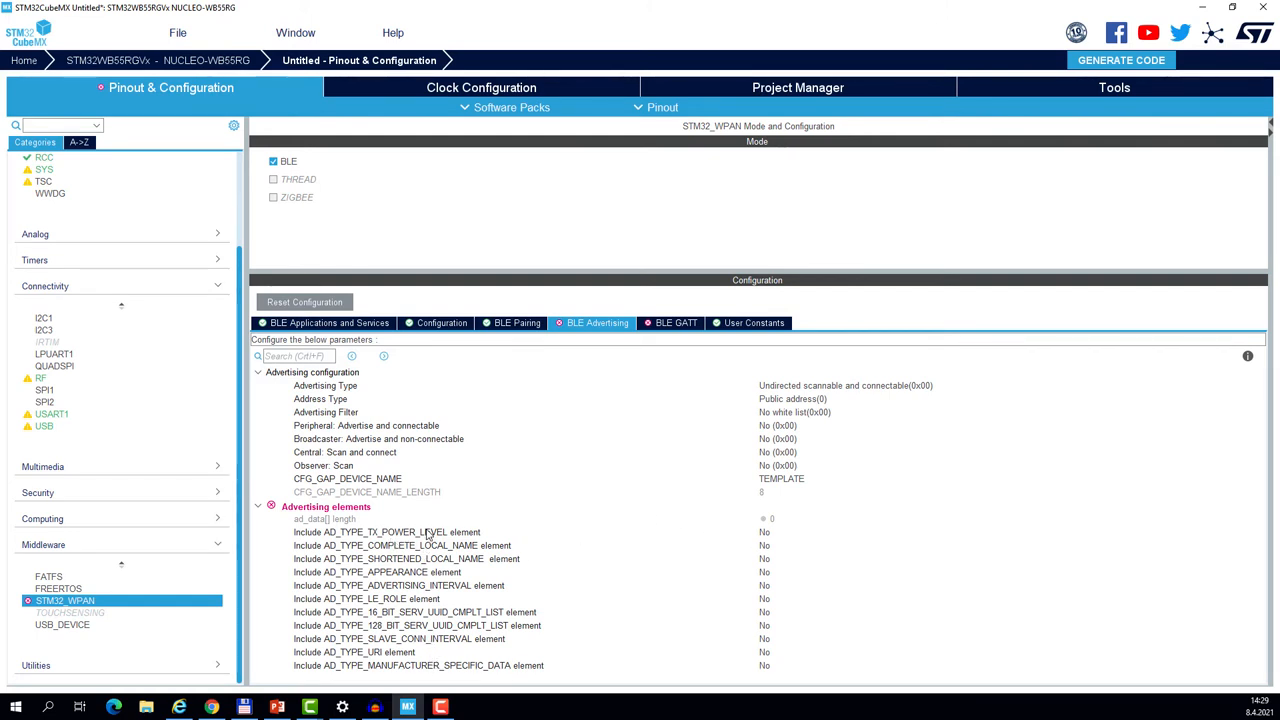
{"action": "mouse_move", "coordinate": [427, 535]}
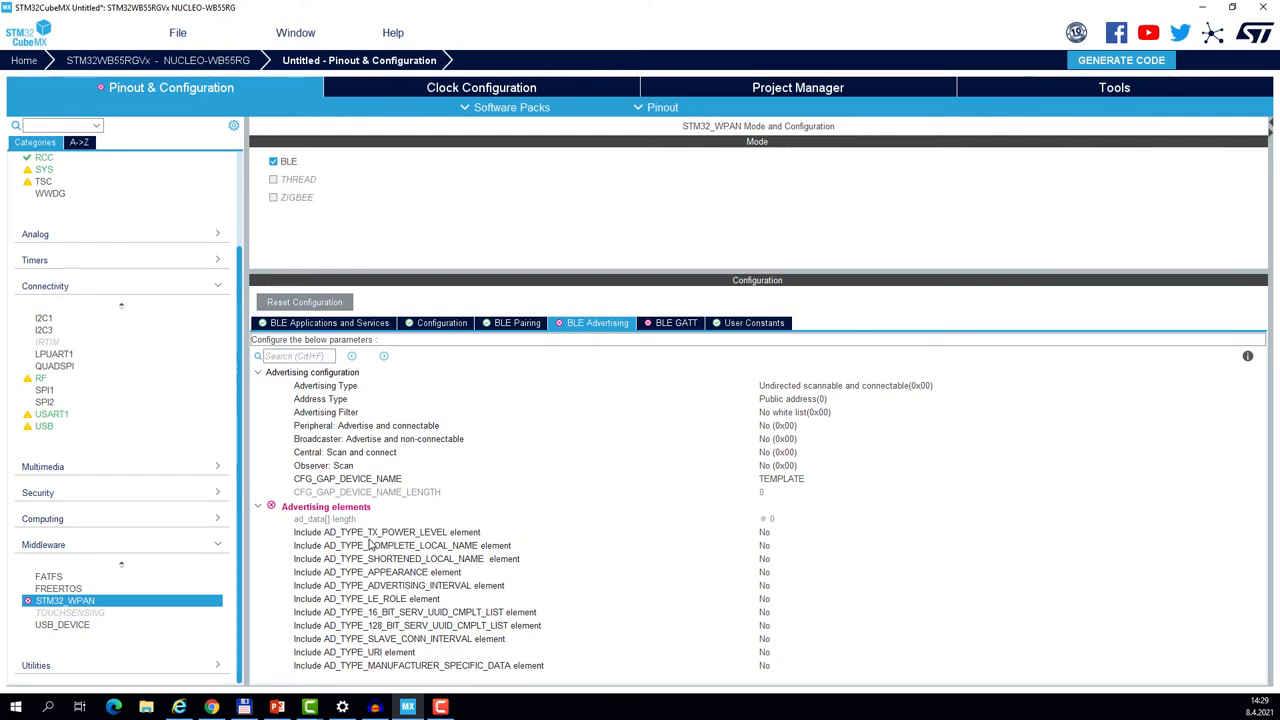
{"action": "mouse_move", "coordinate": [490, 558]}
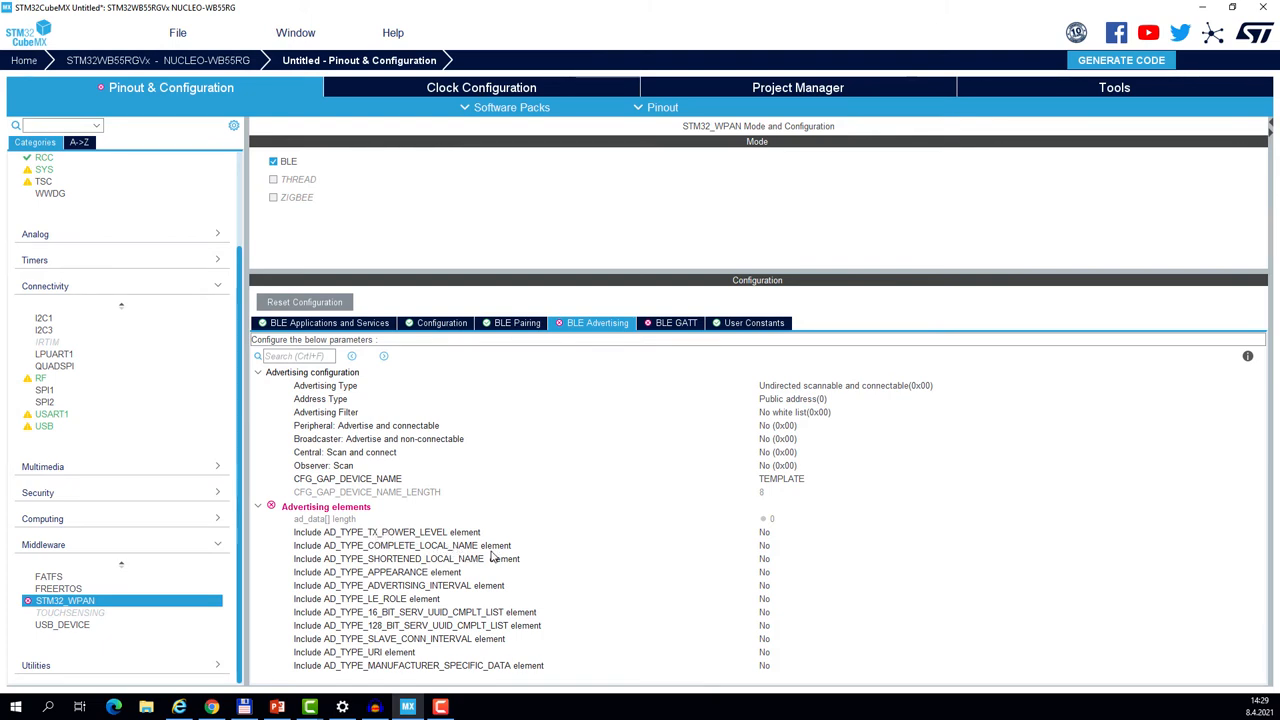
{"action": "left_click", "coordinate": [1008, 545]}
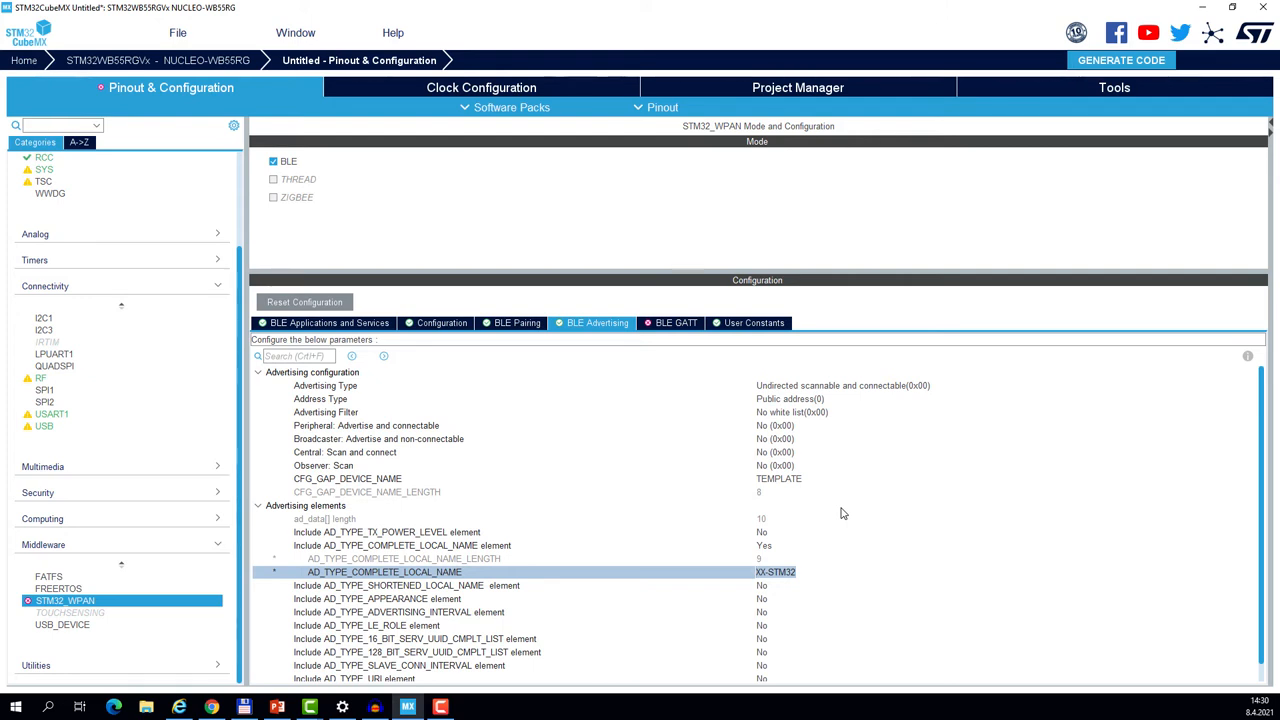
{"action": "type", "text": "MY_BLE_DEV"}
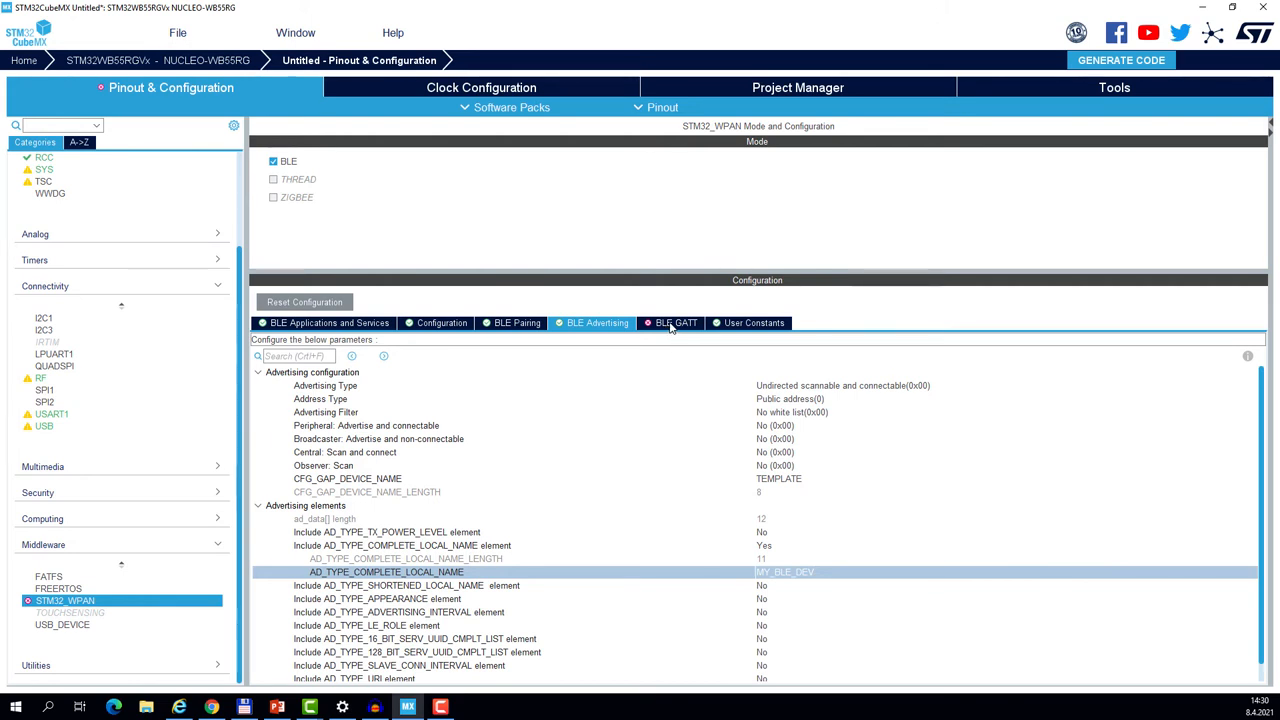
Set Number of services to 1 and enter MY_CUSTOM_SVC as the long and short names.
{"action": "left_click", "coordinate": [675, 322]}
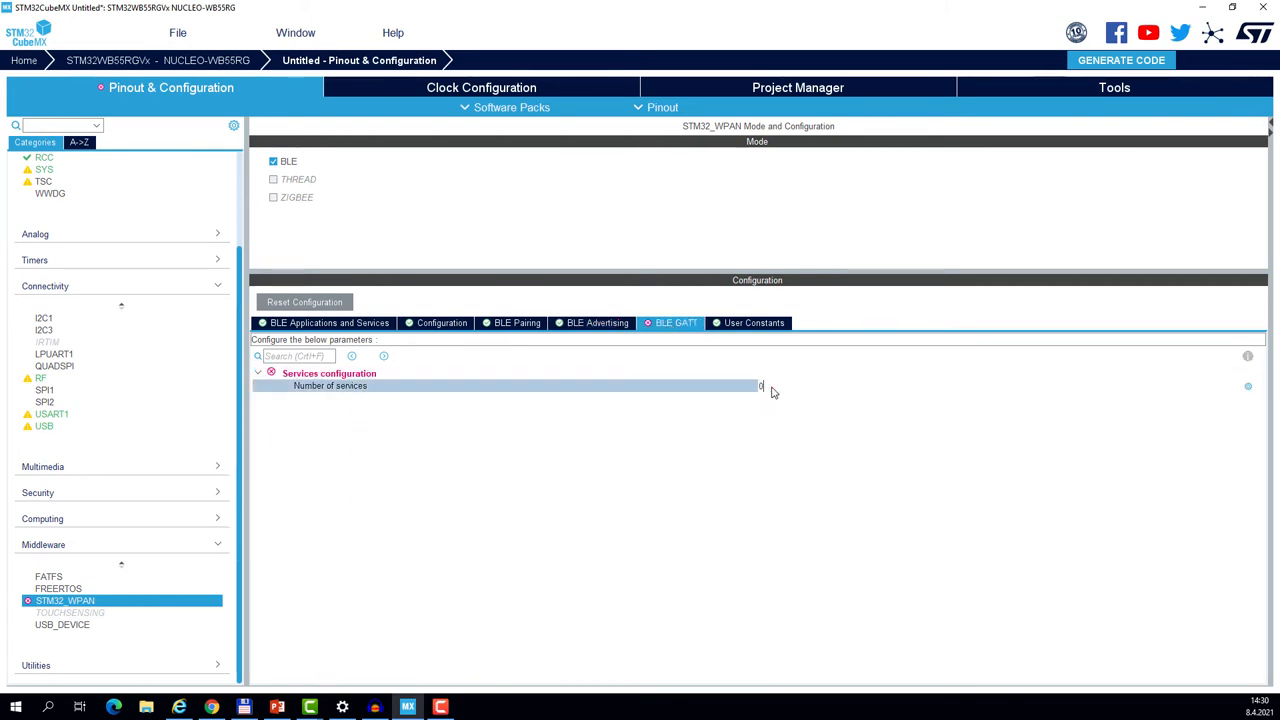
{"action": "left_click", "coordinate": [762, 386]}
{"action": "type", "text": "1"}
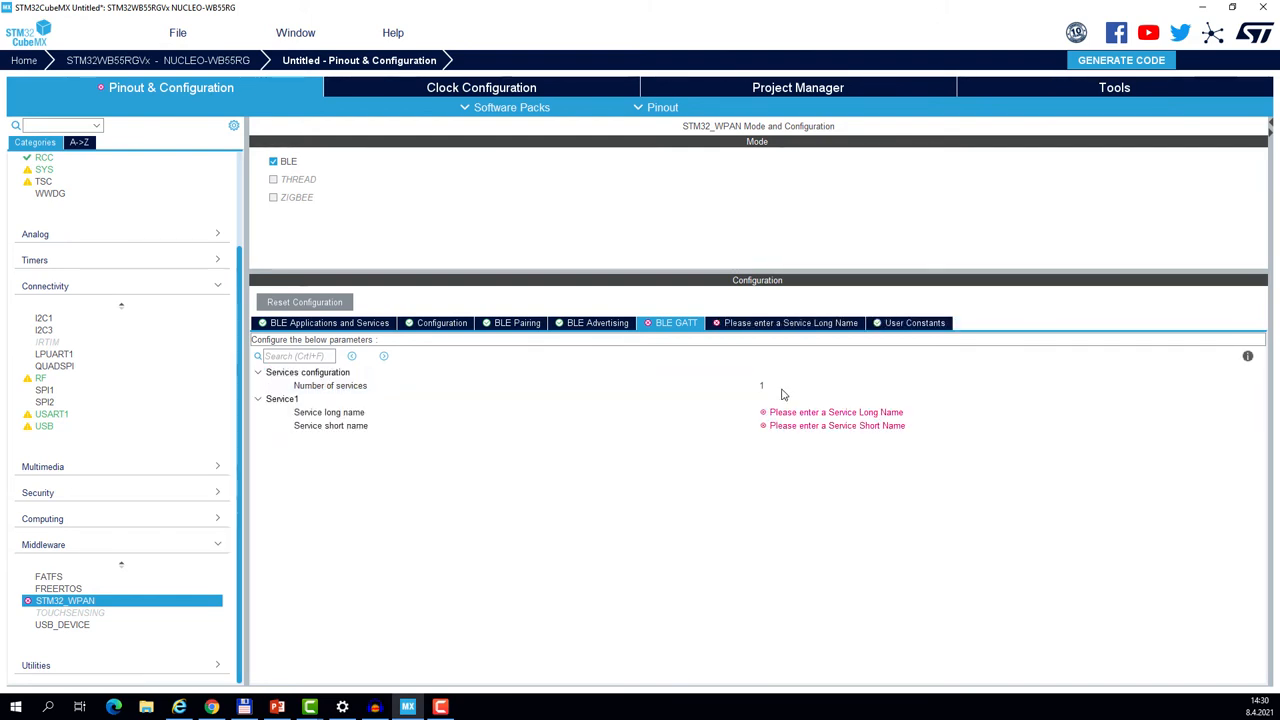
{"action": "left_click", "coordinate": [329, 412]}
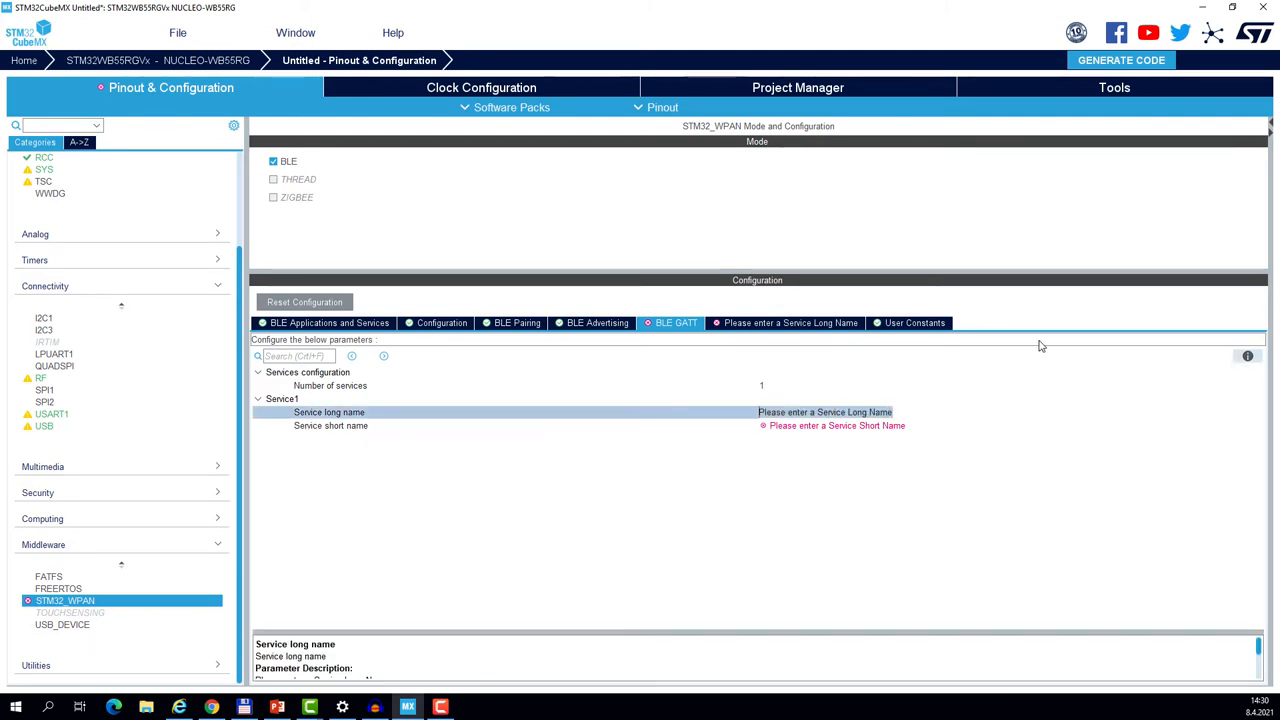
{"action": "type", "text": "My"}
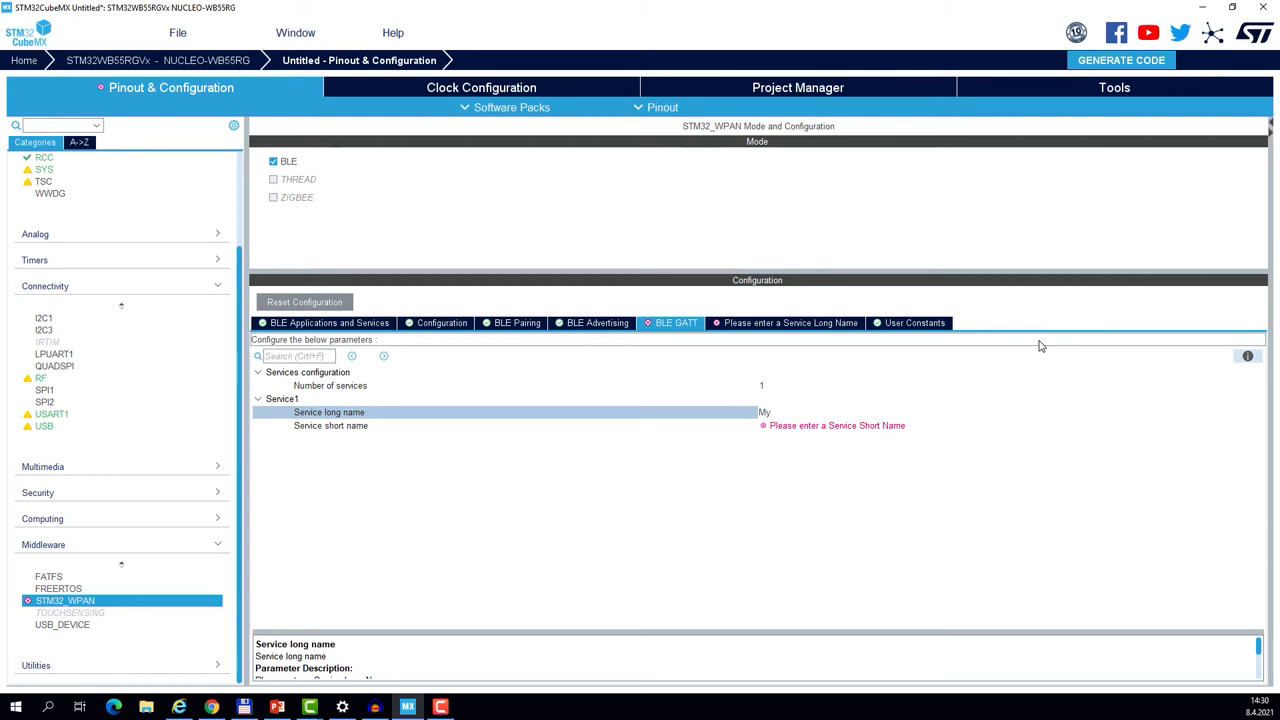
{"action": "type", "text": "MY)"}
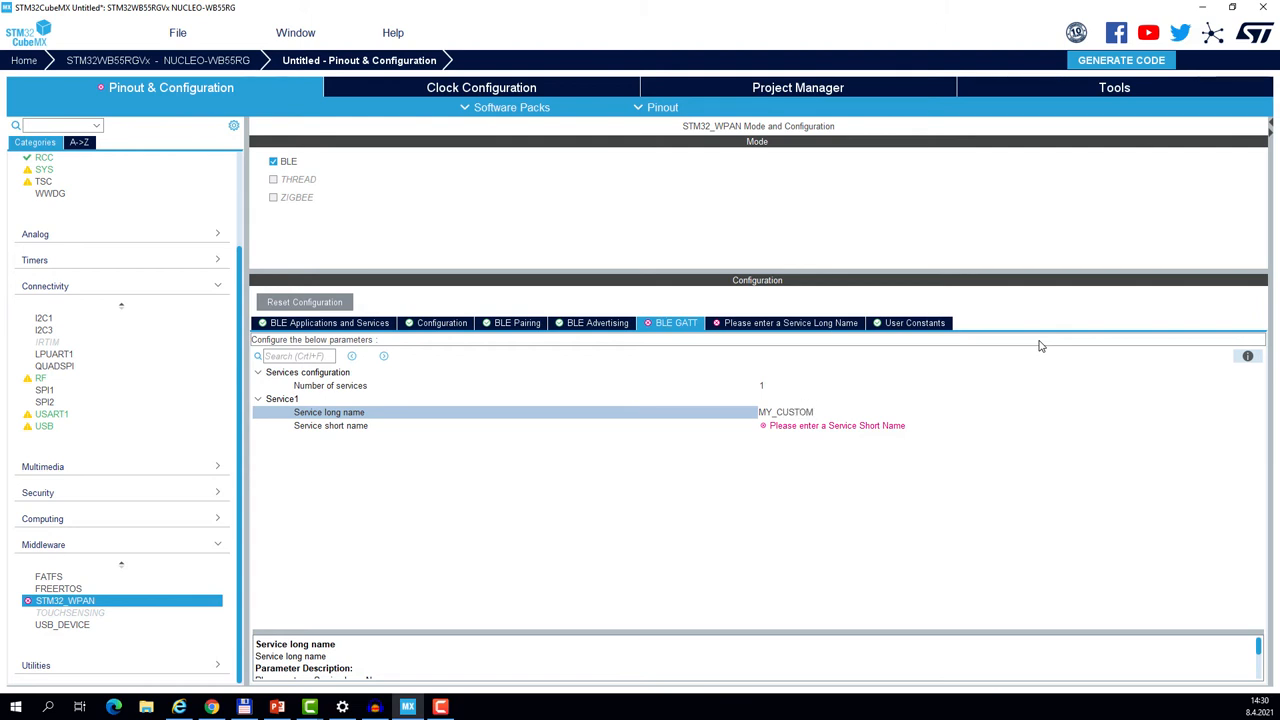
{"action": "type", "text": "_SVC"}
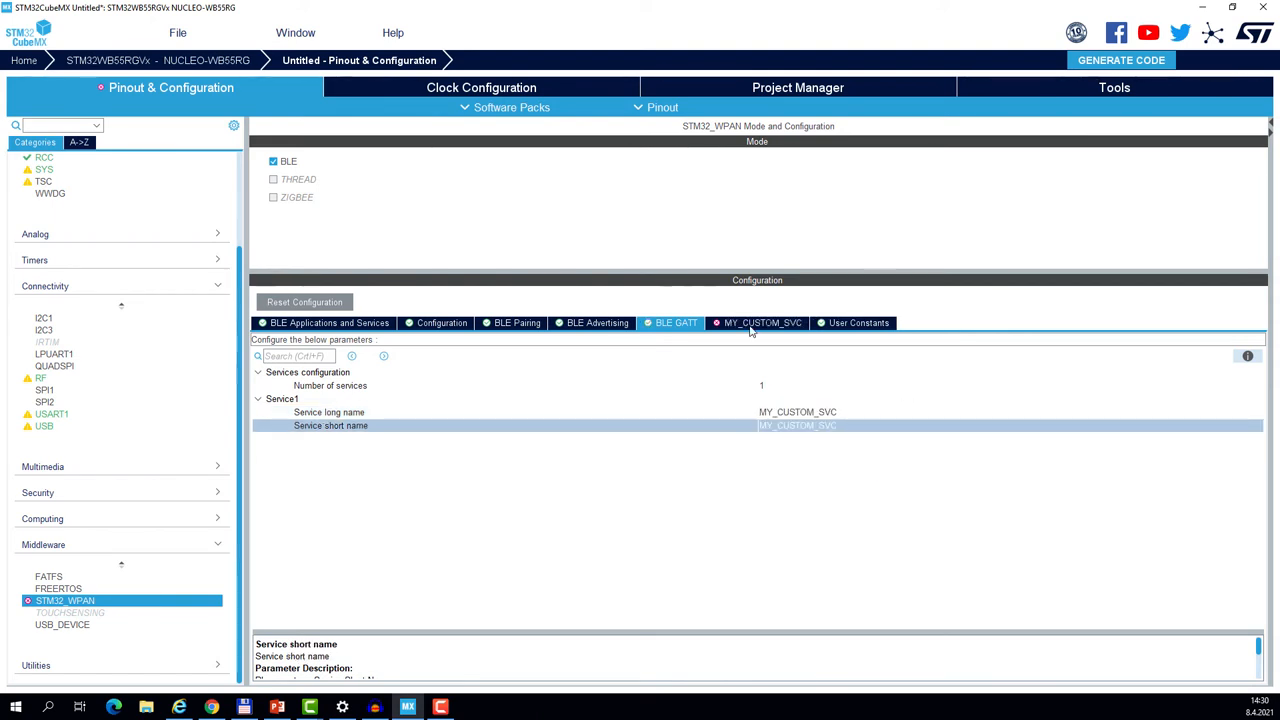
{"action": "mouse_move", "coordinate": [779, 329]}
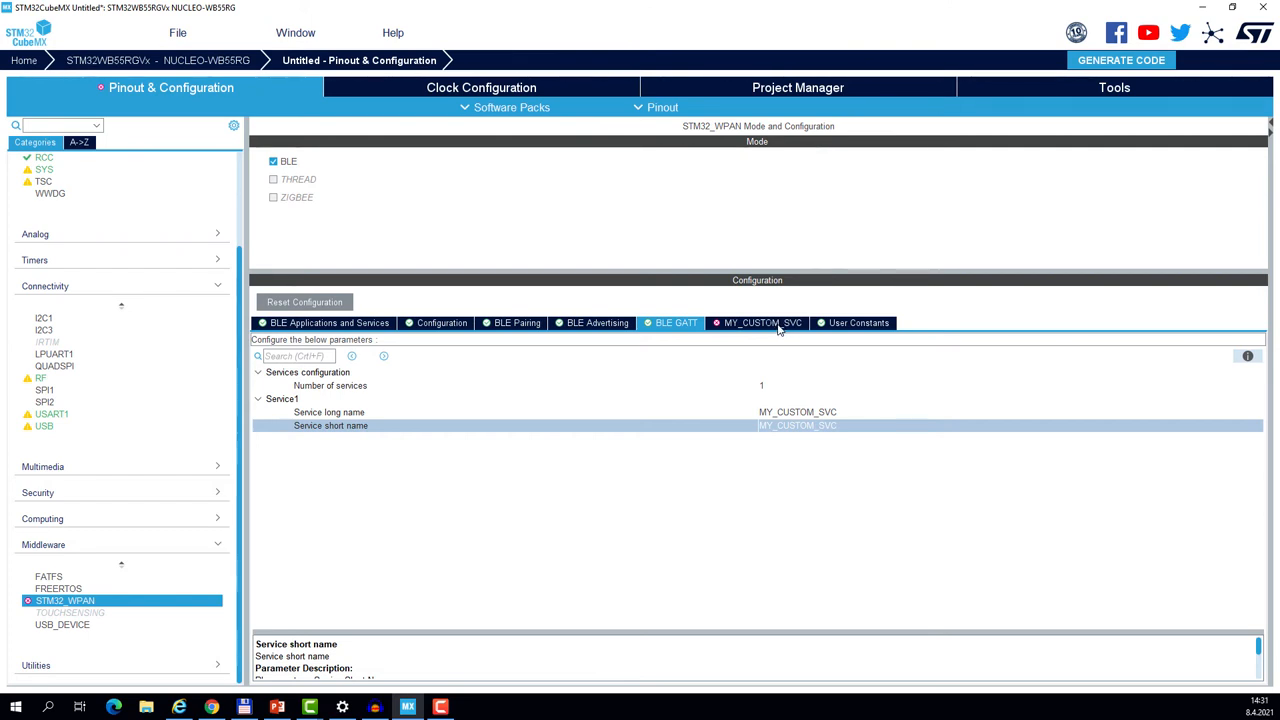
Enter MY_CHAR as the first characteristic's long and short names under MY_CUSTOM_SVC.
{"action": "left_click", "coordinate": [762, 322]}
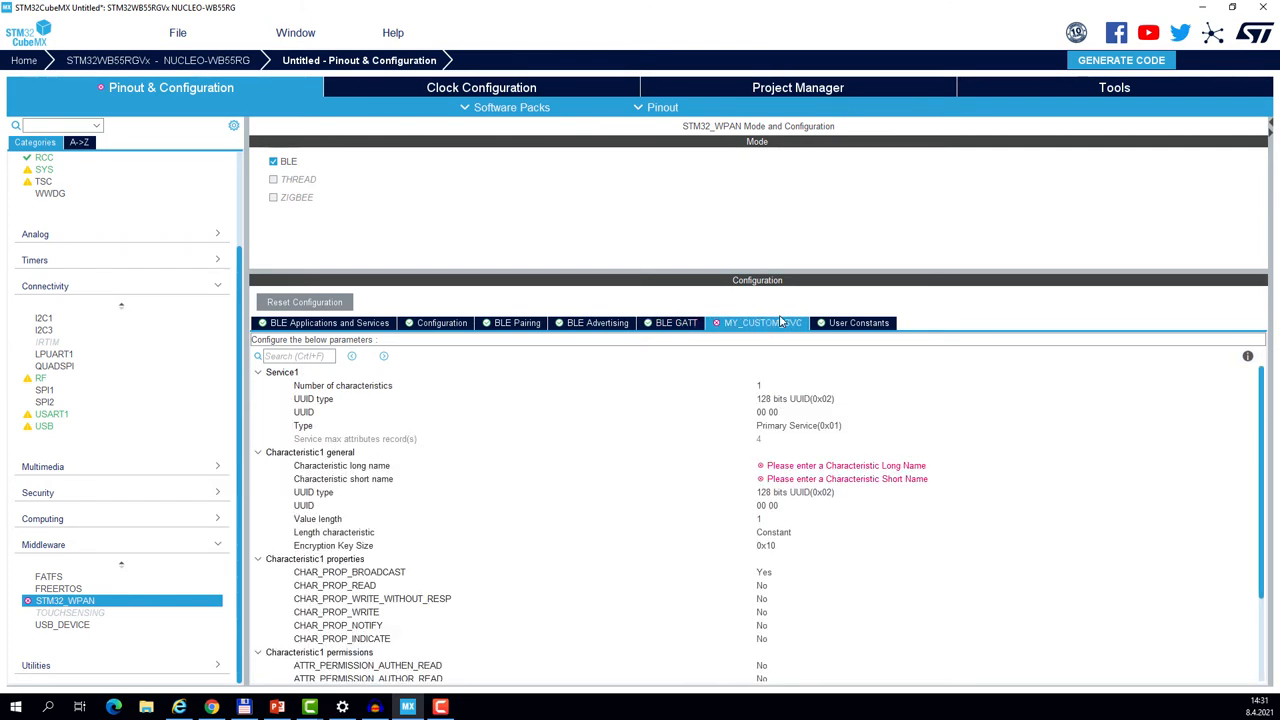
{"action": "left_click", "coordinate": [343, 385]}
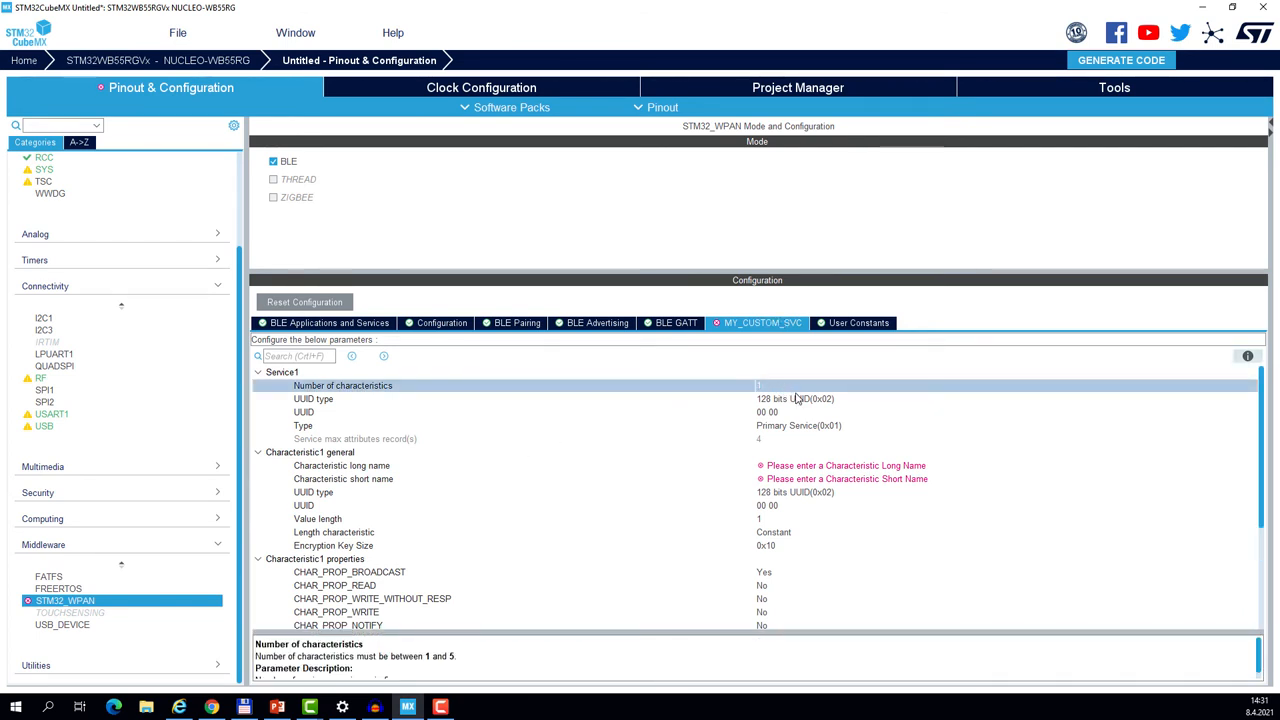
{"action": "left_click", "coordinate": [341, 465]}
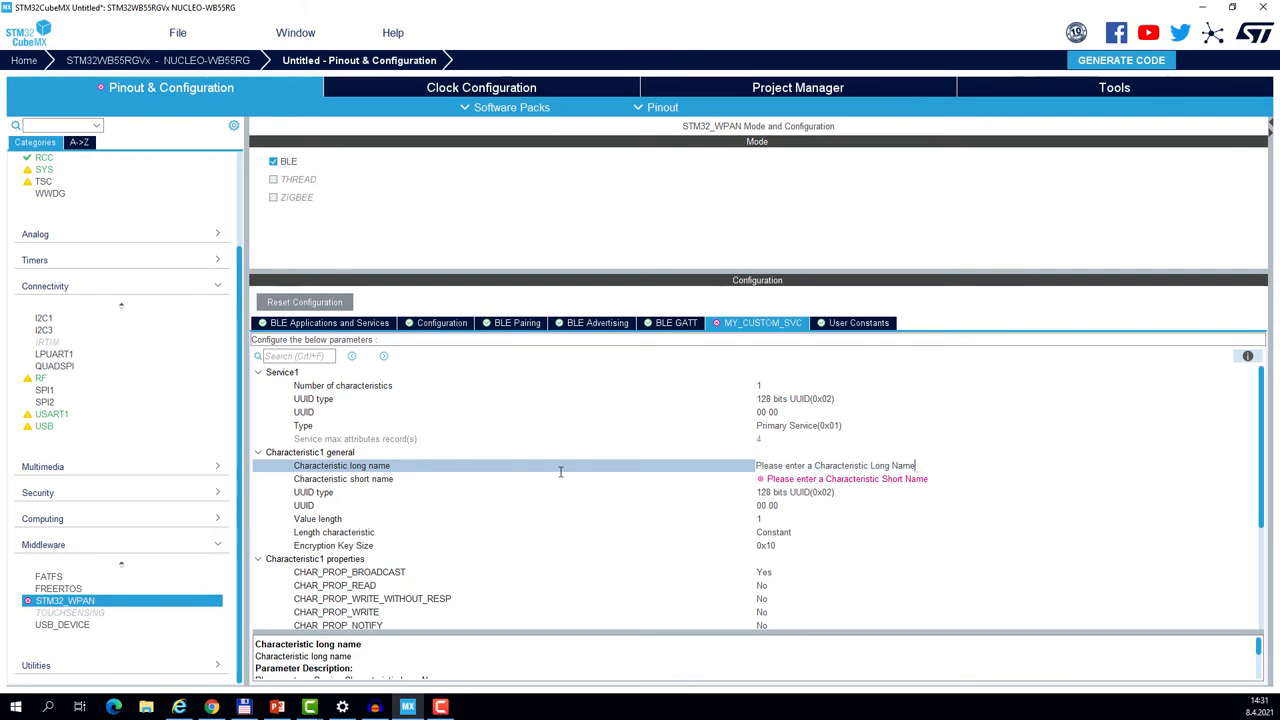
{"action": "type", "text": "MY_CHAR"}
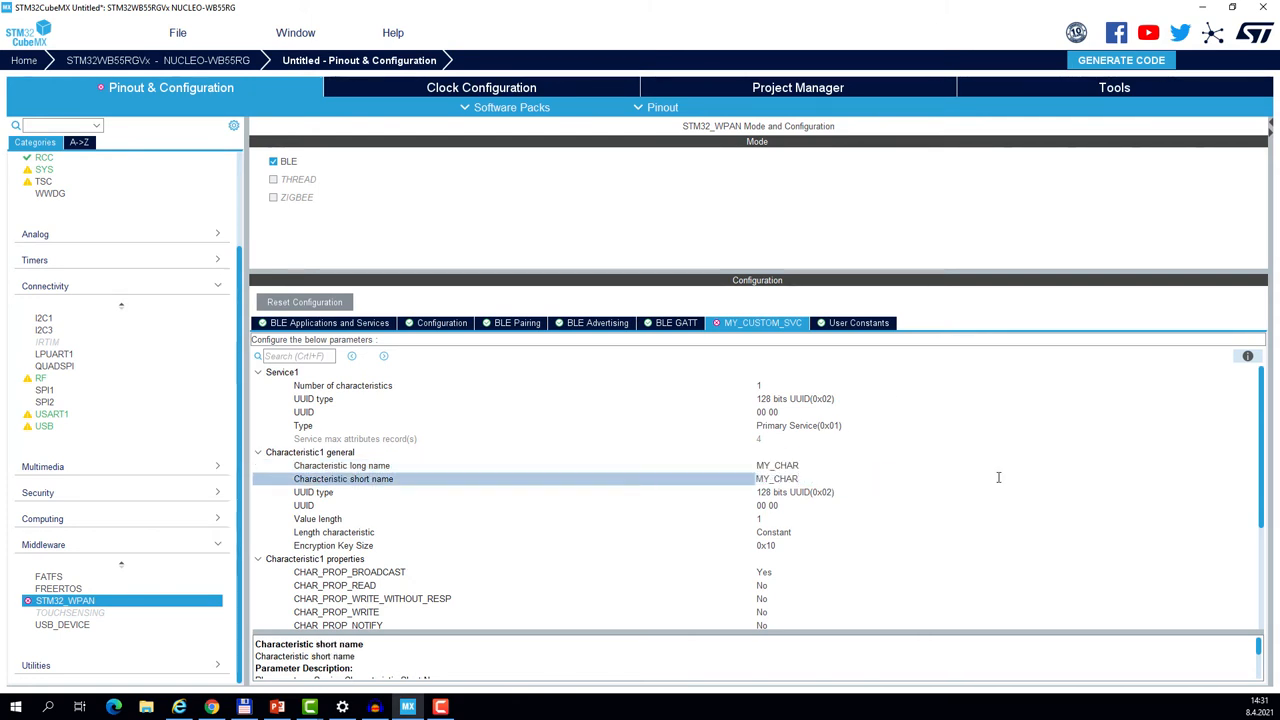
{"action": "left_click", "coordinate": [778, 478]}
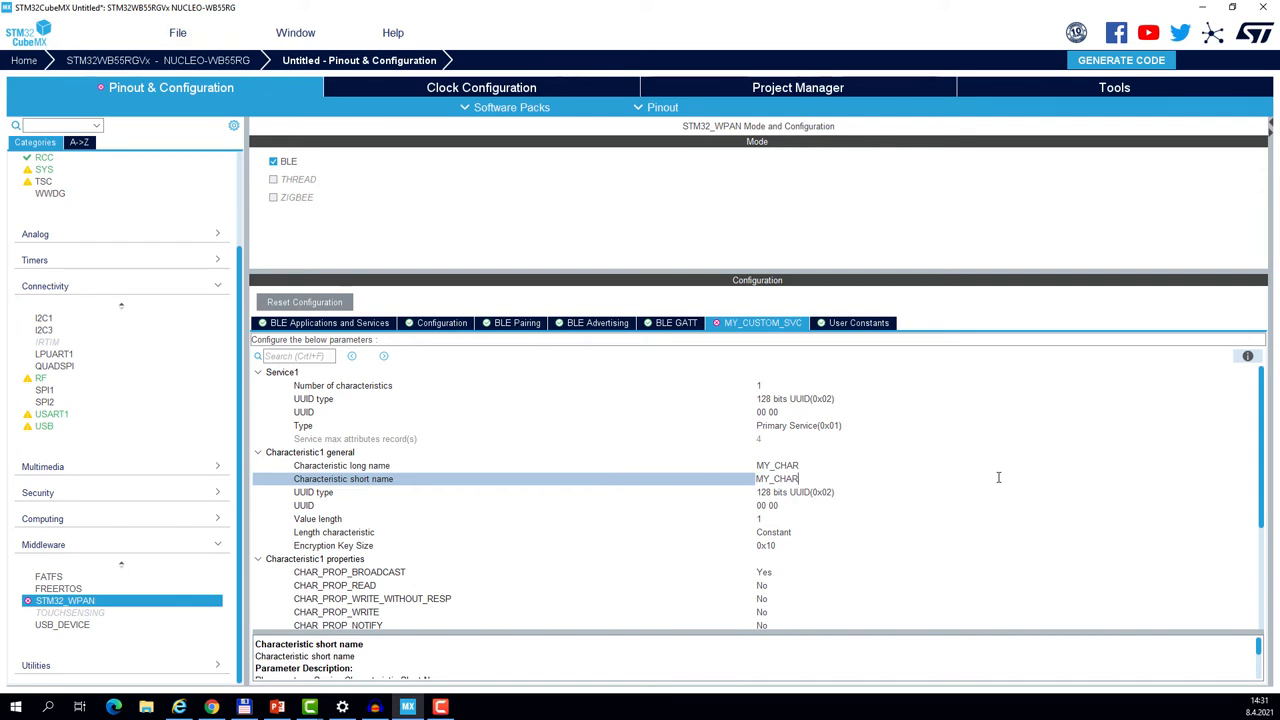
{"action": "left_click", "coordinate": [341, 465]}
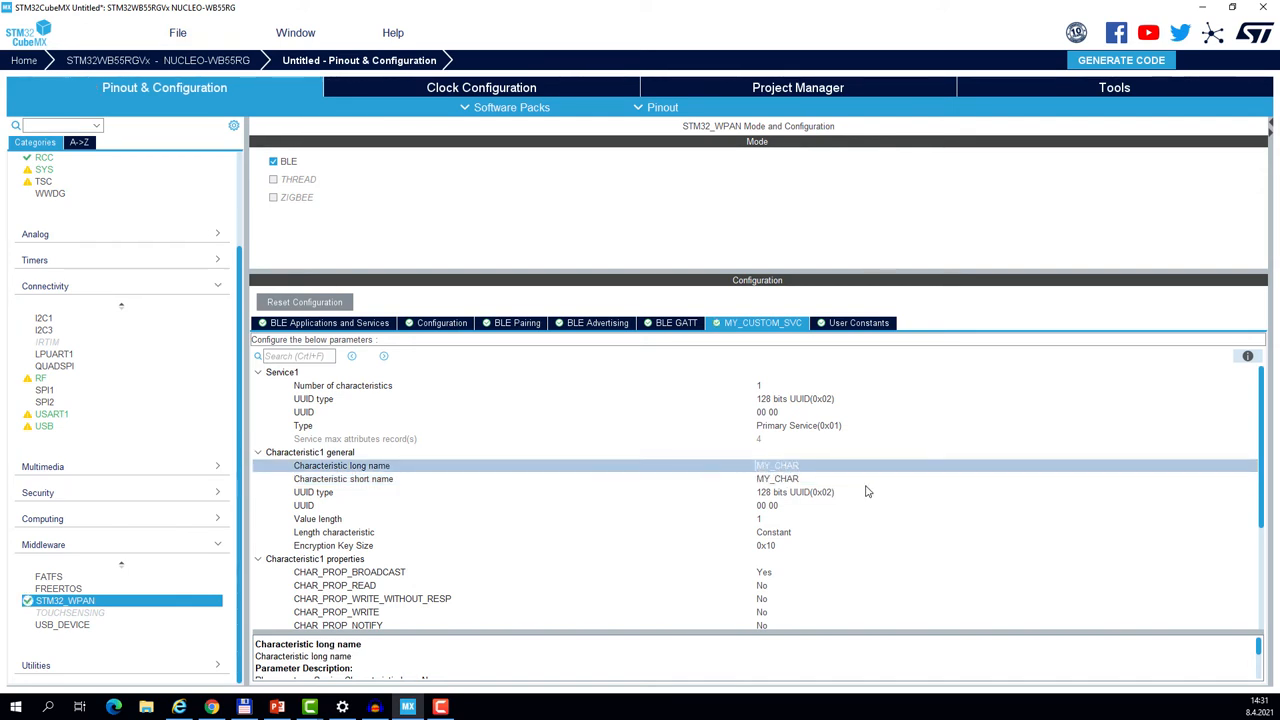
Set MY_CHAR broadcast to No, read to Yes, and all three GATT_NOTIFY events to No.
{"action": "scroll", "scroll_direction": "down", "scroll_amount": 3}
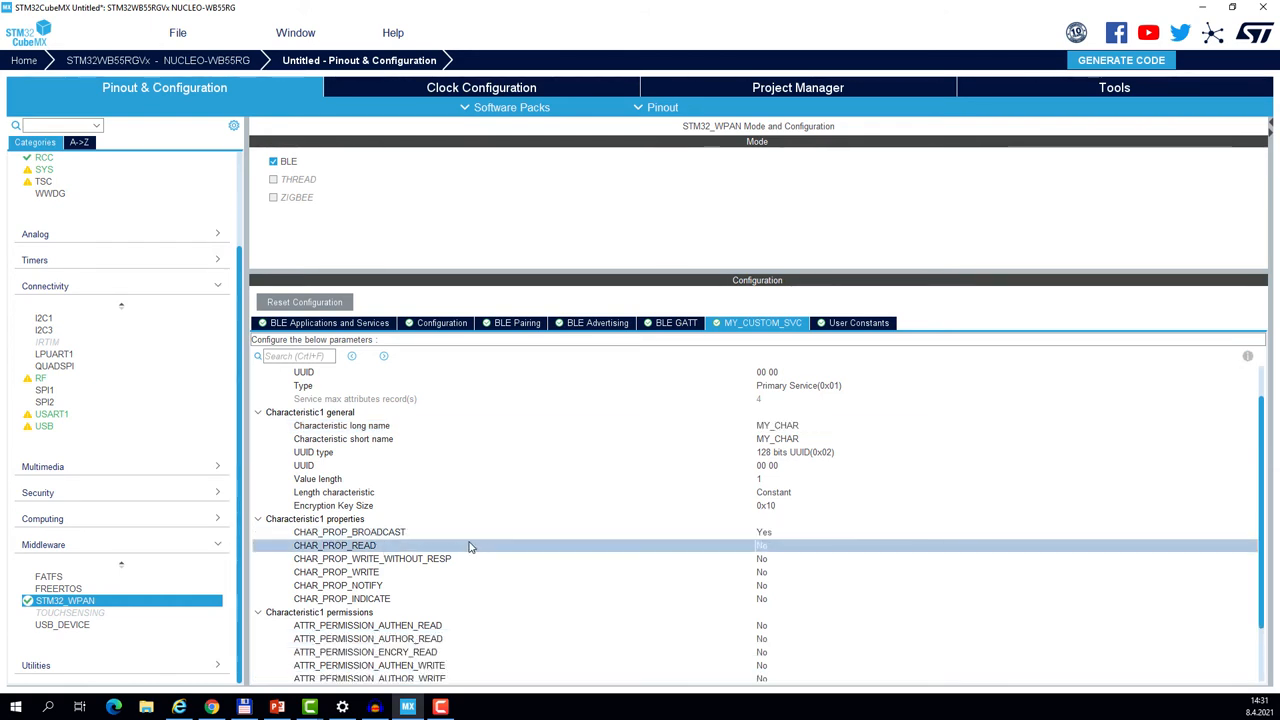
{"action": "left_click", "coordinate": [1000, 545]}
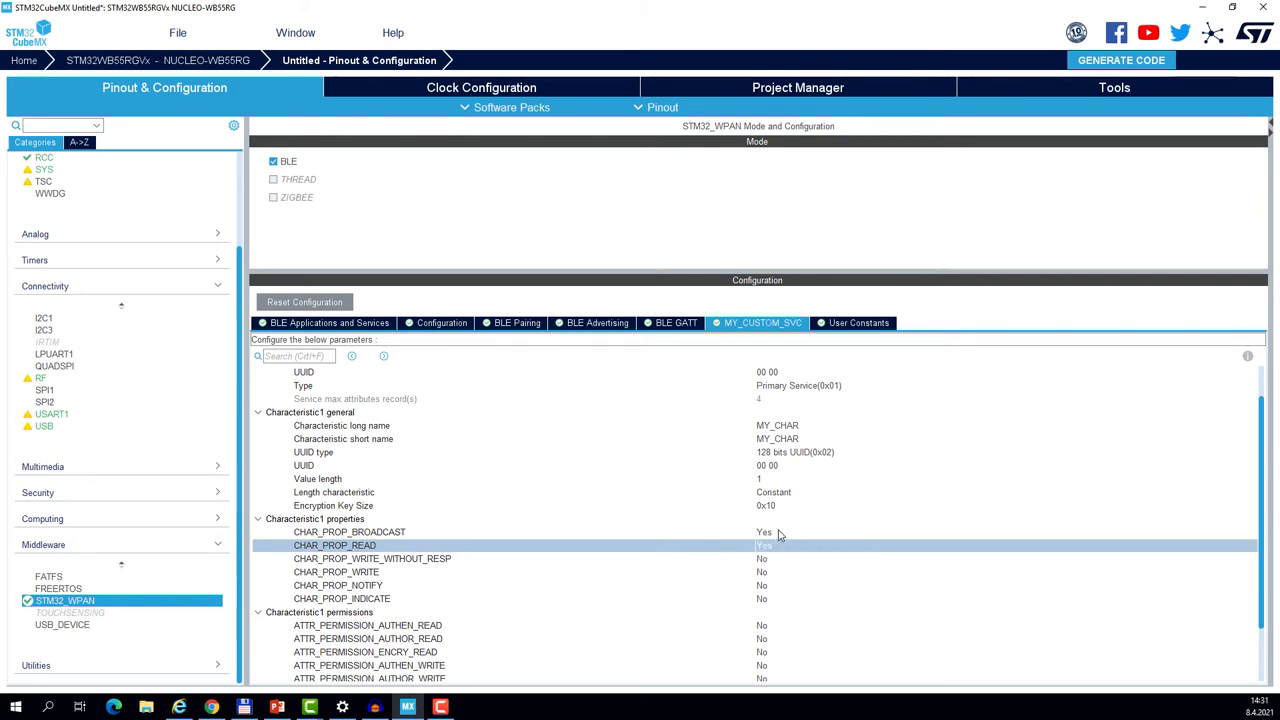
{"action": "left_click", "coordinate": [1005, 531]}
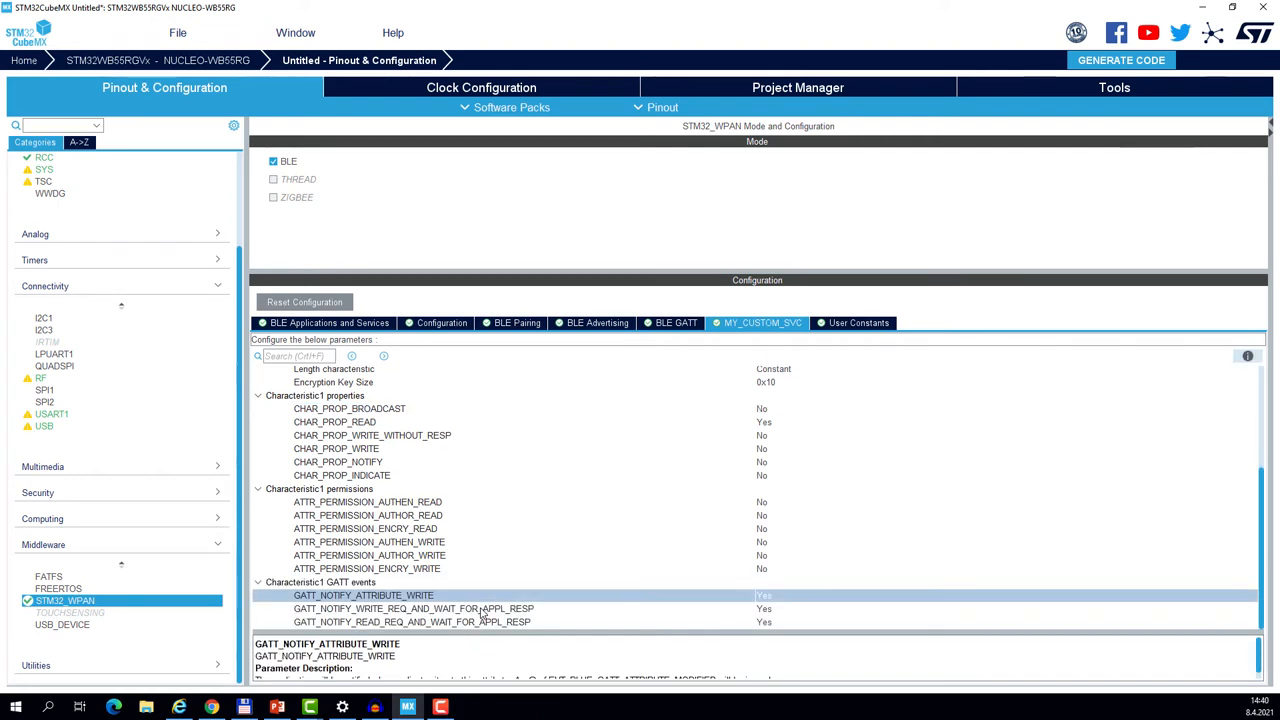
{"action": "left_click", "coordinate": [1005, 595]}
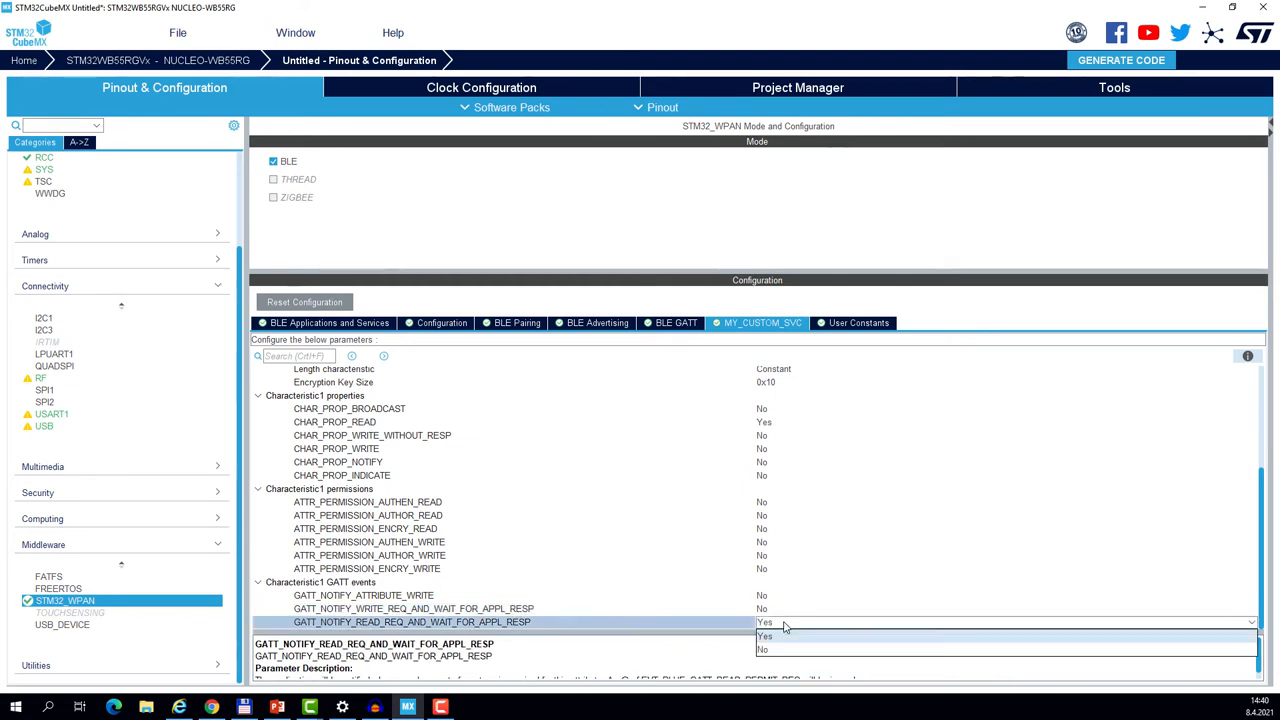
{"action": "left_click", "coordinate": [763, 649]}
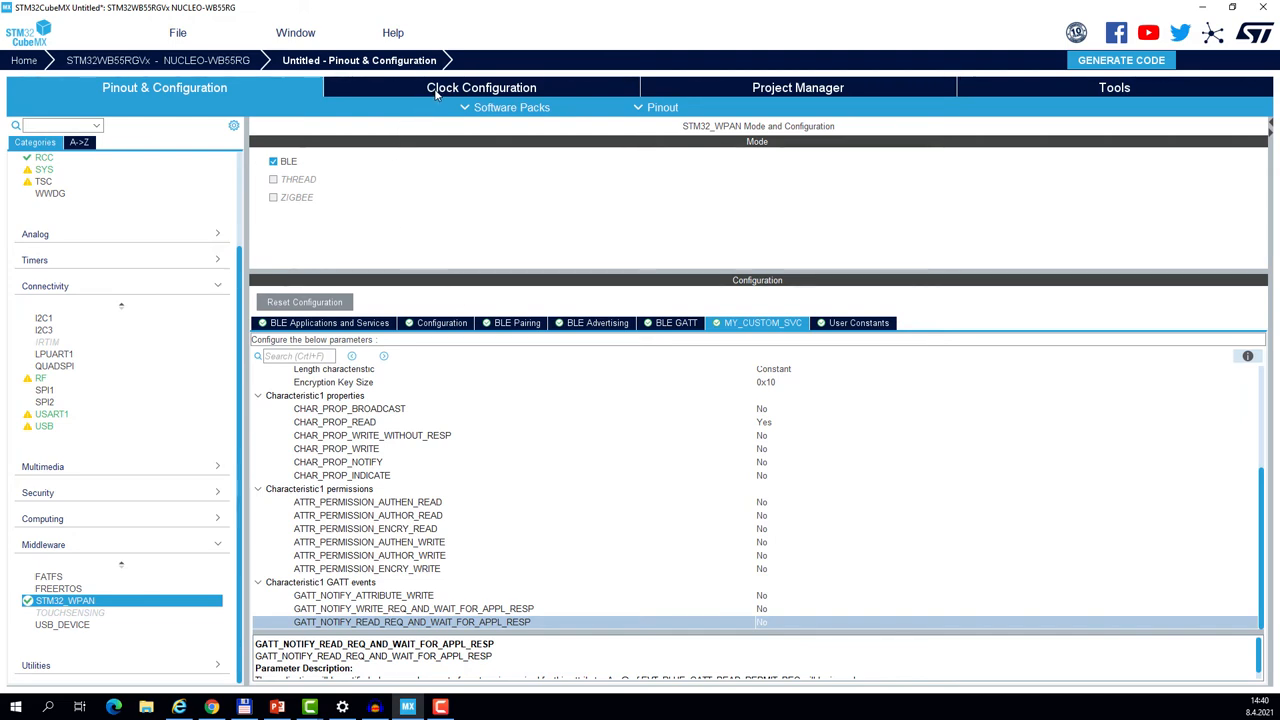
Select LSE in the RFWKP Clock Mux on the Clock Configuration diagram.
{"action": "left_click", "coordinate": [481, 87]}
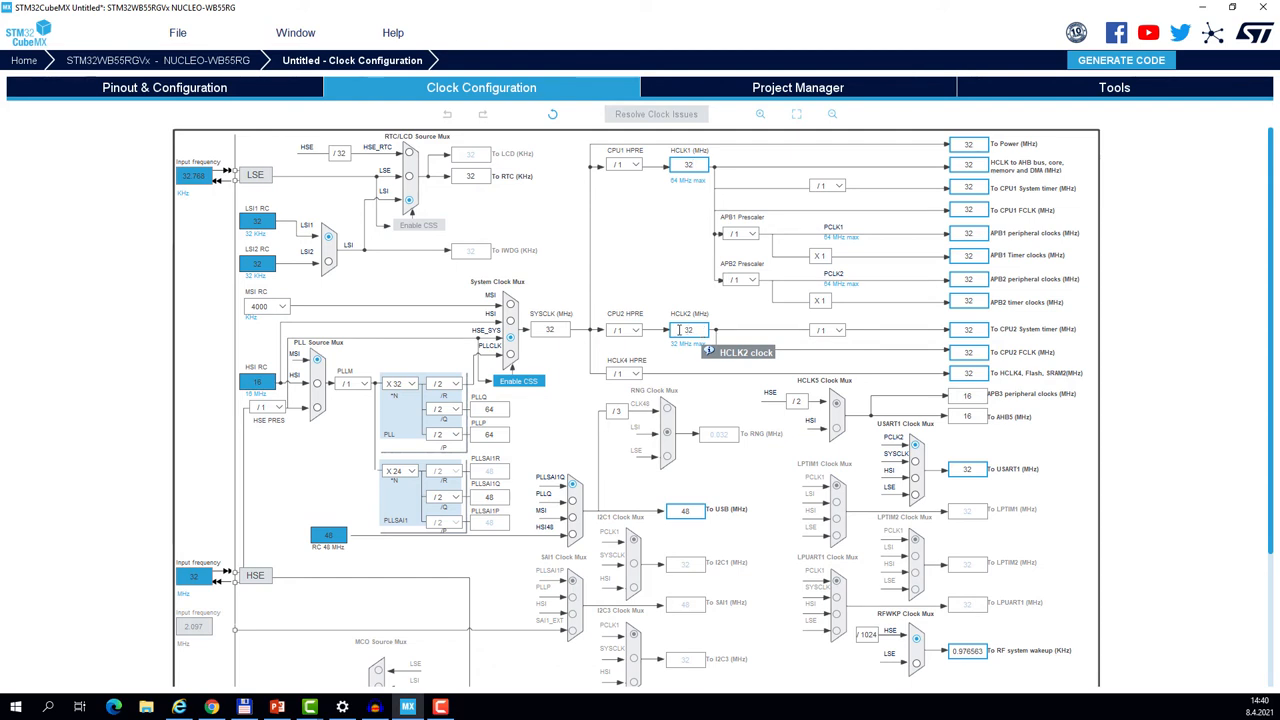
{"action": "left_click", "coordinate": [688, 330]}
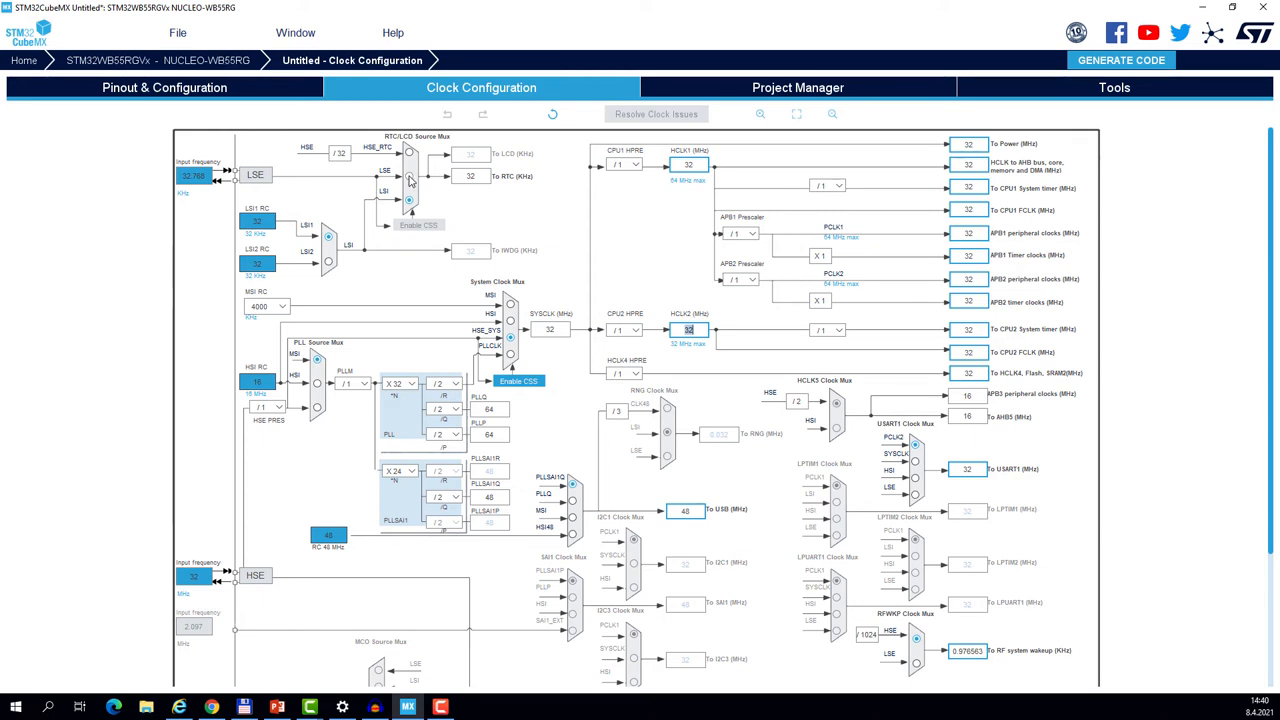
{"action": "scroll", "scroll_direction": "down", "scroll_amount": 3}
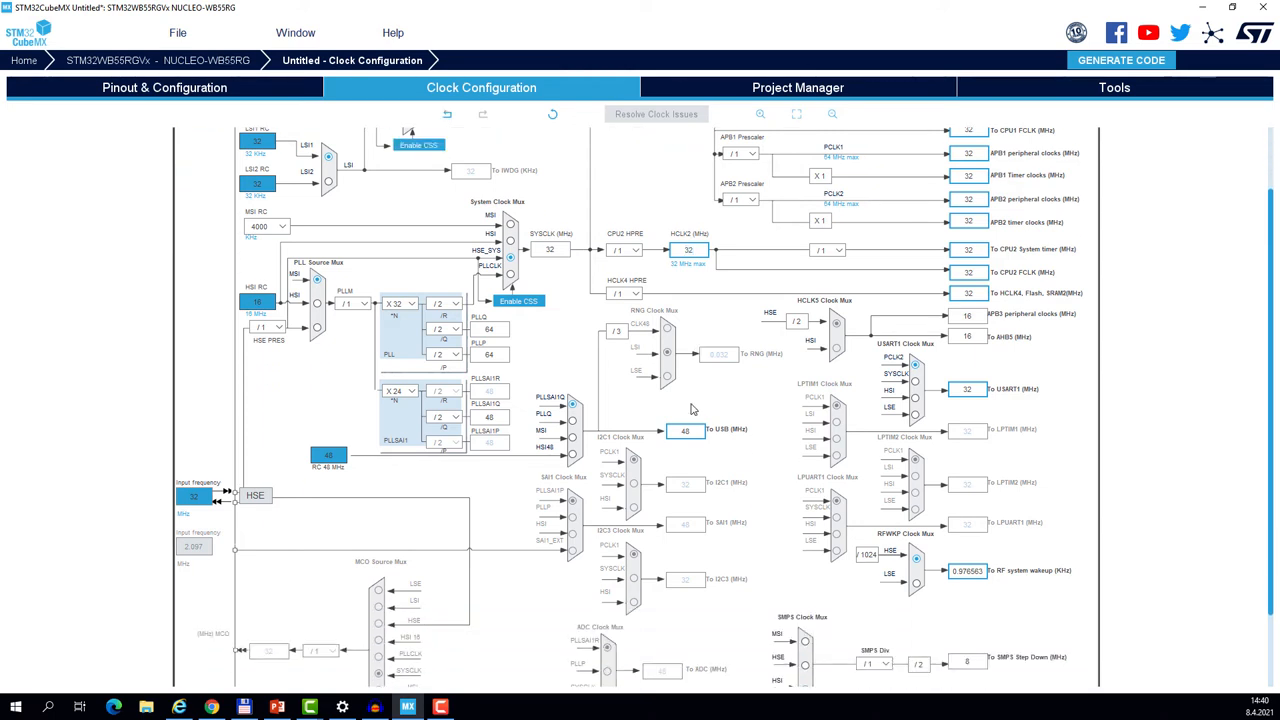
{"action": "scroll", "scroll_direction": "down", "scroll_amount": 3}
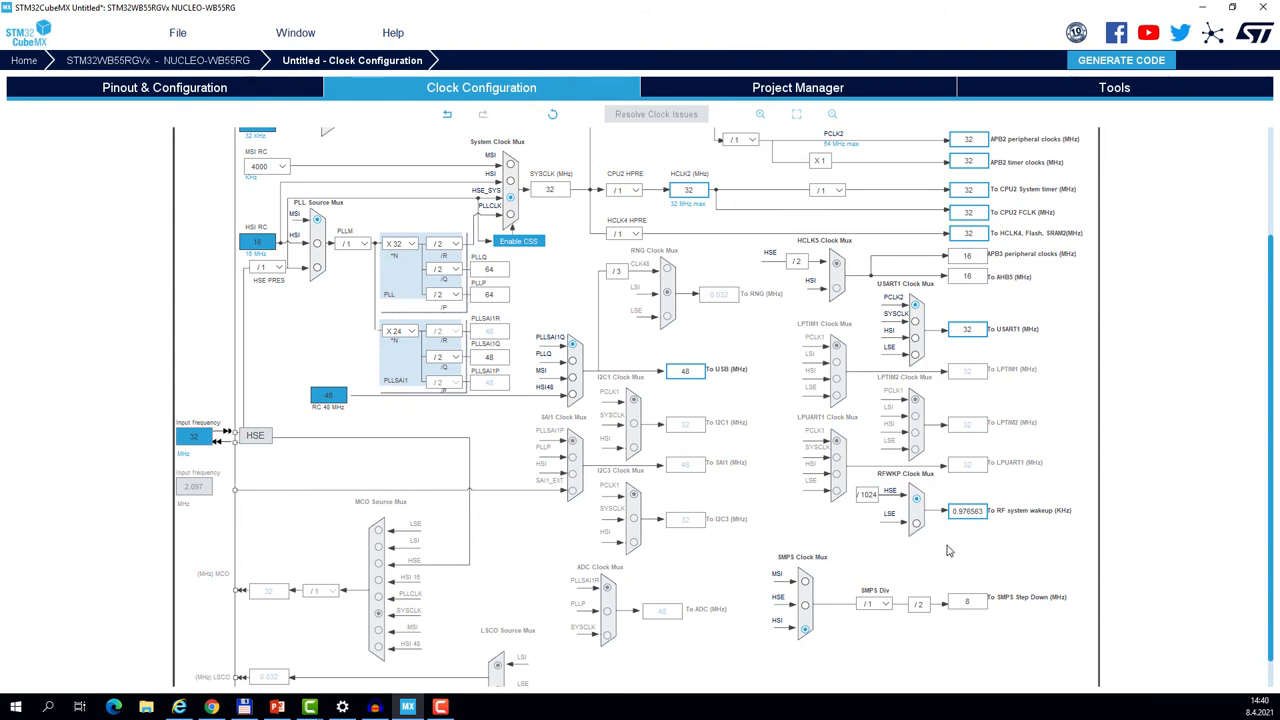
{"action": "mouse_move", "coordinate": [918, 530]}
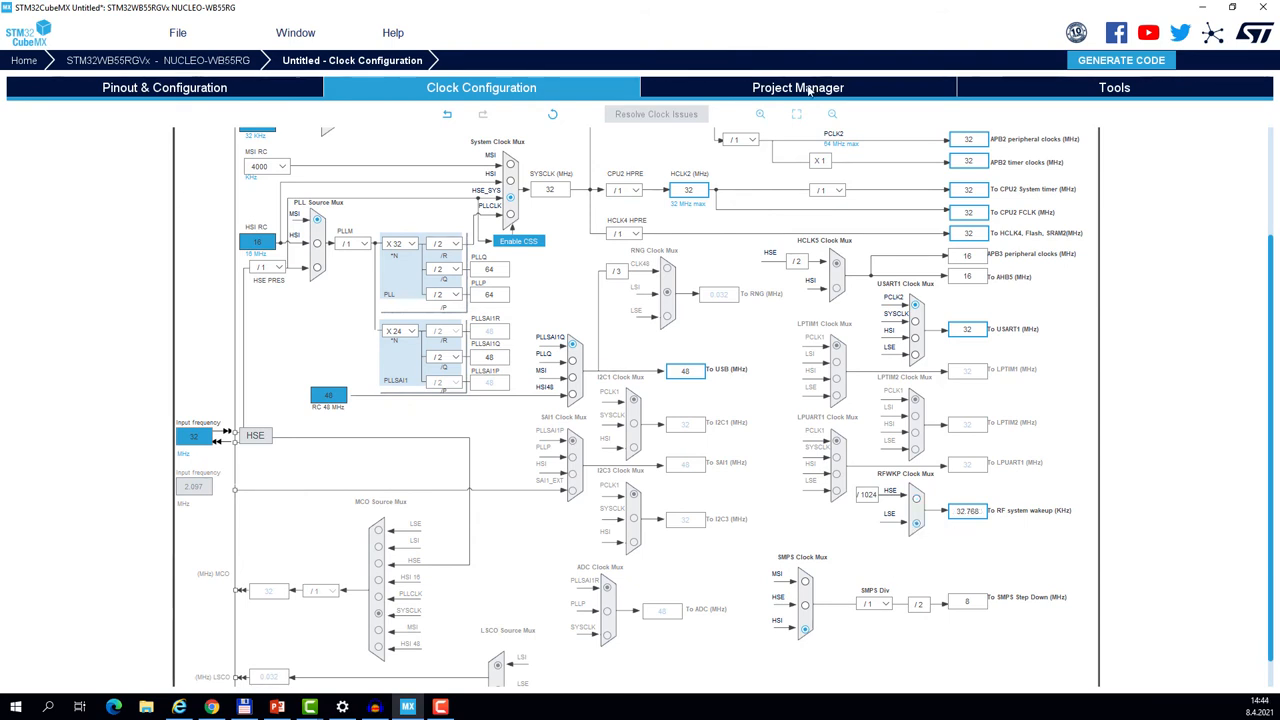
Name the project BLE_TEMPLATE and set the toolchain to STM32CubeIDE.
{"action": "left_click", "coordinate": [797, 87]}
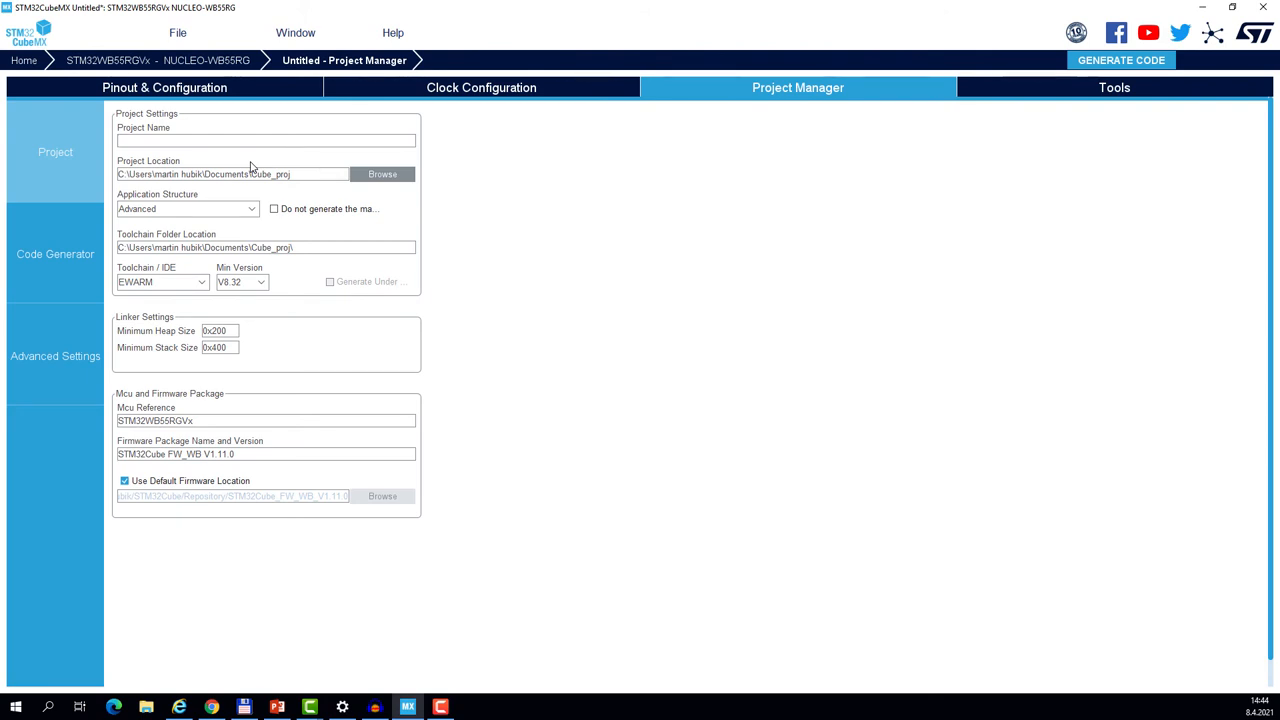
{"action": "type", "text": "BLE_TEMPLATE"}
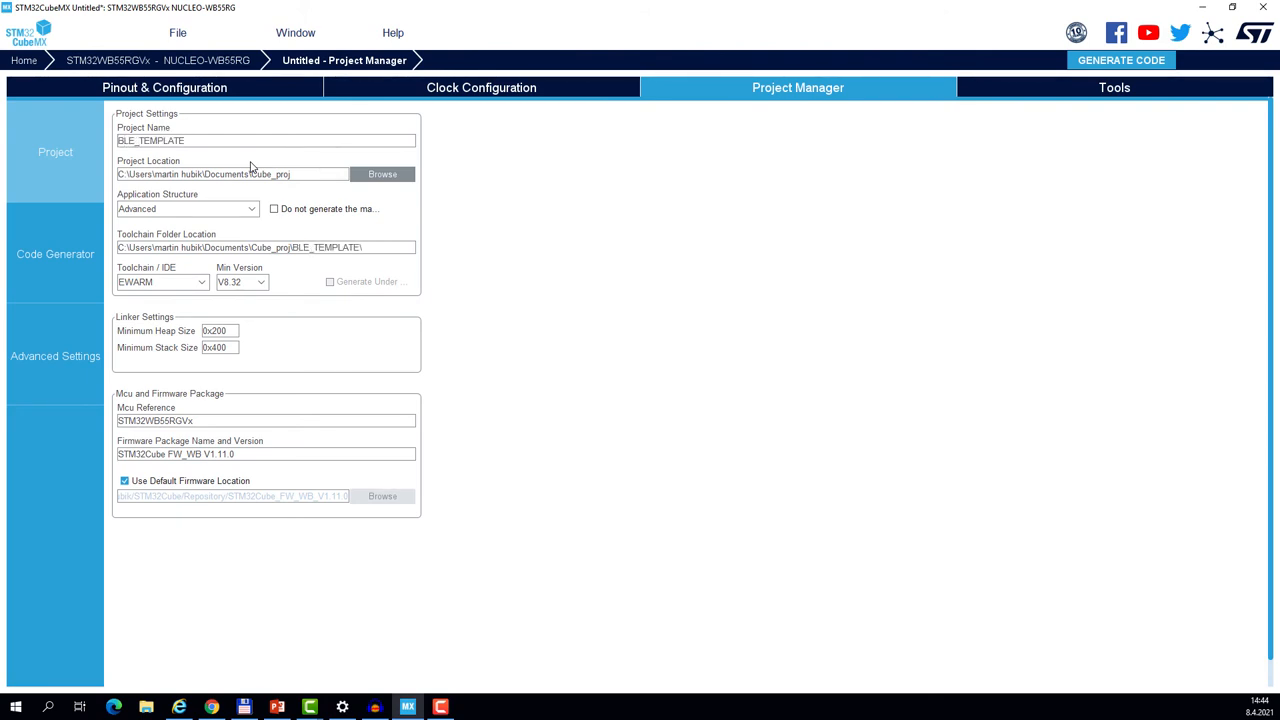
{"action": "left_click", "coordinate": [200, 281]}
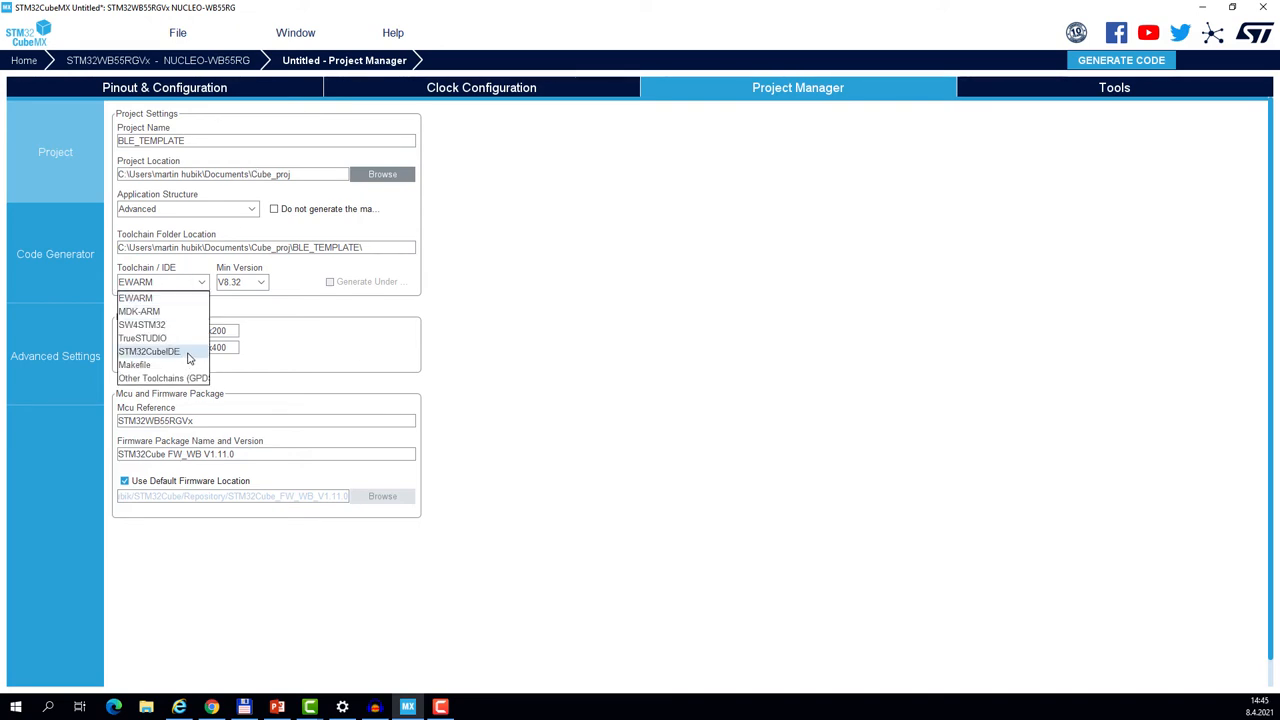
{"action": "left_click", "coordinate": [152, 351]}
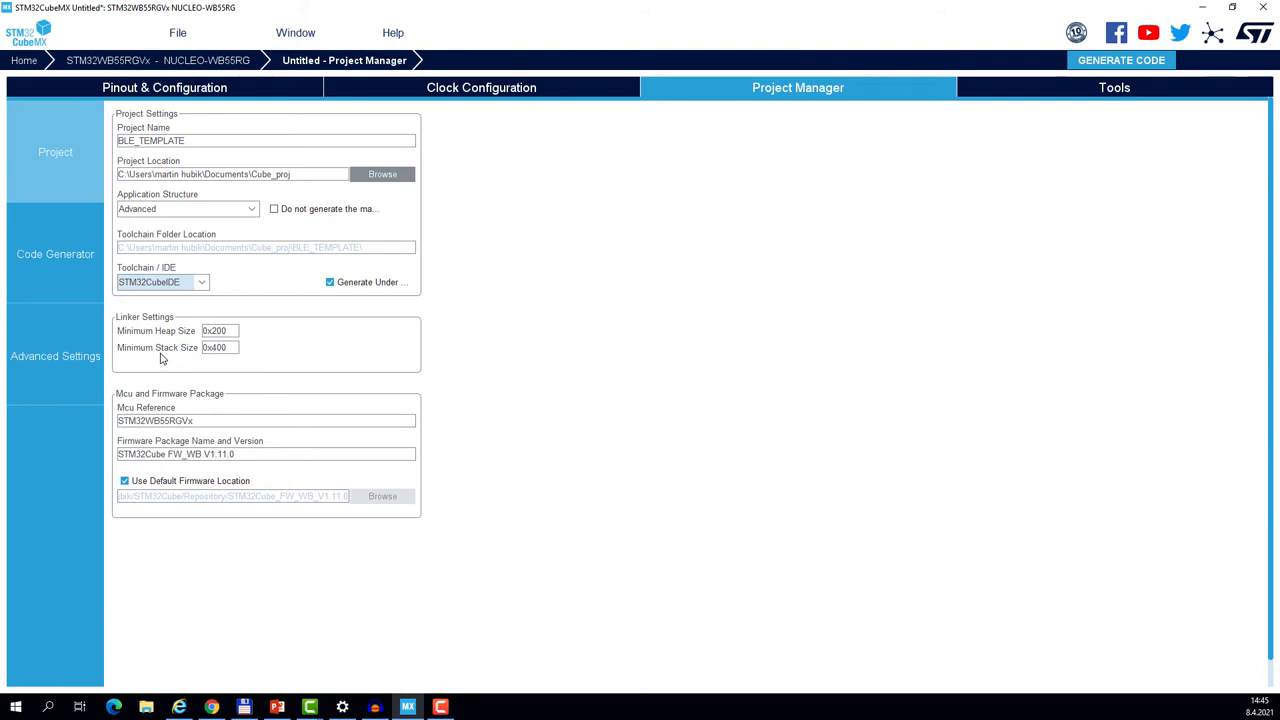
Generate the code, accept the root-folder warning, and open the project in STM32CubeIDE.
{"action": "left_click", "coordinate": [1120, 60]}
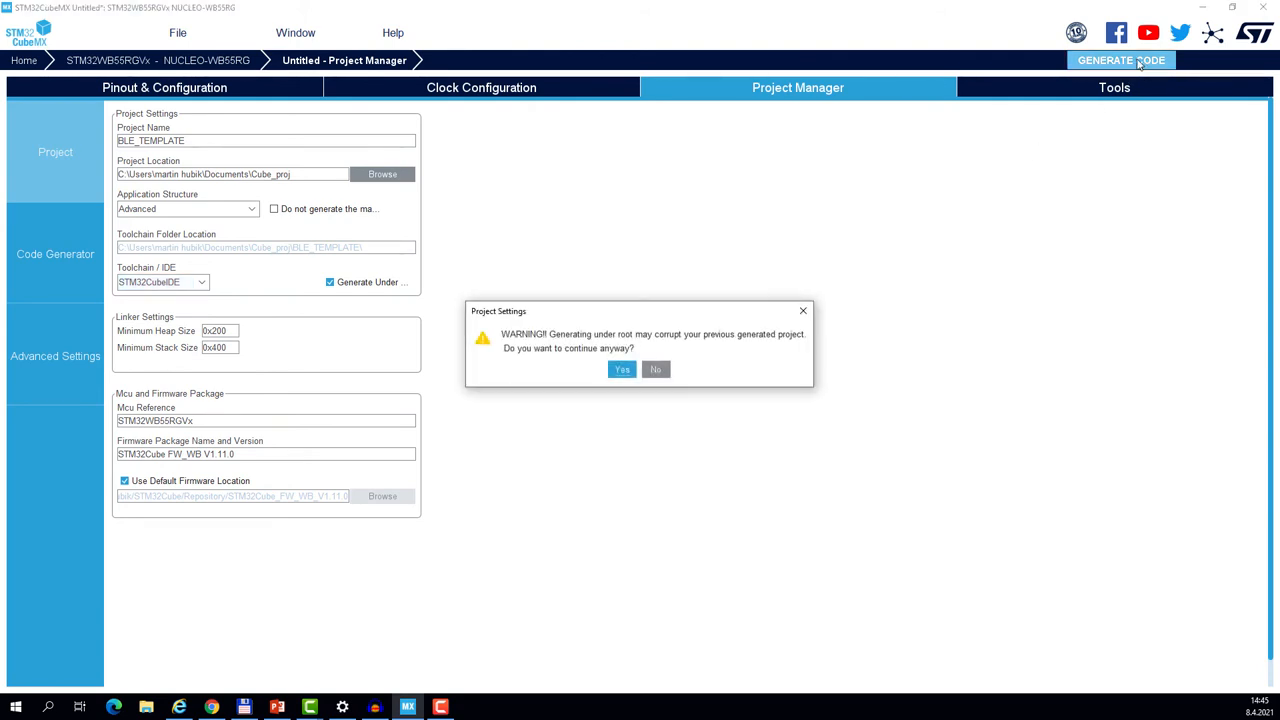
{"action": "left_click", "coordinate": [622, 369]}
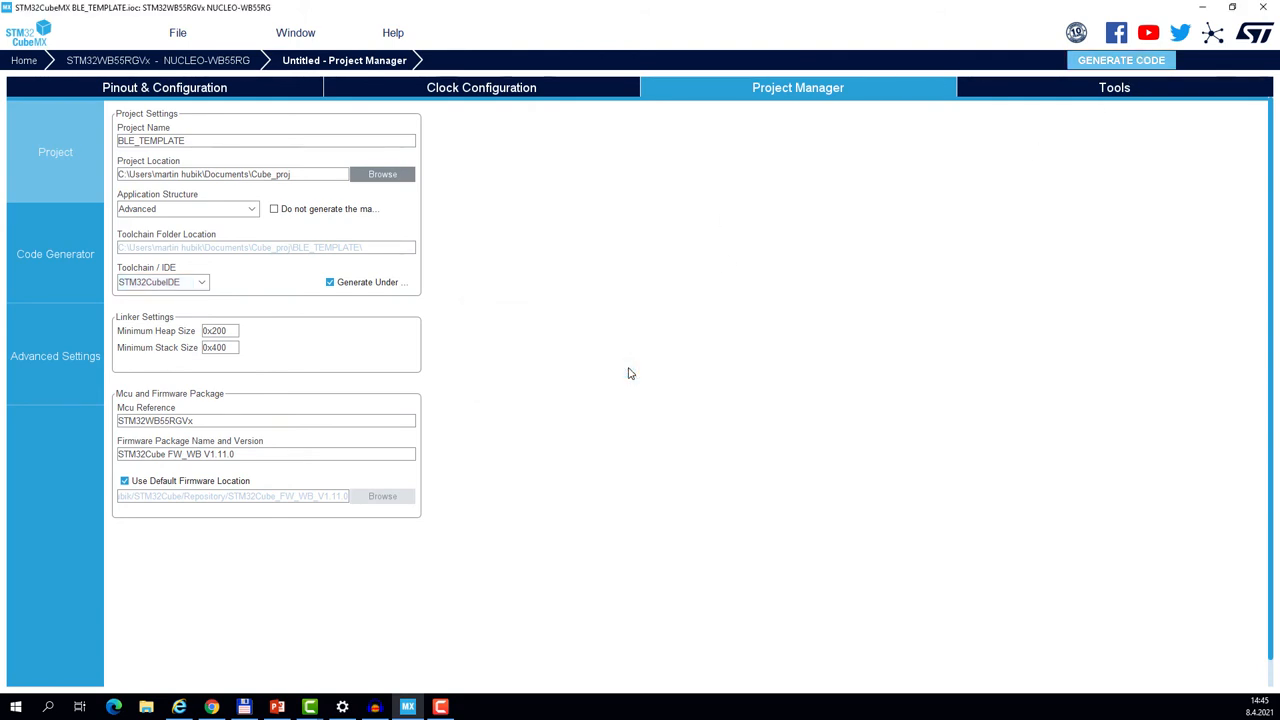
{"action": "left_click", "coordinate": [1121, 60]}
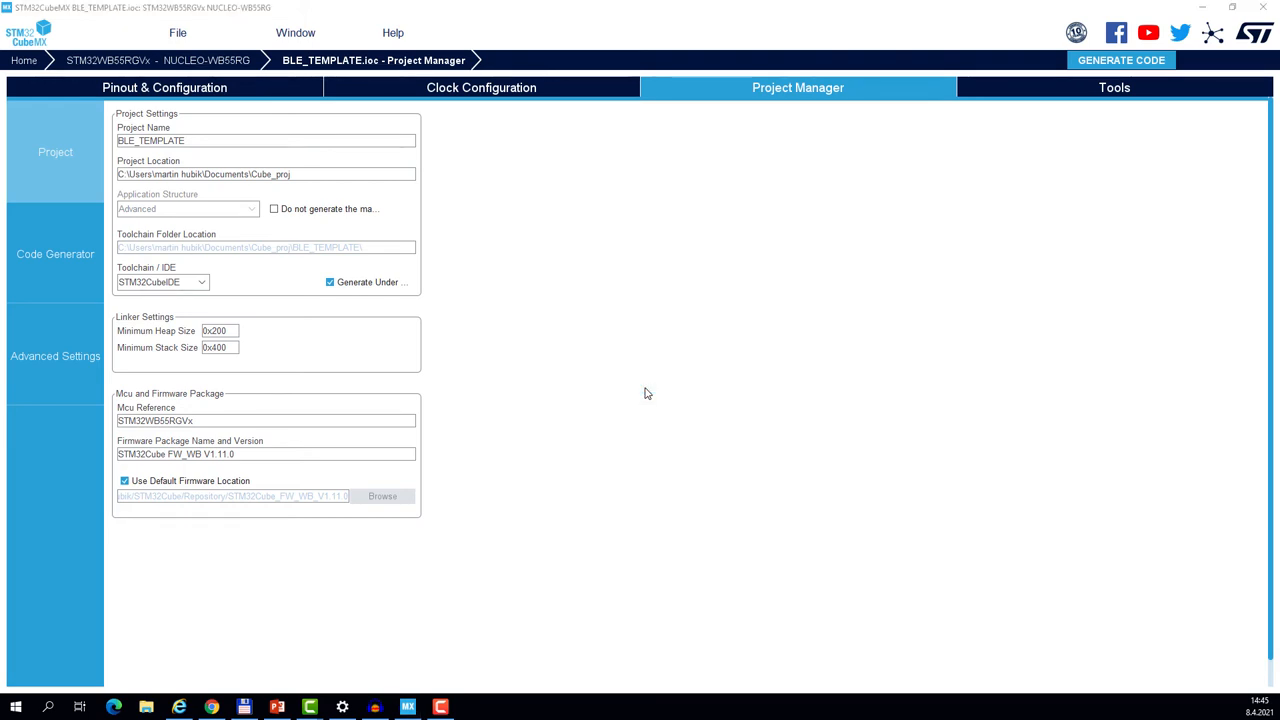
{"action": "left_click", "coordinate": [1121, 60]}
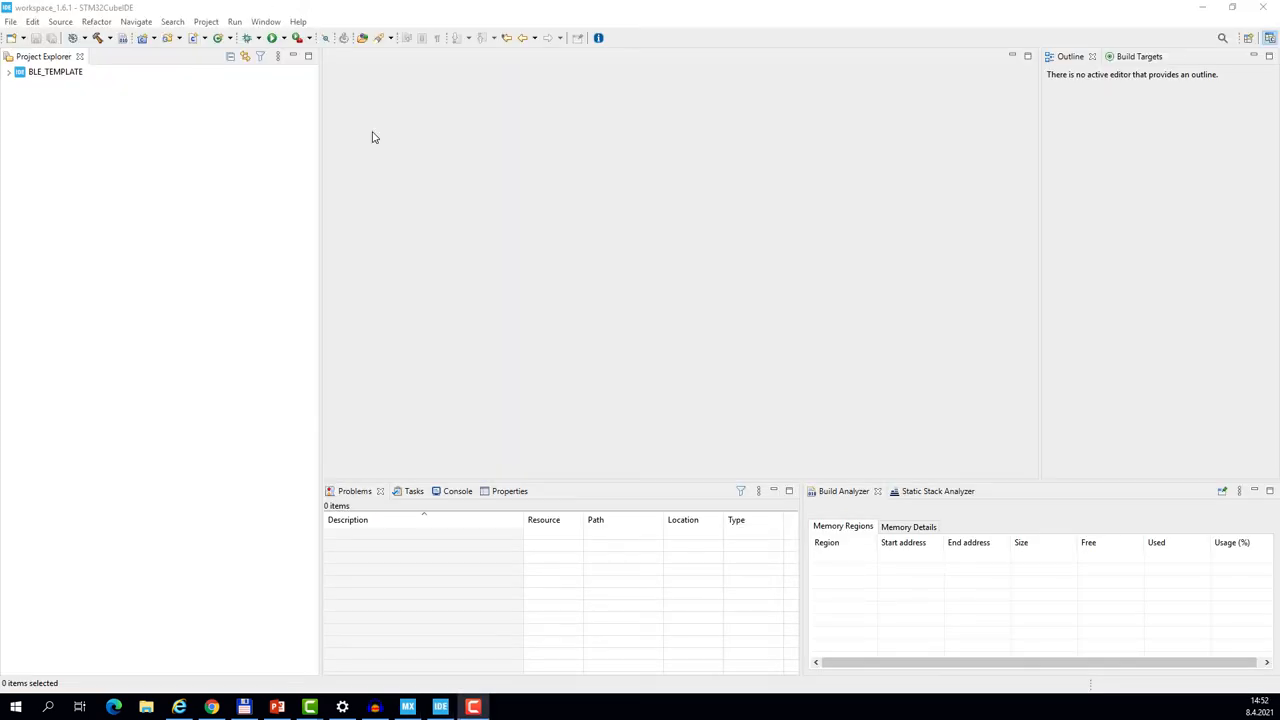
{"action": "mouse_move", "coordinate": [368, 141]}
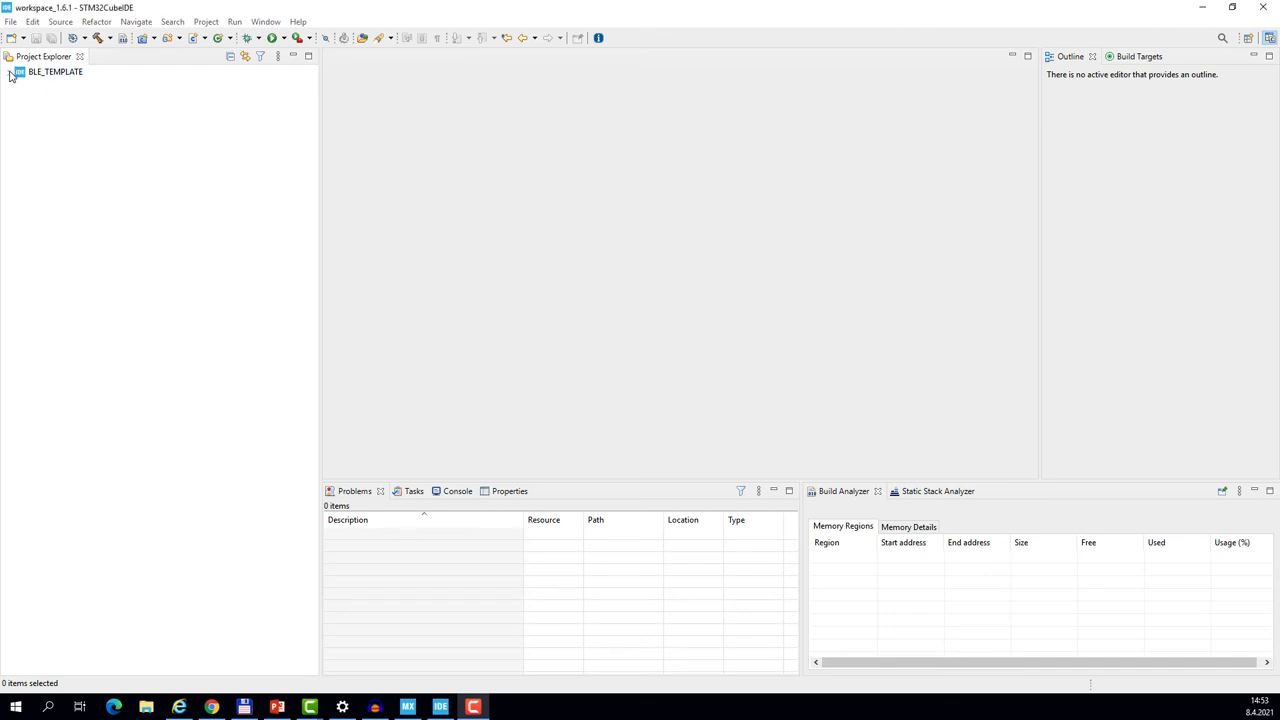
Open main.c and add #include "stm32_seq.h" under USER CODE BEGIN Includes.
{"action": "left_click", "coordinate": [9, 72]}
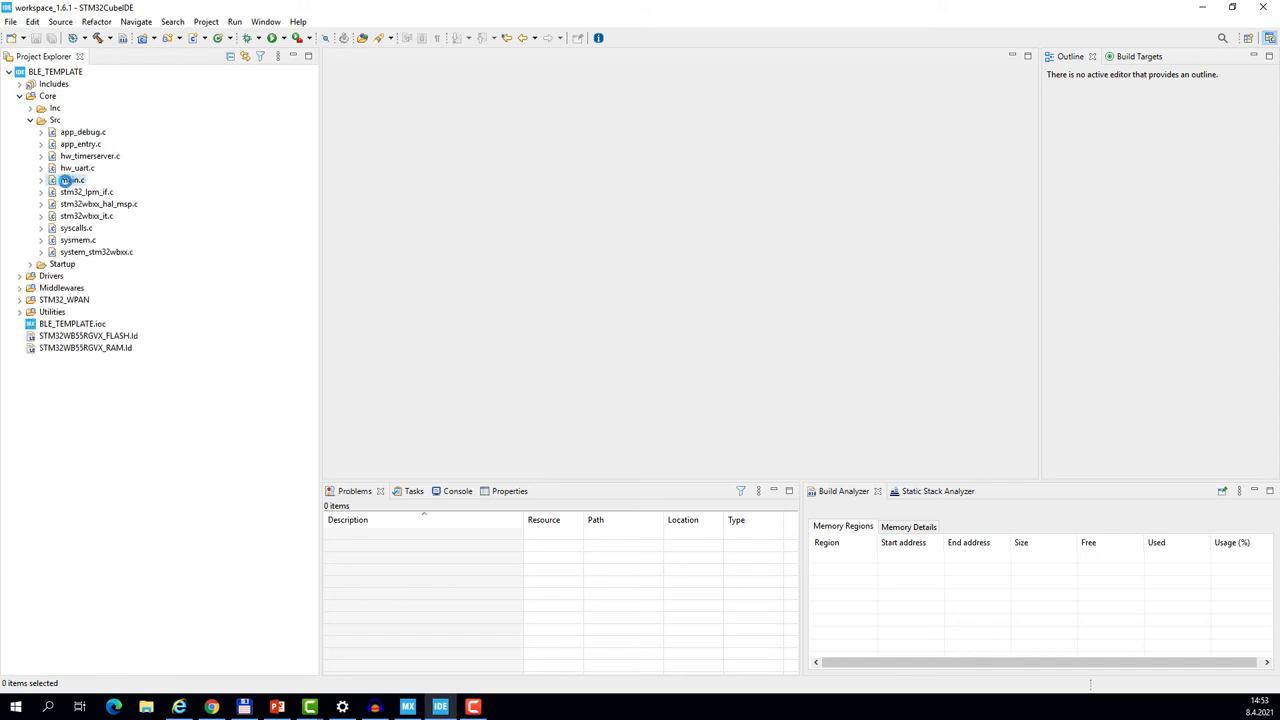
{"action": "double_click", "coordinate": [72, 180]}
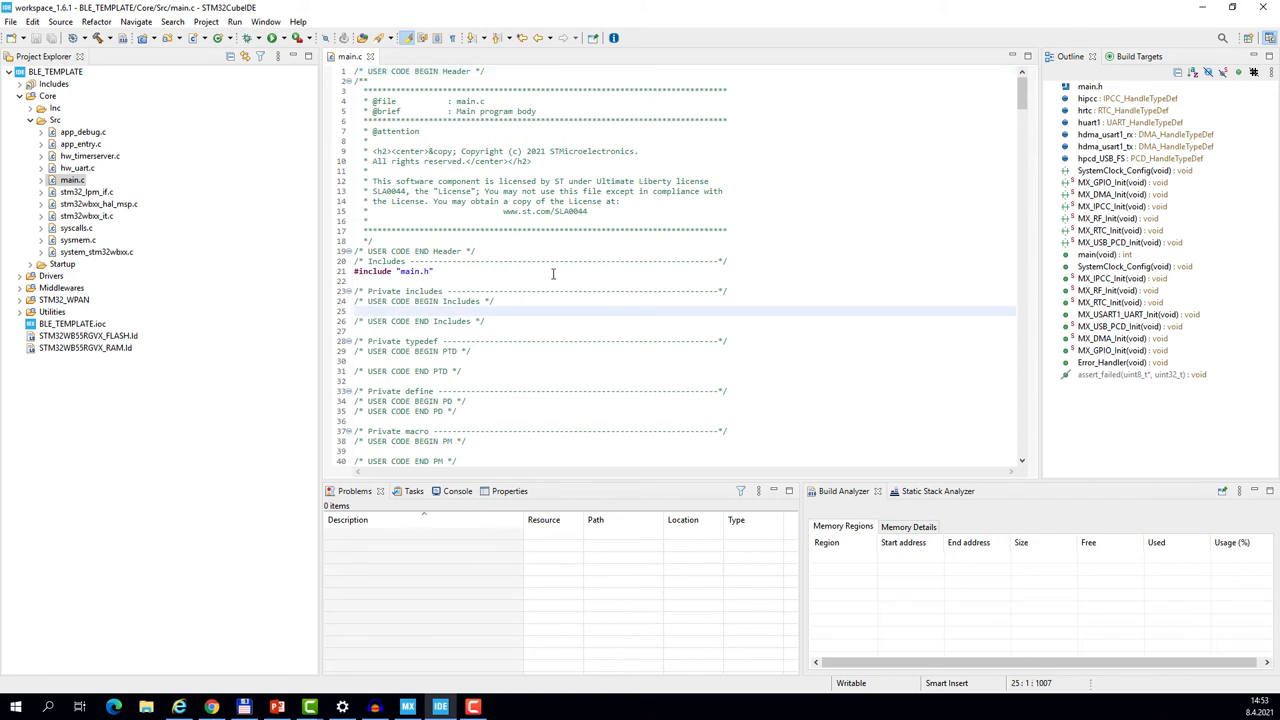
{"action": "type", "text": "#include \""}
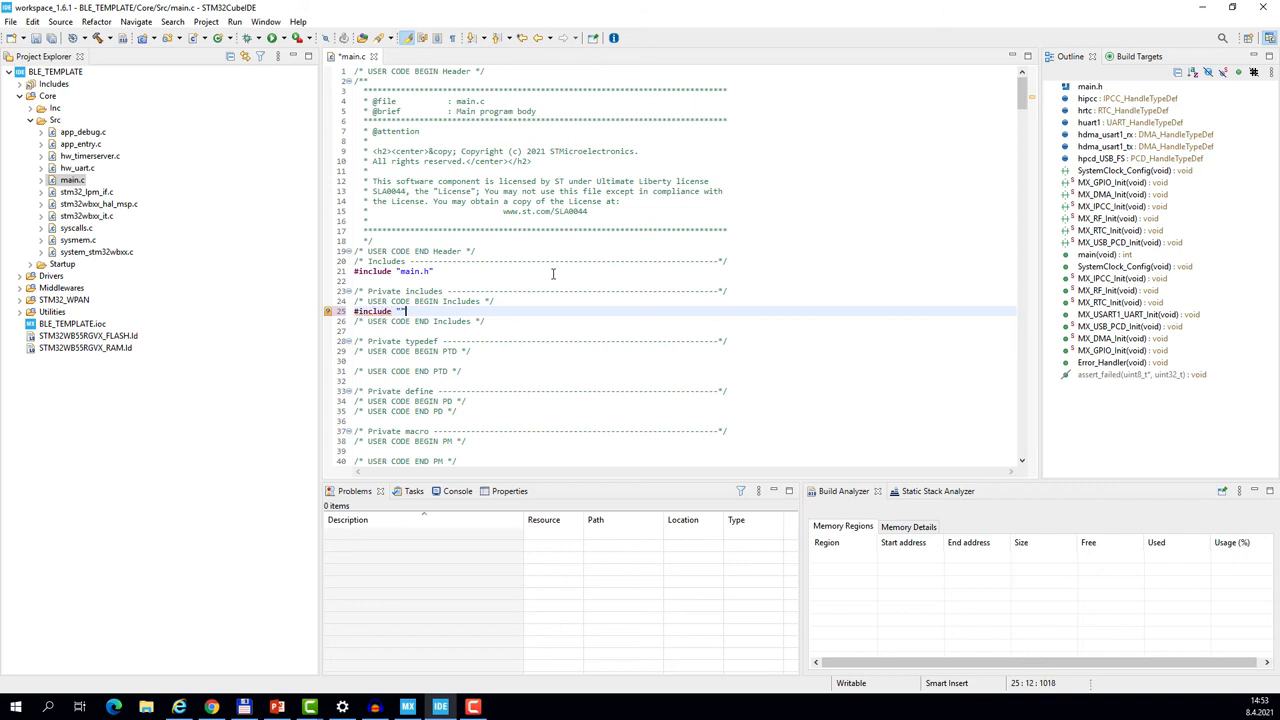
{"action": "type", "text": "stm32"}
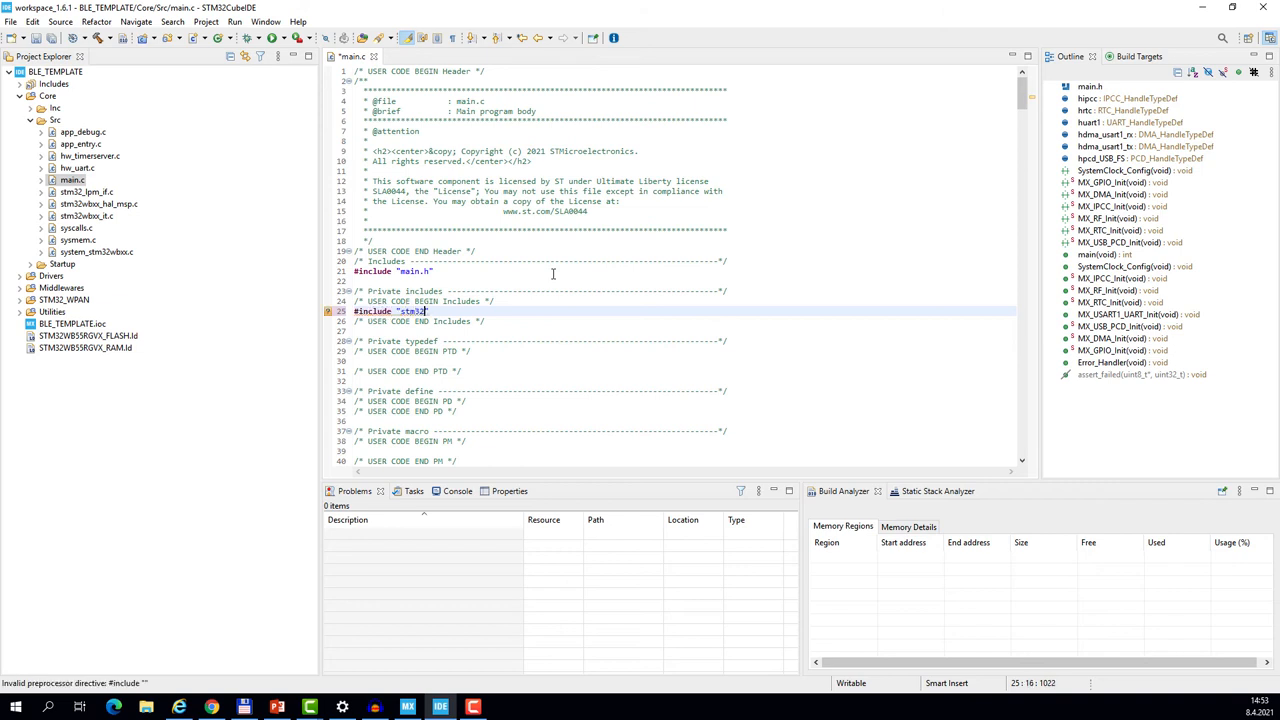
{"action": "type", "text": "."}
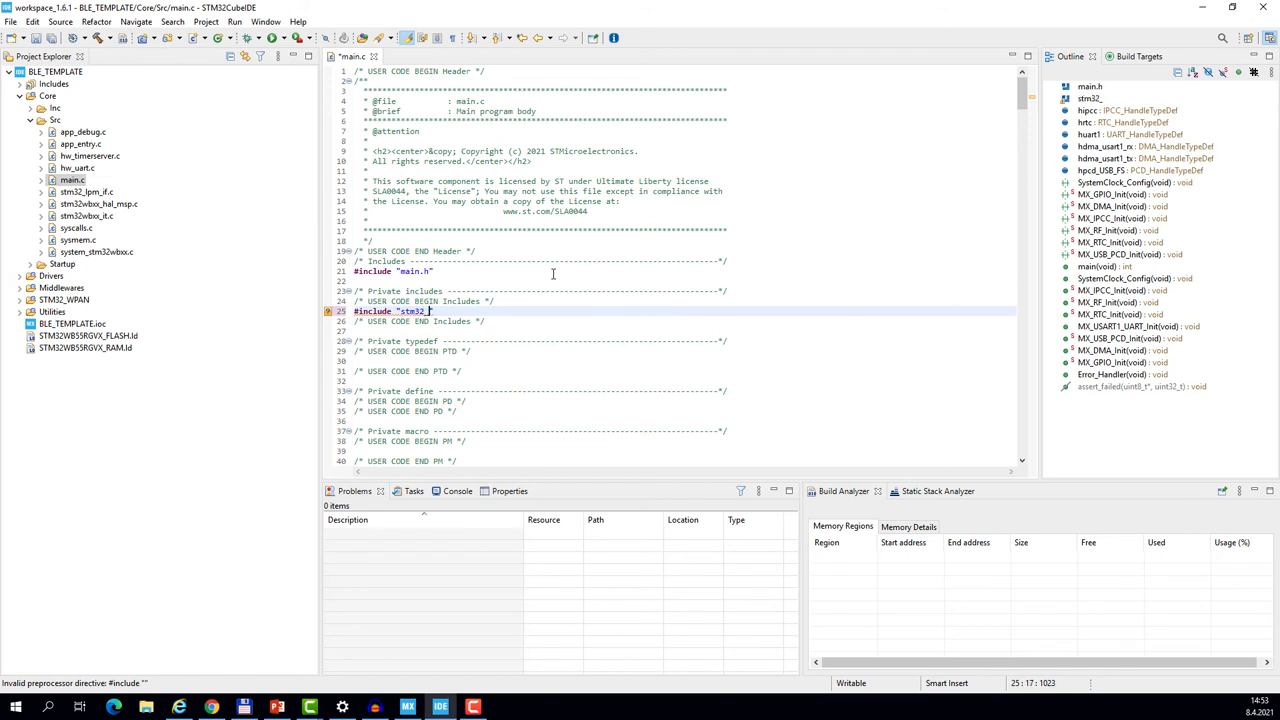
{"action": "type", "text": "seq.h"}
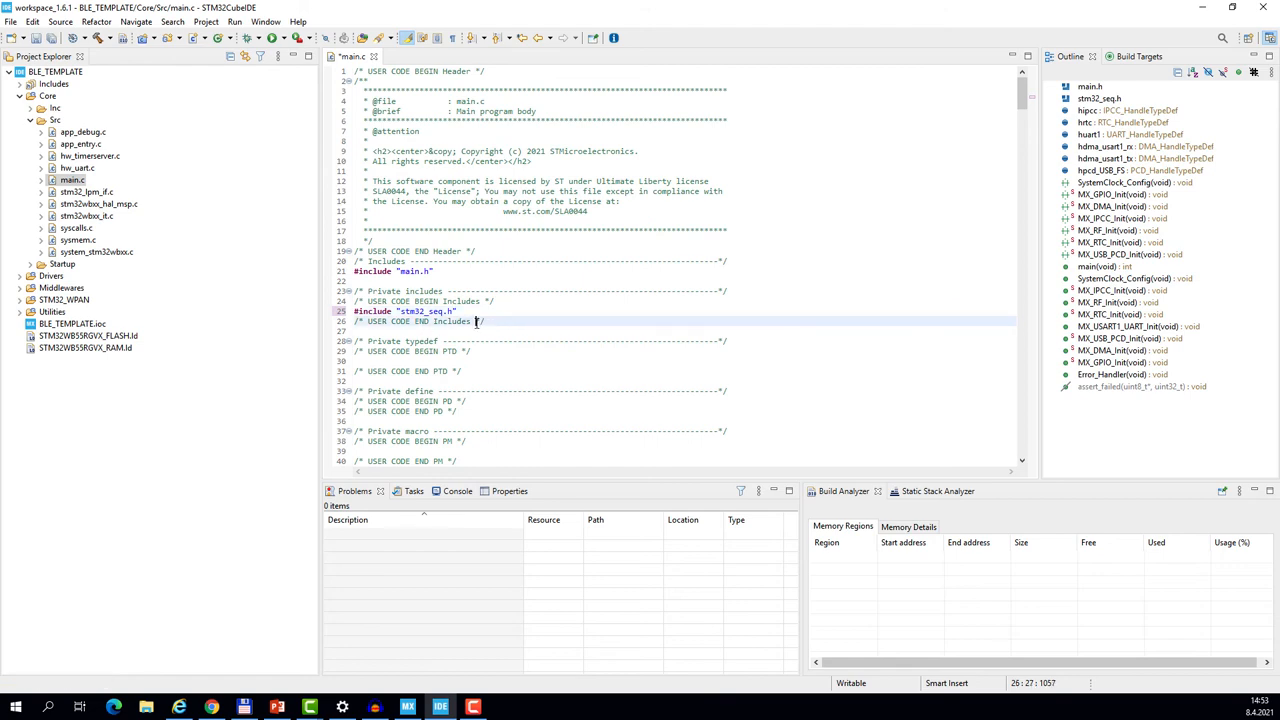
Add UTIL_SEQ_Run(UTIL_SEQ_DEFAULT); under USER CODE BEGIN 3 and save main.c.
{"action": "scroll", "scroll_direction": "down", "scroll_amount": 3}
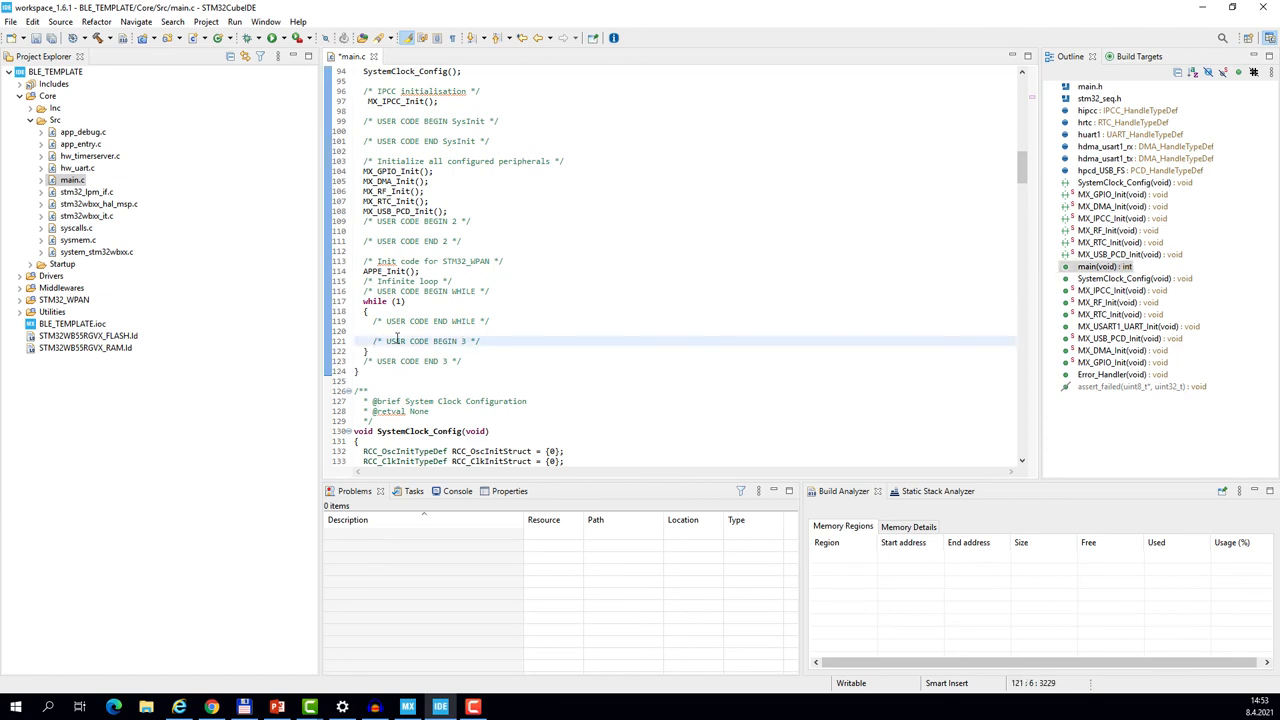
{"action": "left_click", "coordinate": [750, 331]}
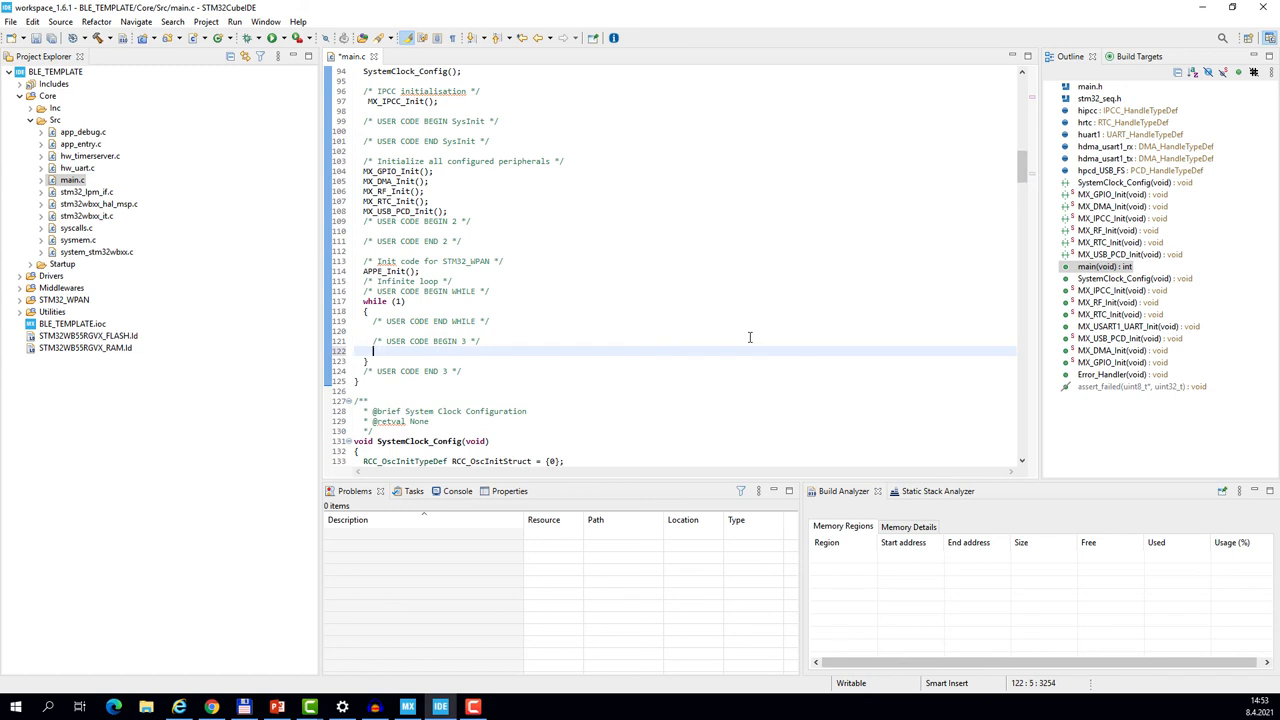
{"action": "type", "text": "u"}
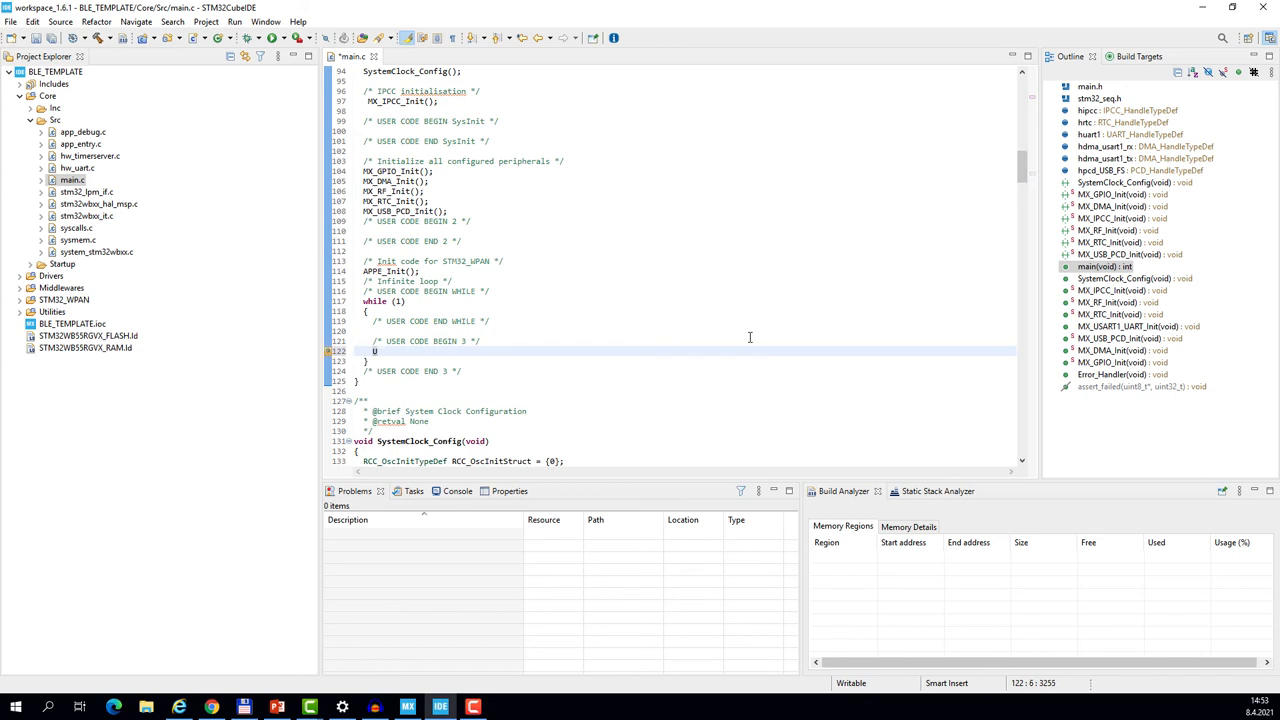
{"action": "type", "text": "TIL"}
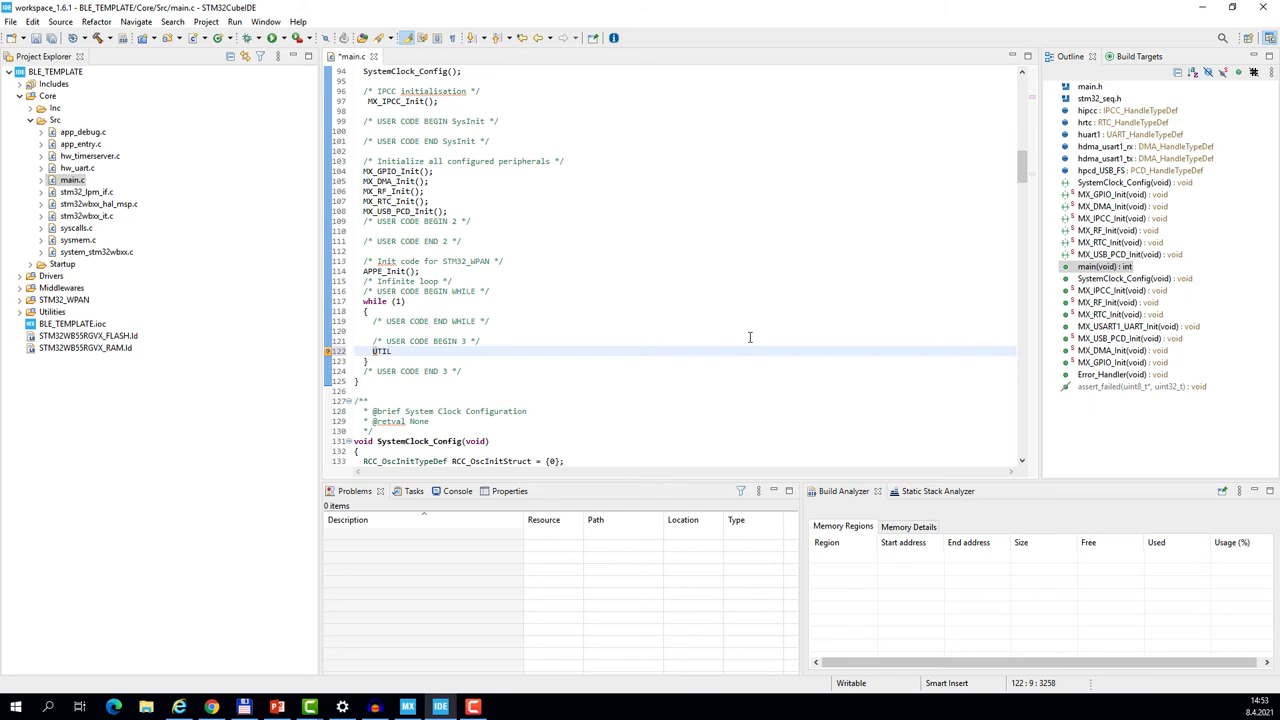
{"action": "type", "text": "_SEQ"}
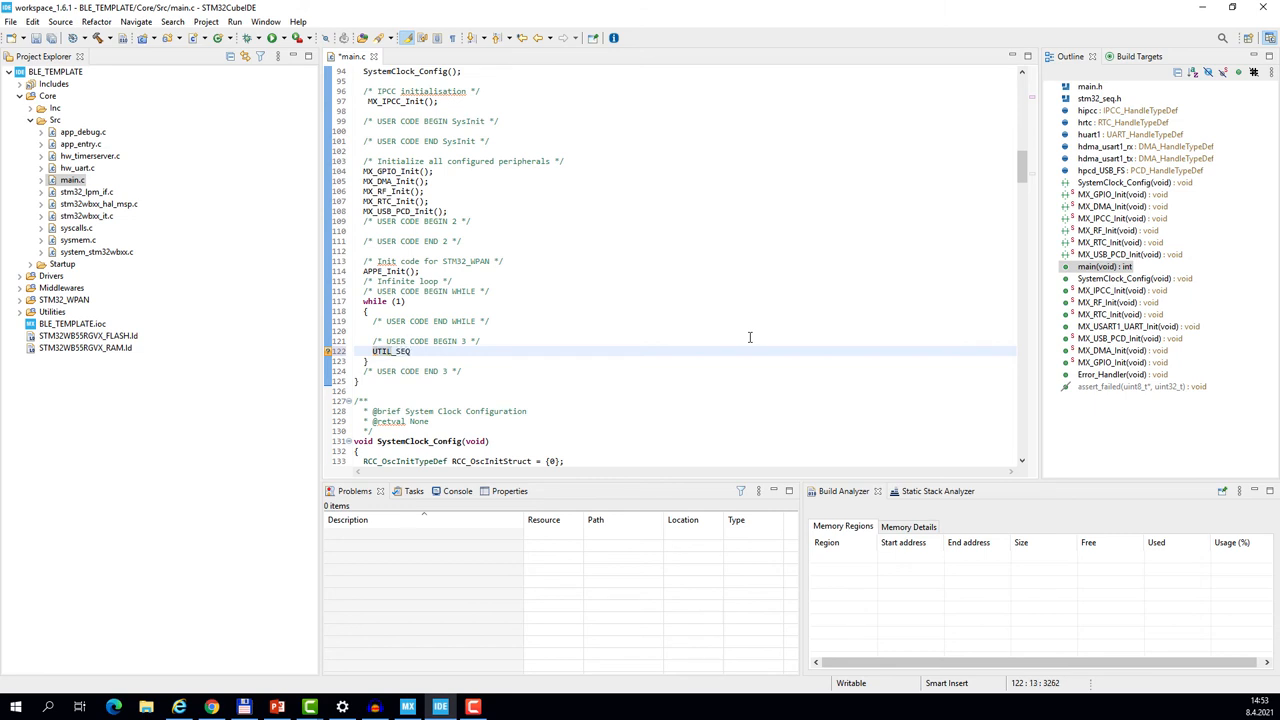
{"action": "type", "text": "_"}
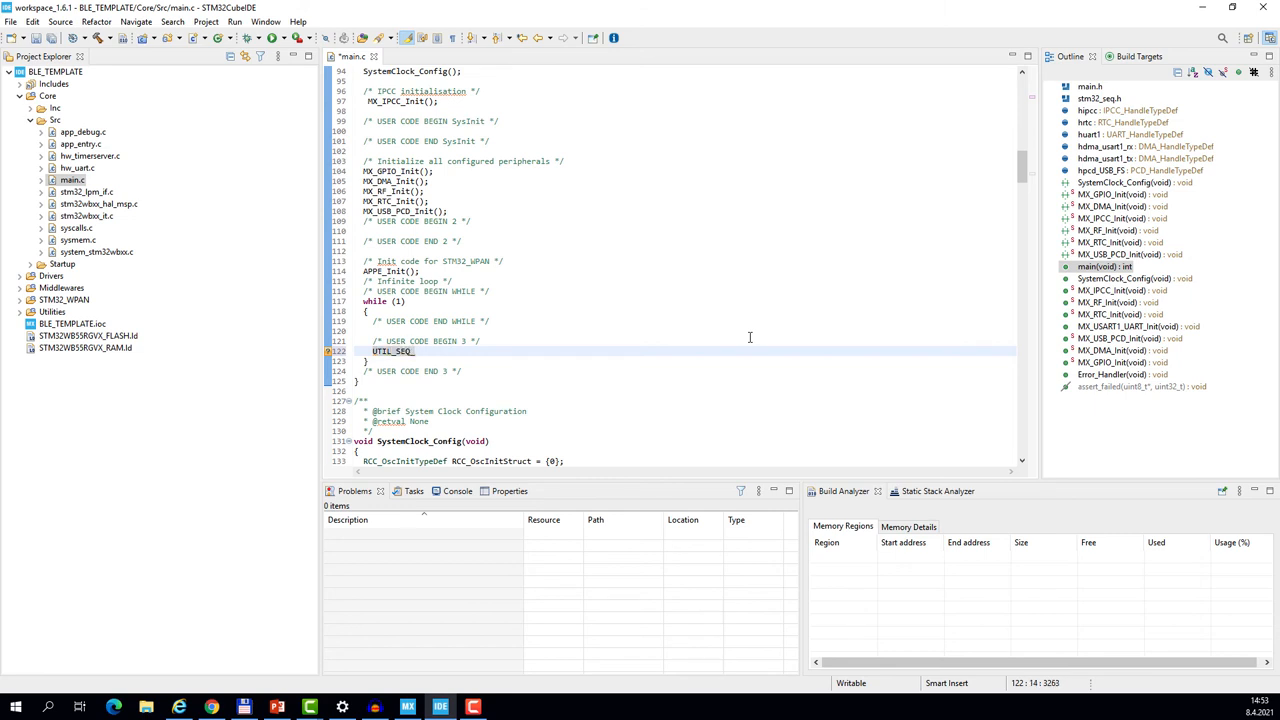
{"action": "type", "text": "Run(U"}
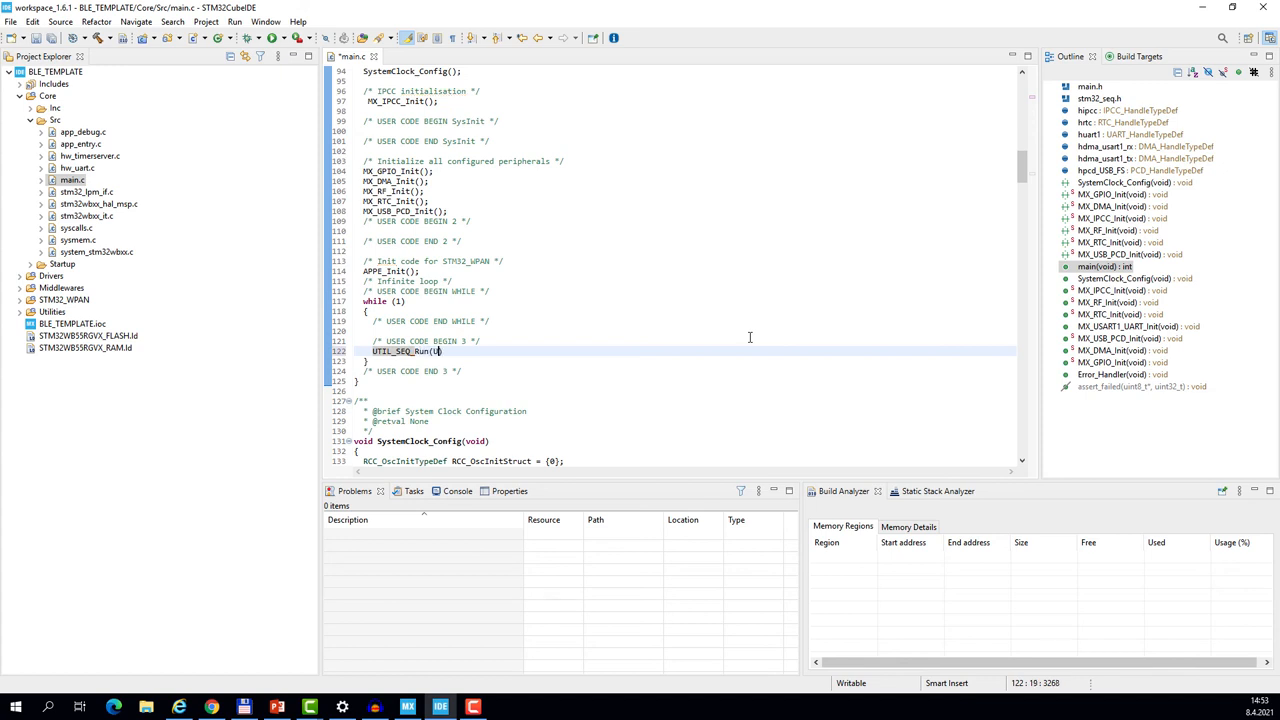
{"action": "type", "text": "TIL_SEQ_DEFAULT)"}
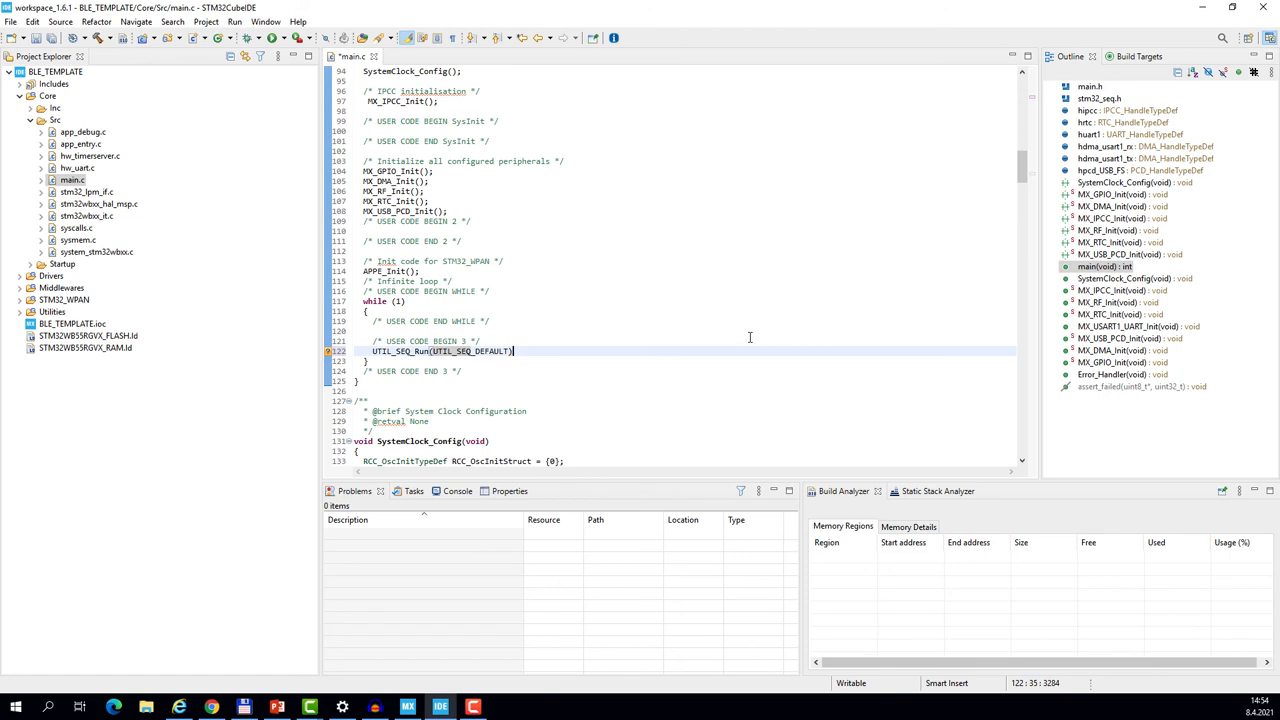
{"action": "type", "text": ";"}
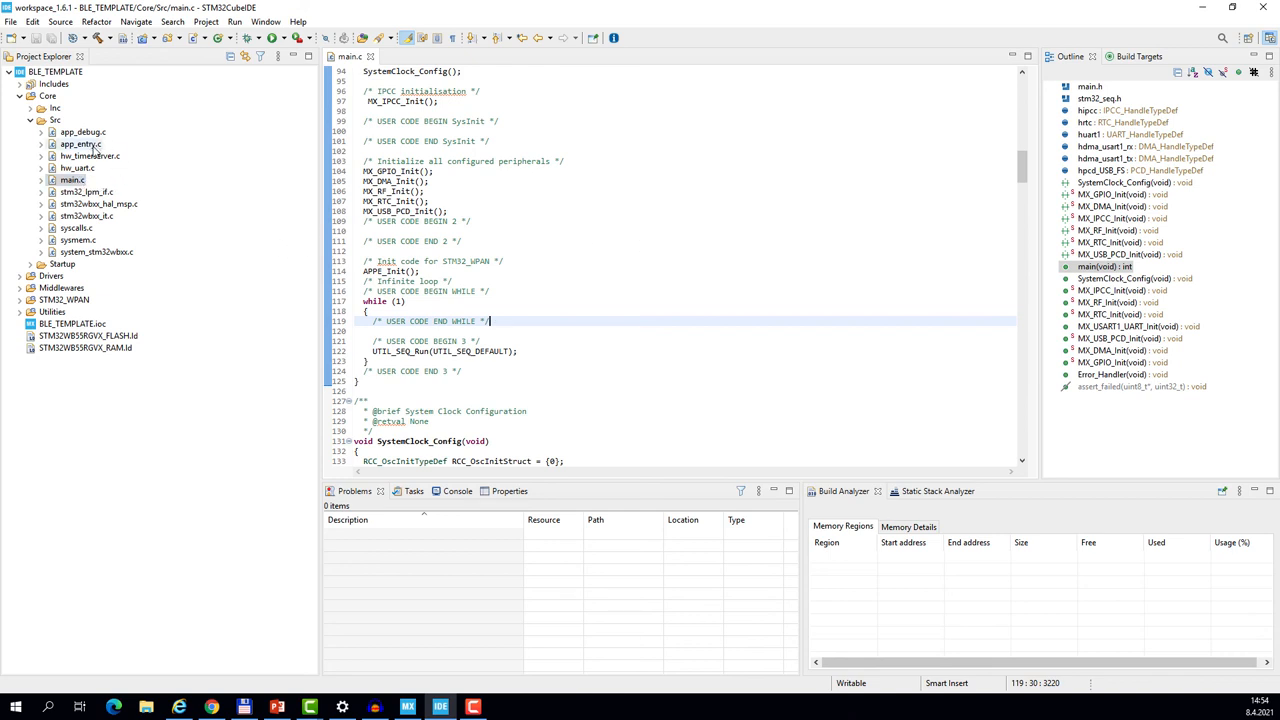
Add APPD_Init(); under USER CODE BEGIN APPE_Init_1 in app_entry.c, then build BLE_TEMPLATE.
{"action": "double_click", "coordinate": [80, 143]}
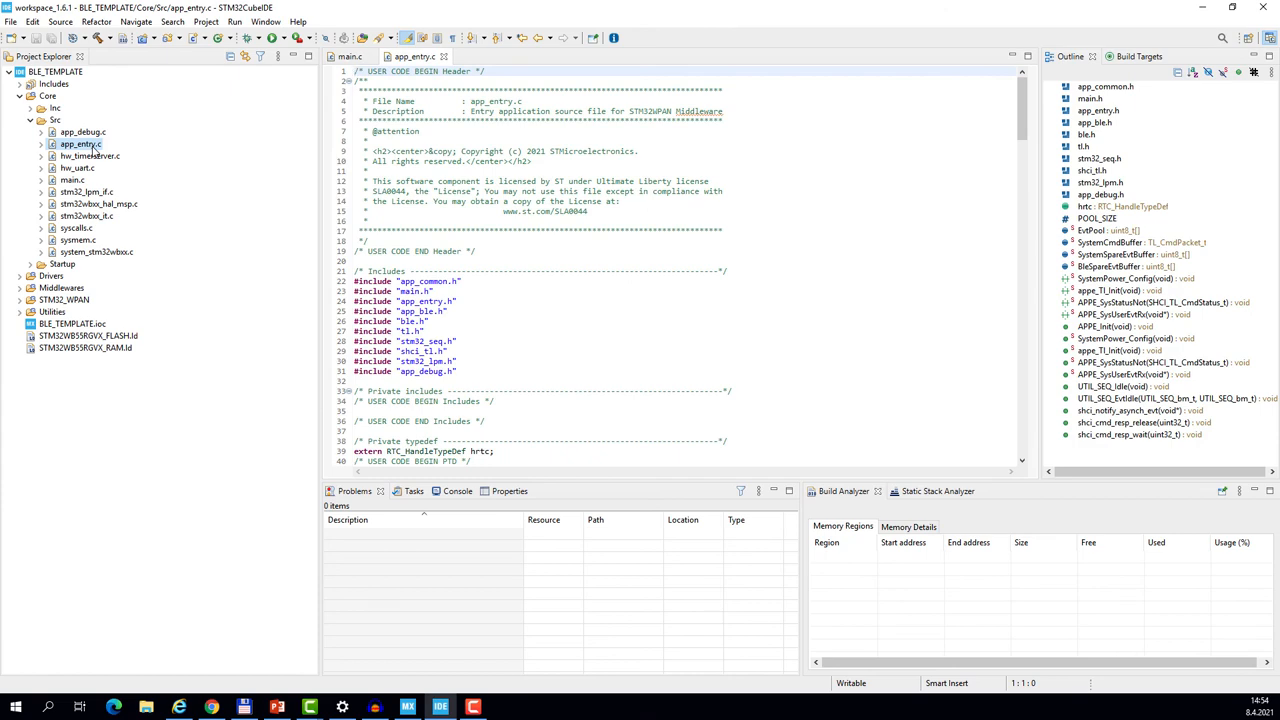
{"action": "scroll", "scroll_direction": "down", "scroll_amount": 3}
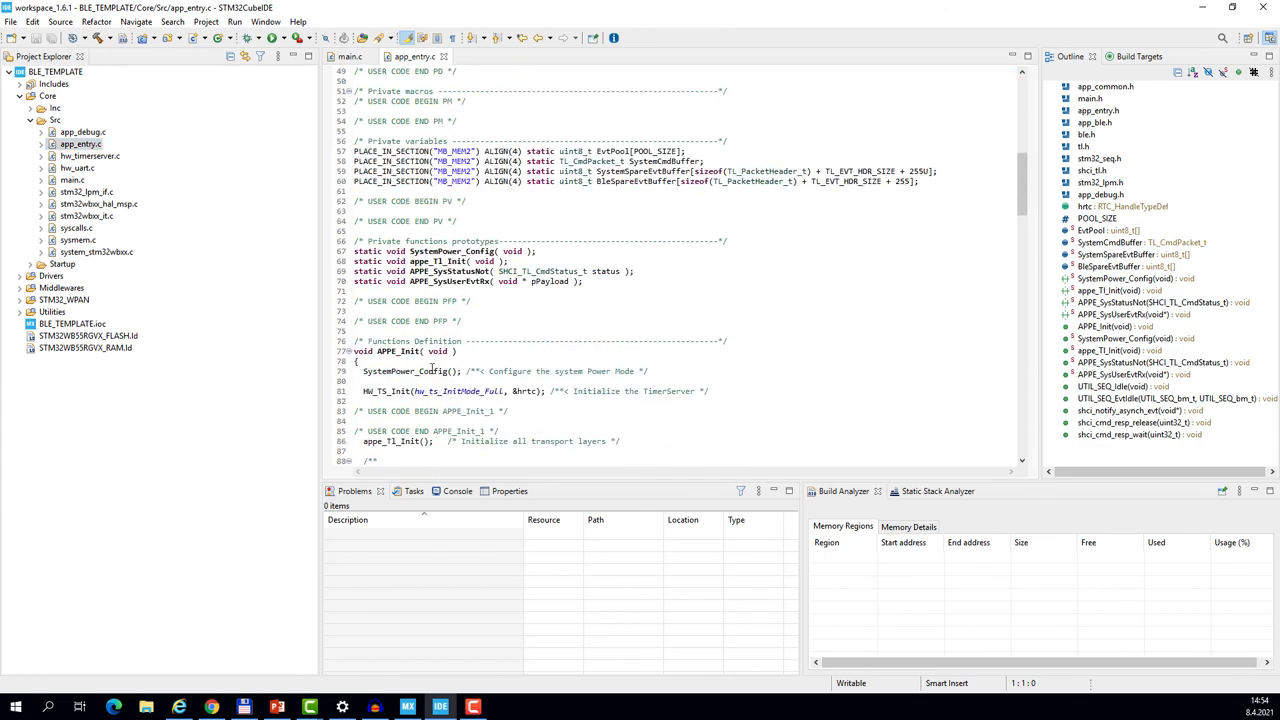
{"action": "left_click", "coordinate": [473, 420]}
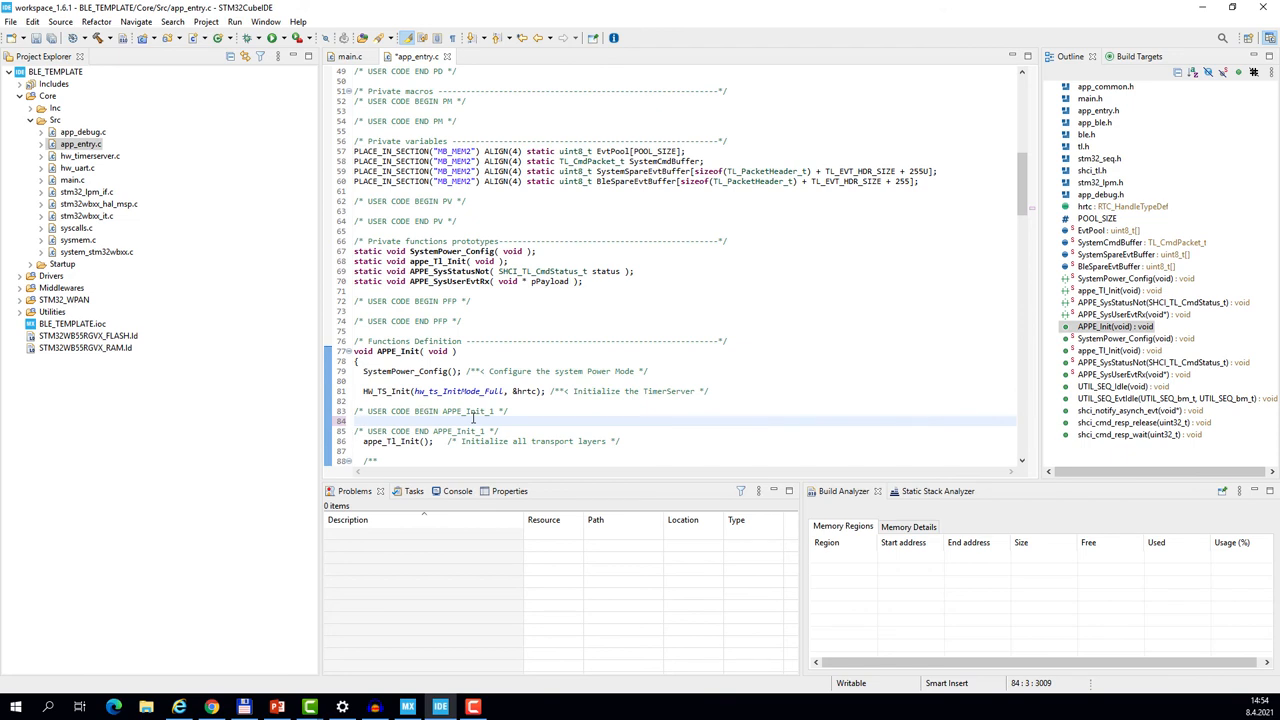
{"action": "type", "text": "APPE"}
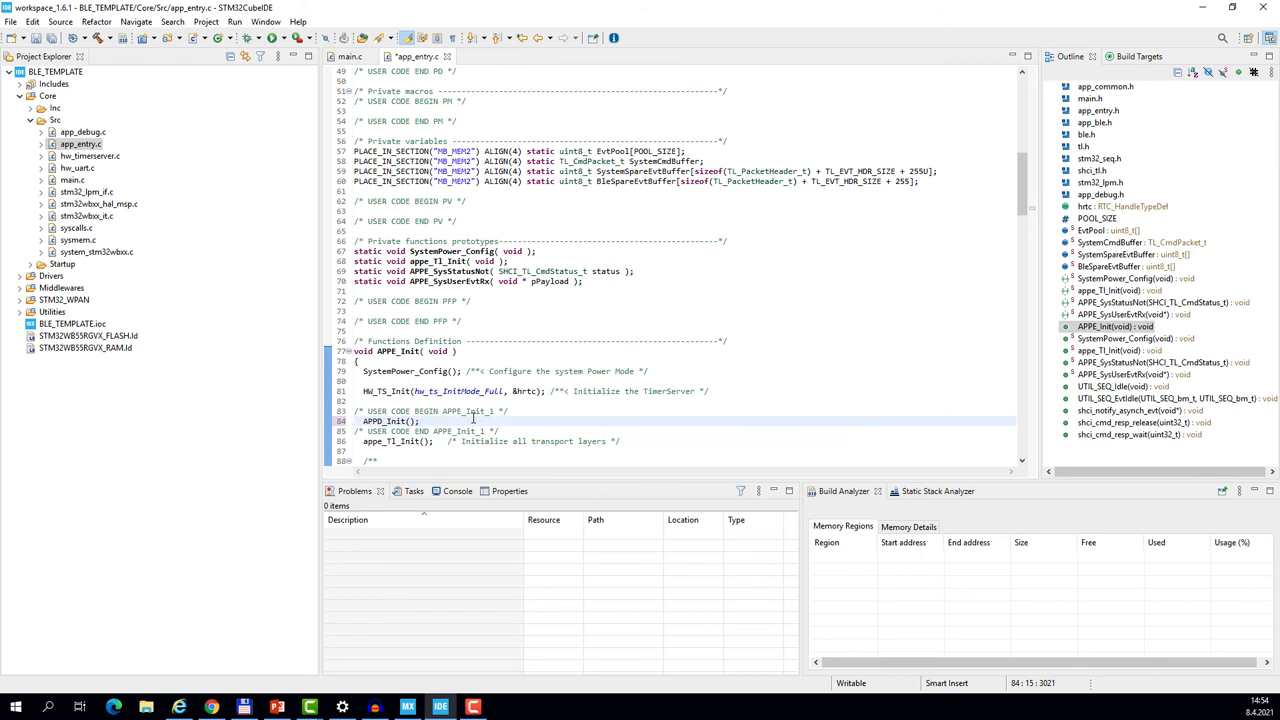
{"action": "left_click", "coordinate": [420, 420]}
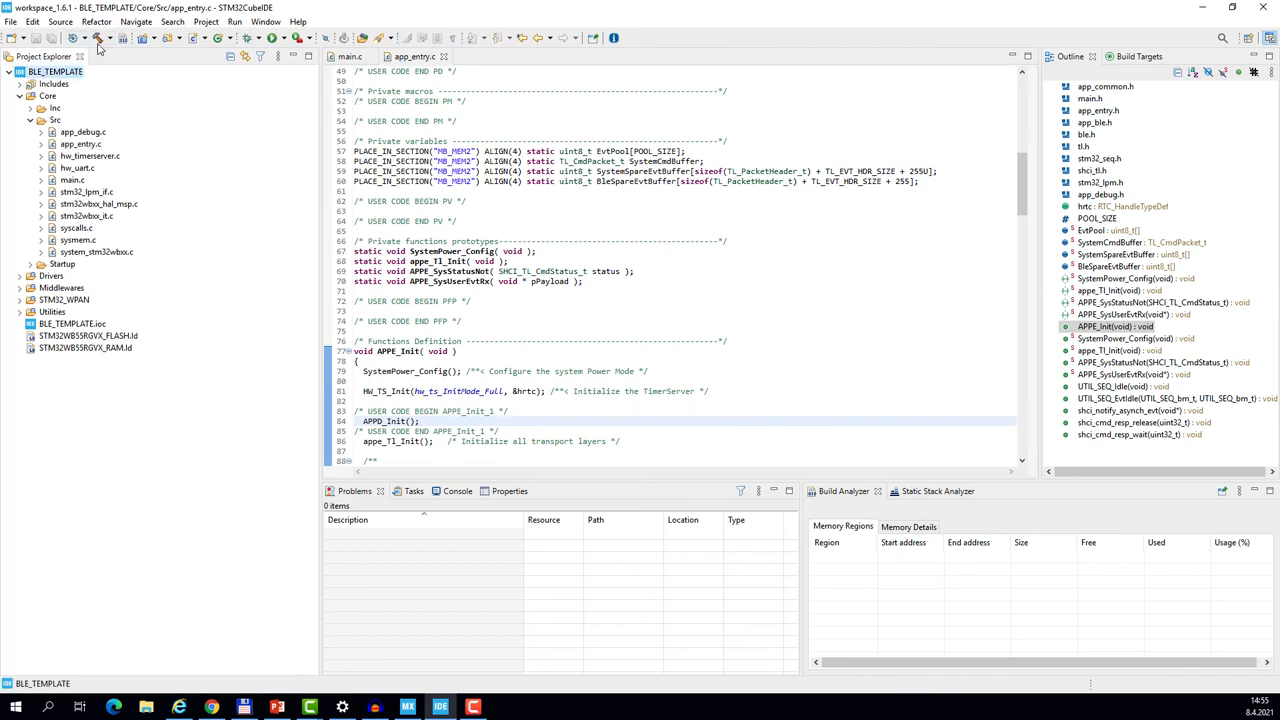
{"action": "left_click", "coordinate": [98, 38]}
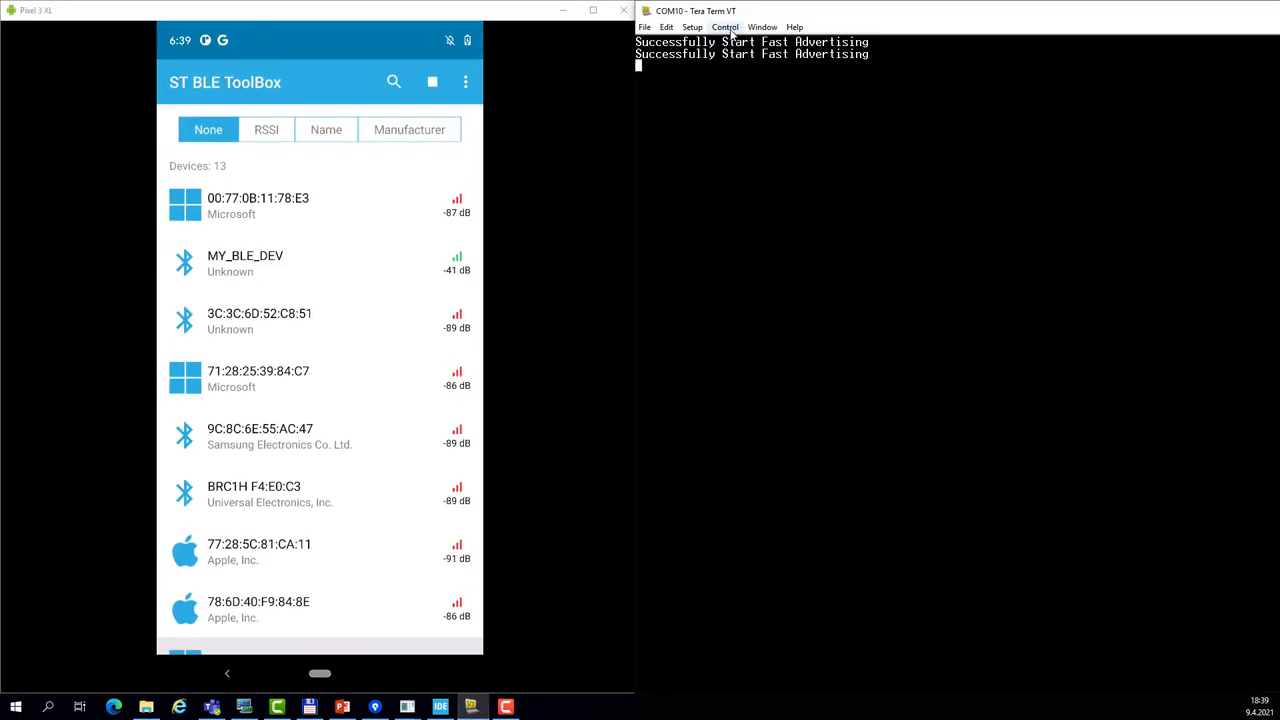
{"action": "left_click", "coordinate": [725, 27]}
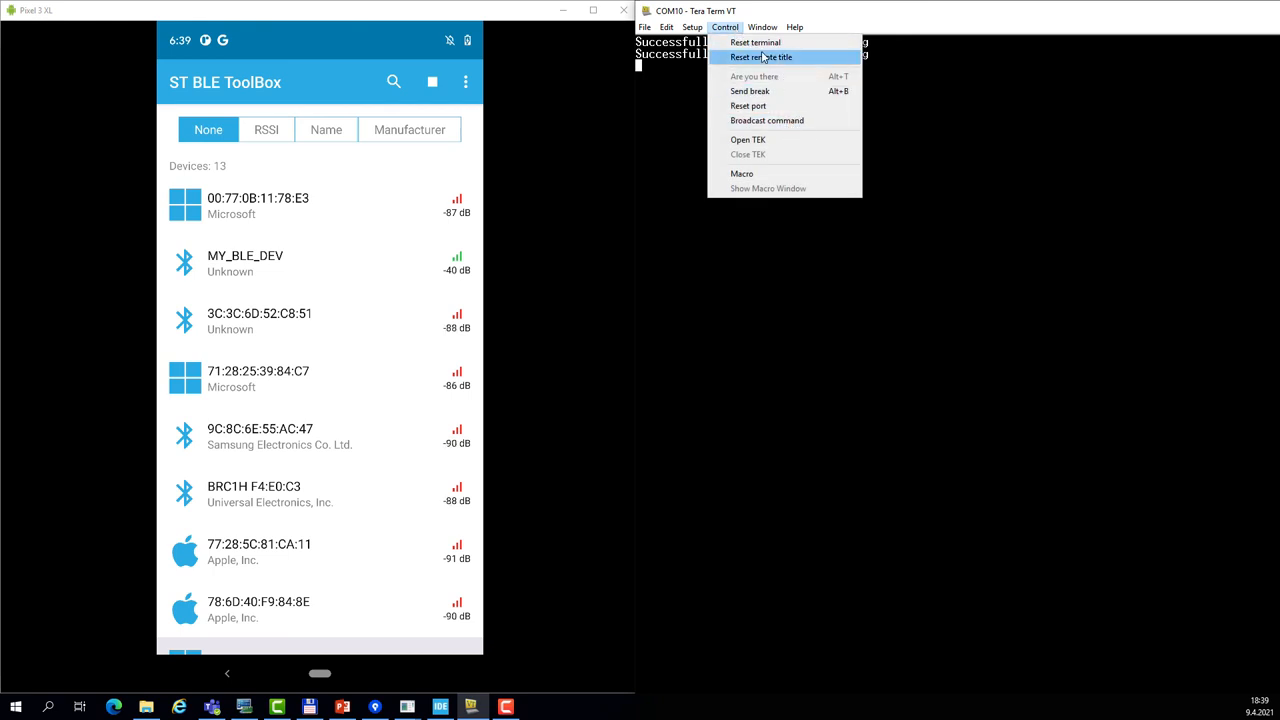
{"action": "left_click", "coordinate": [692, 27]}
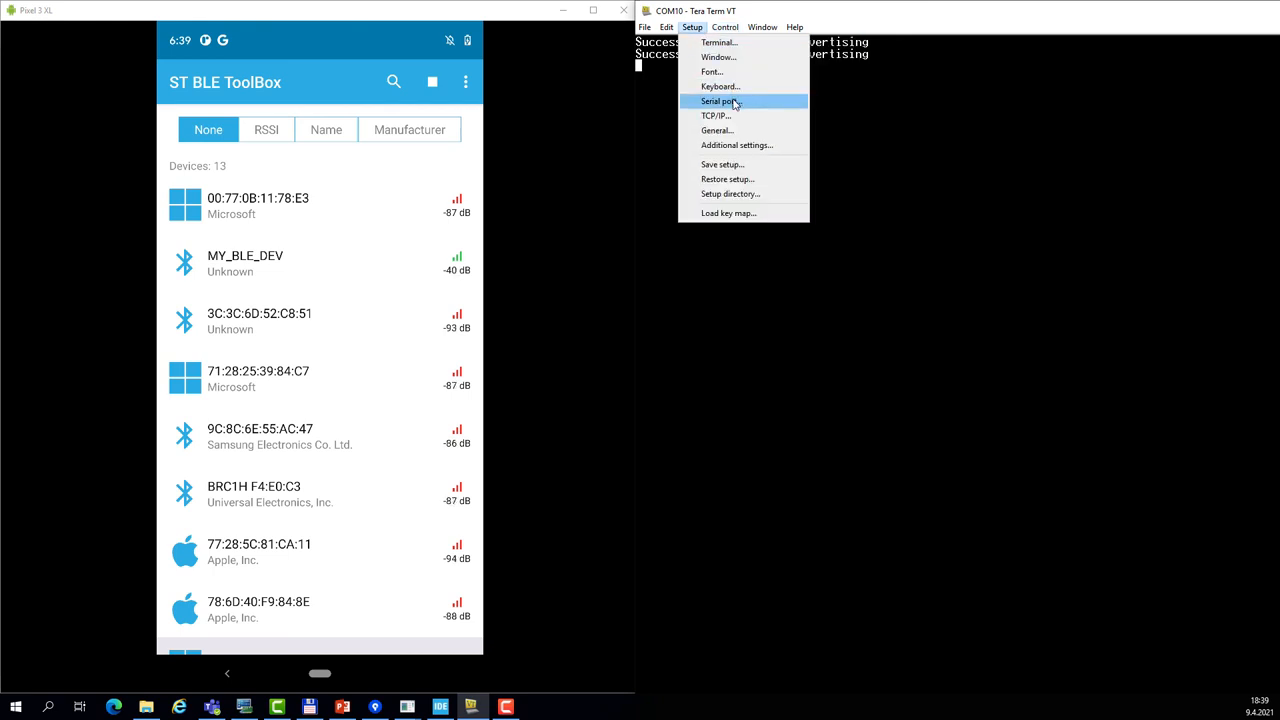
{"action": "left_click", "coordinate": [721, 100]}
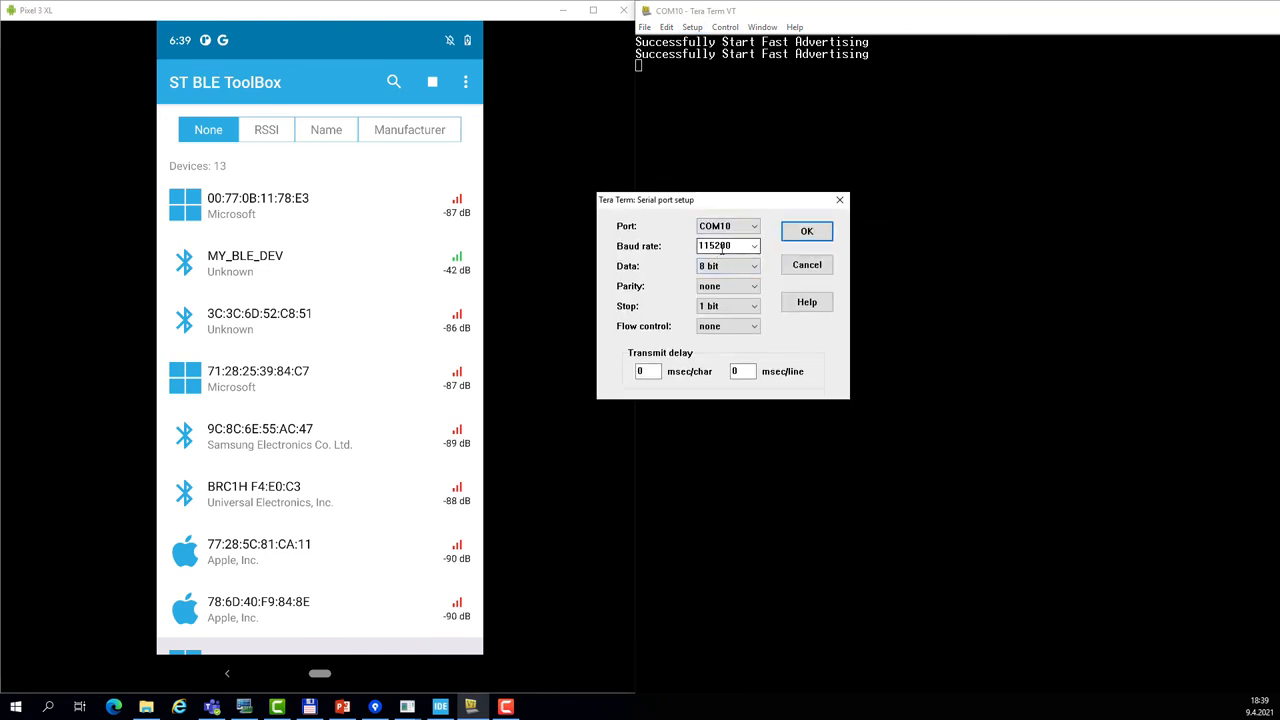
{"action": "left_click", "coordinate": [722, 265]}
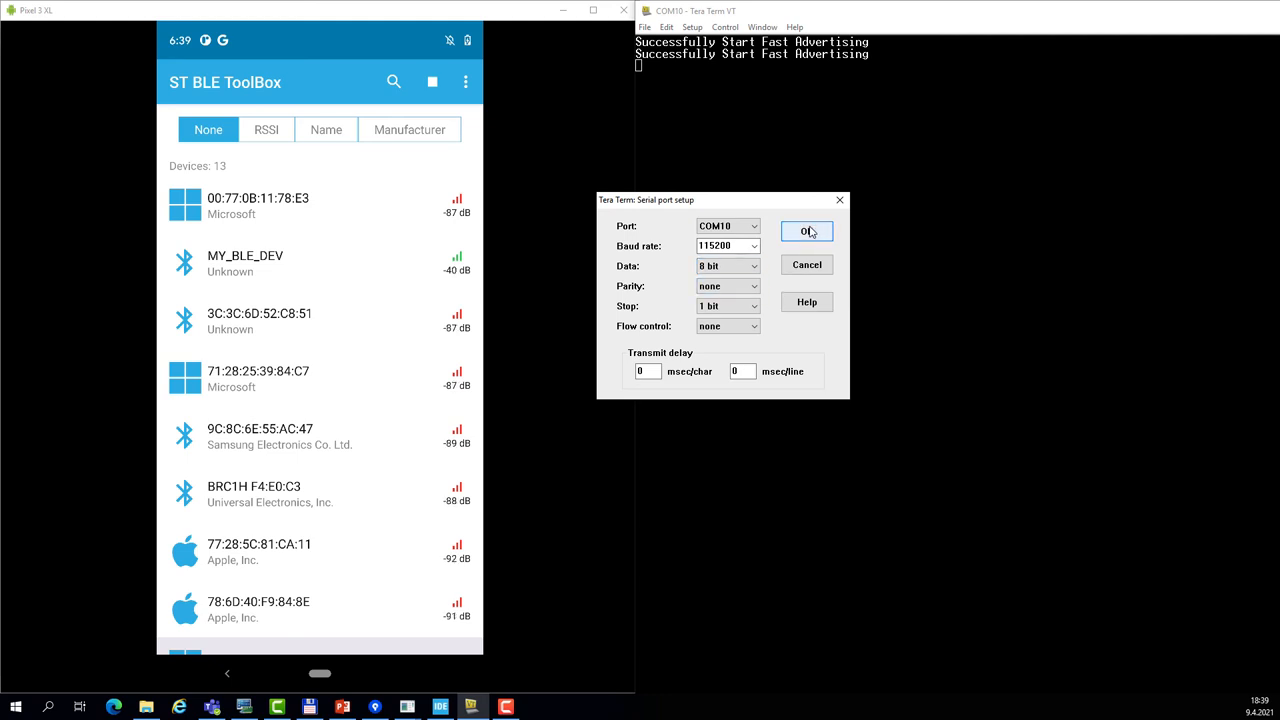
{"action": "left_click", "coordinate": [806, 231]}
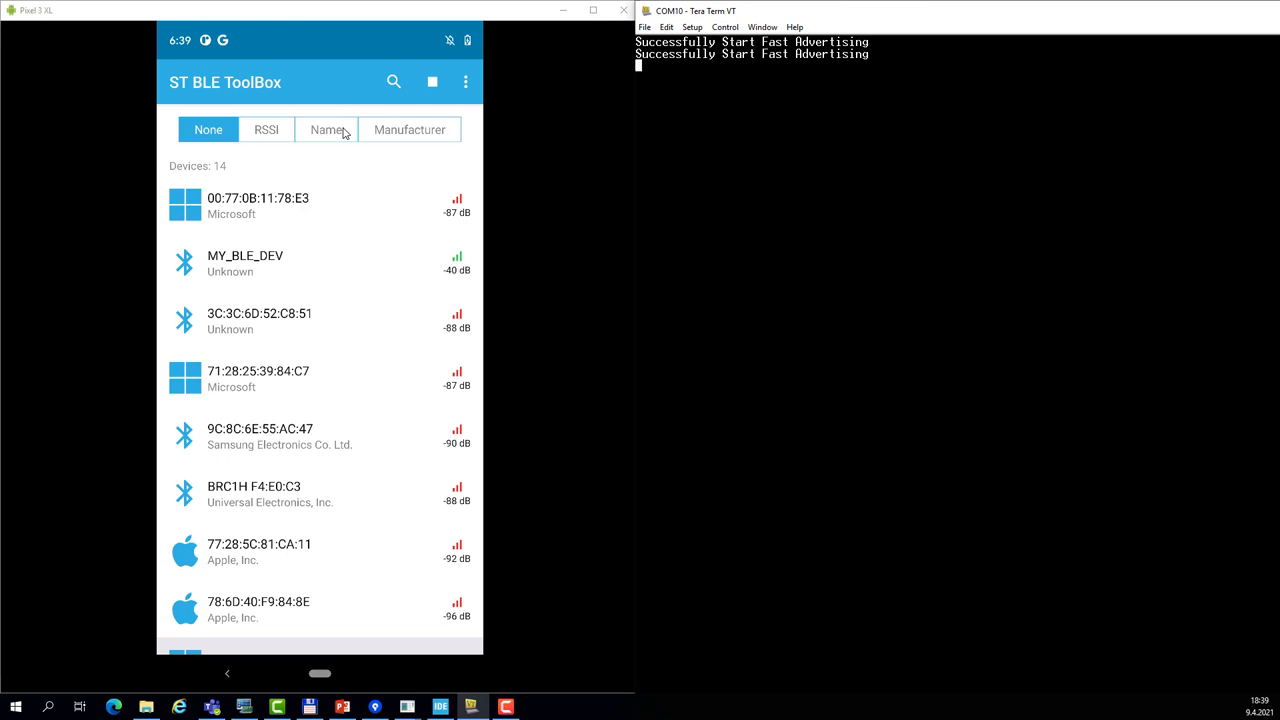
Sort devices by RSSI, connect to MY_BLE_DEV, and read the CC7A characteristic value 0000.
{"action": "left_click", "coordinate": [266, 129]}
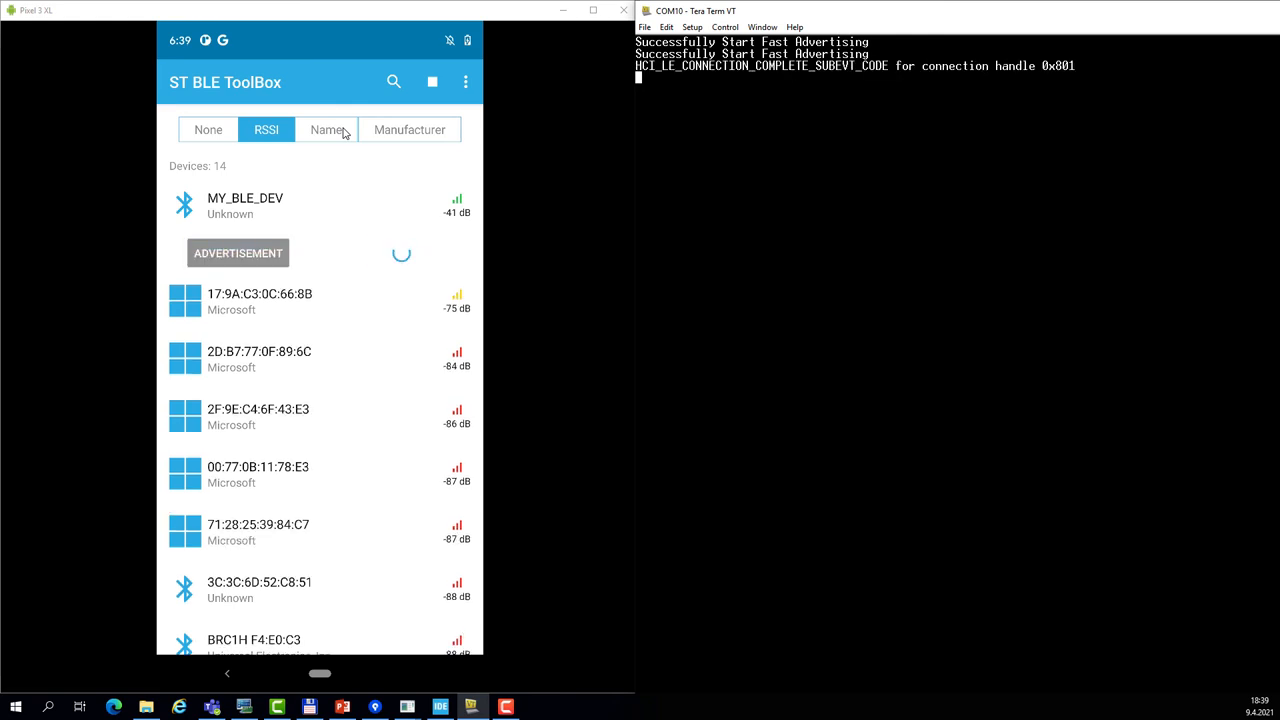
{"action": "left_click", "coordinate": [245, 205]}
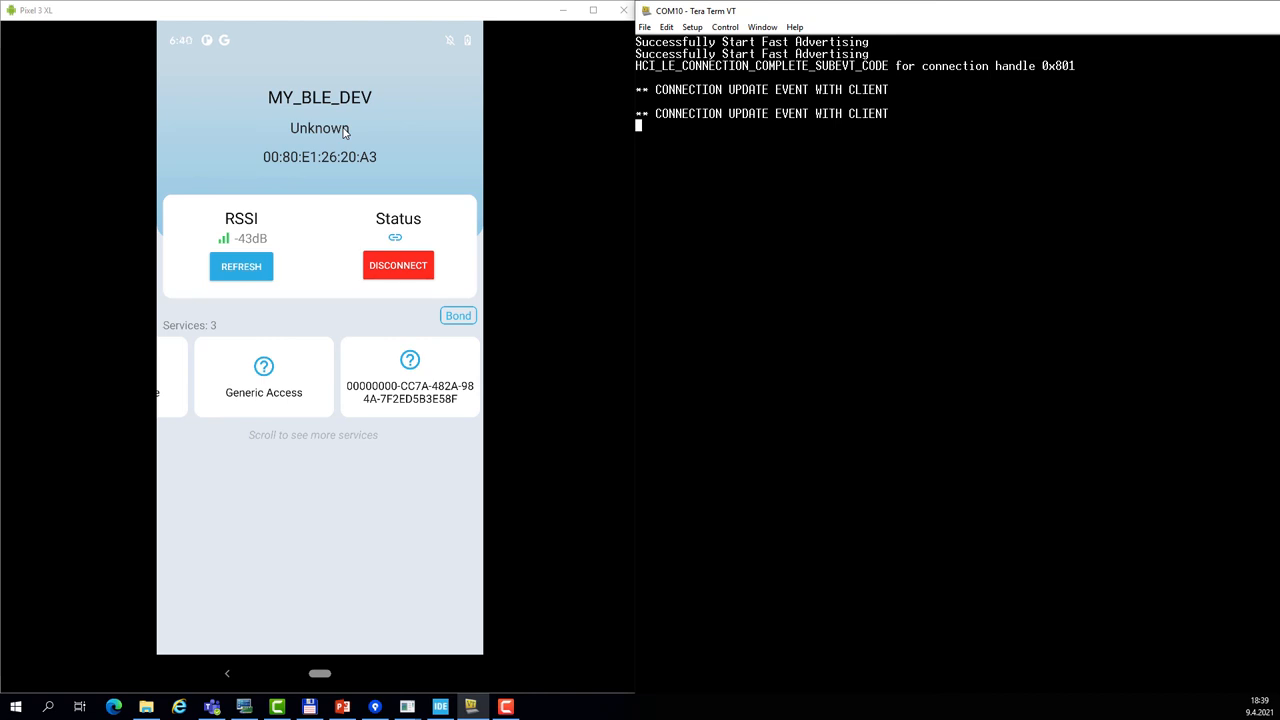
{"action": "left_click", "coordinate": [409, 375]}
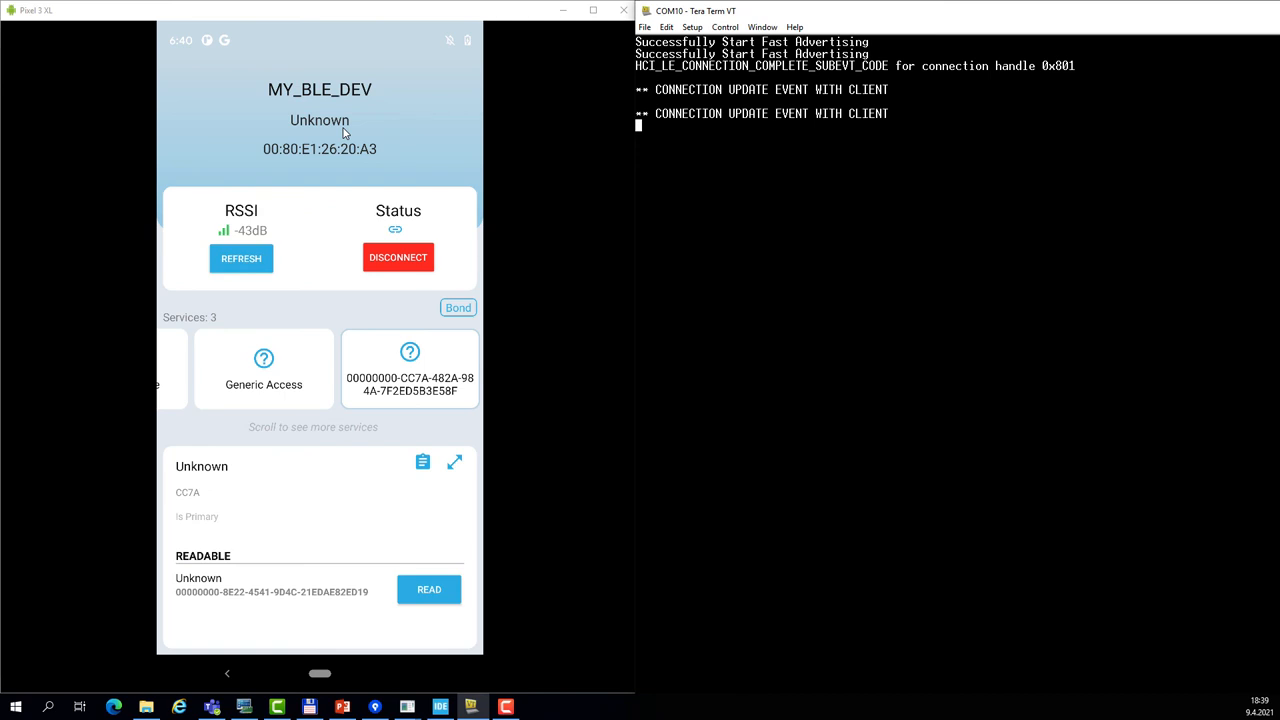
{"action": "left_click", "coordinate": [428, 589]}
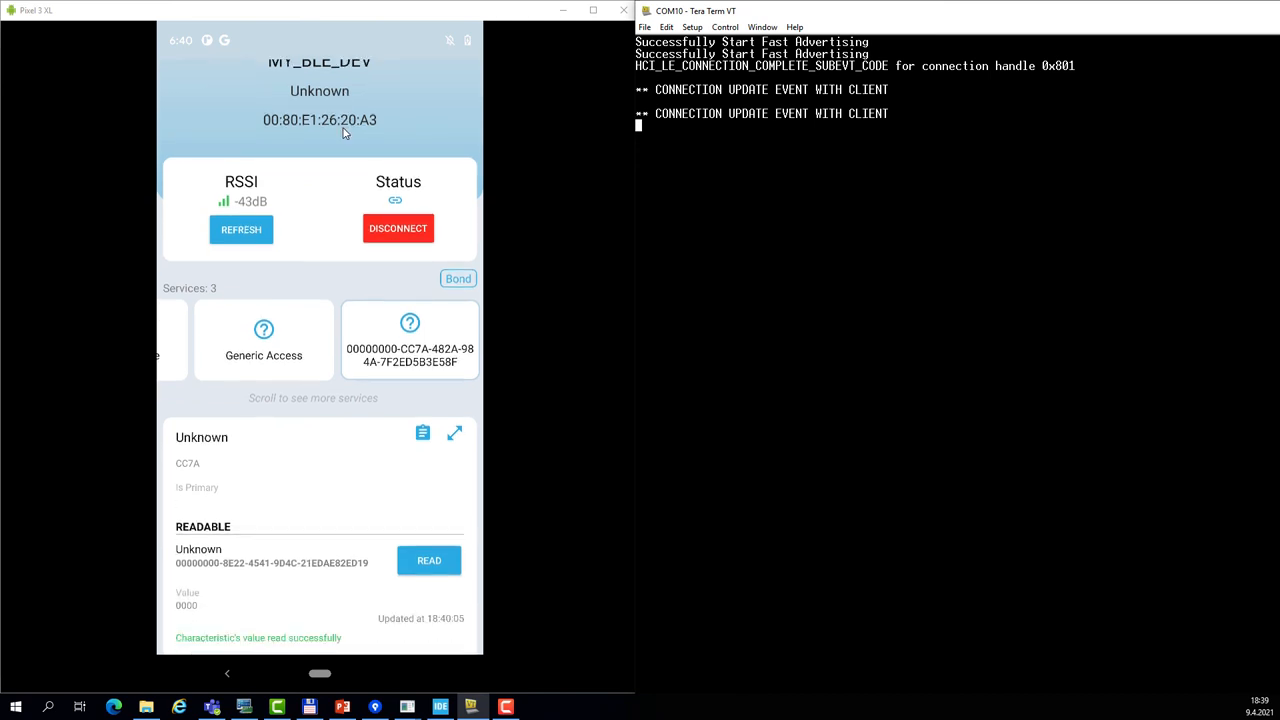